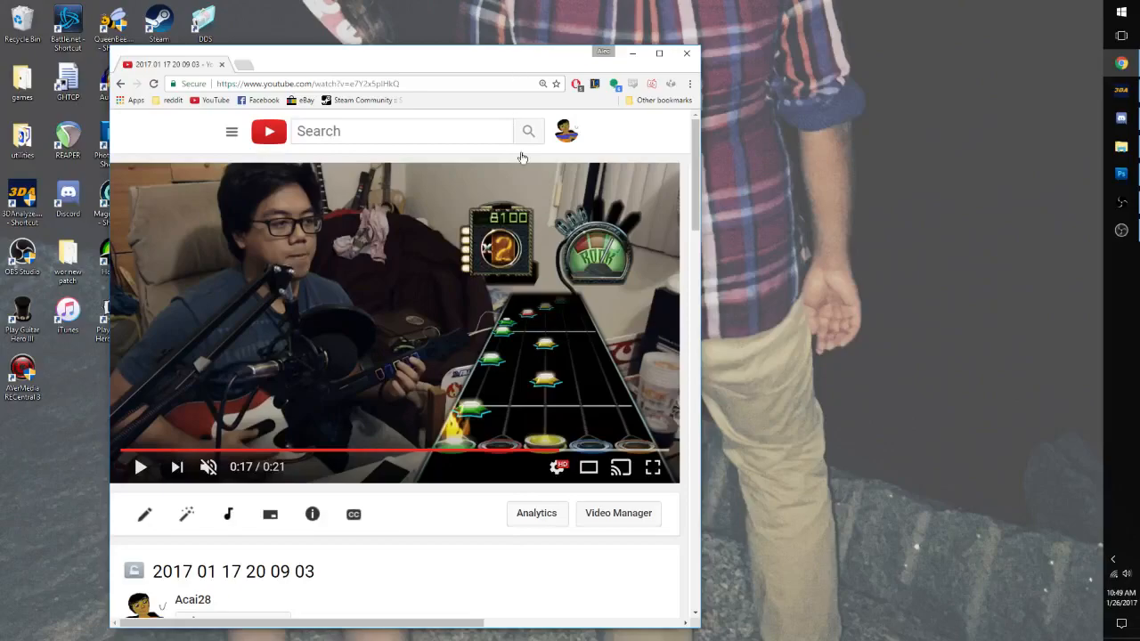
{"action": "mouse_move", "coordinate": [460, 396]}
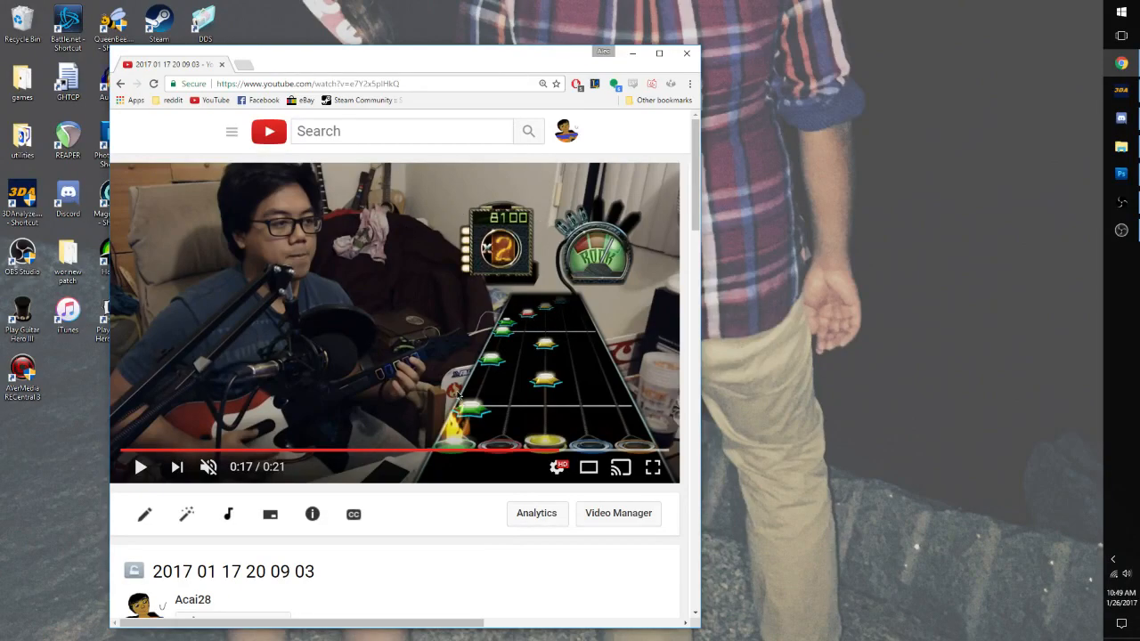
{"action": "mouse_move", "coordinate": [563, 365]}
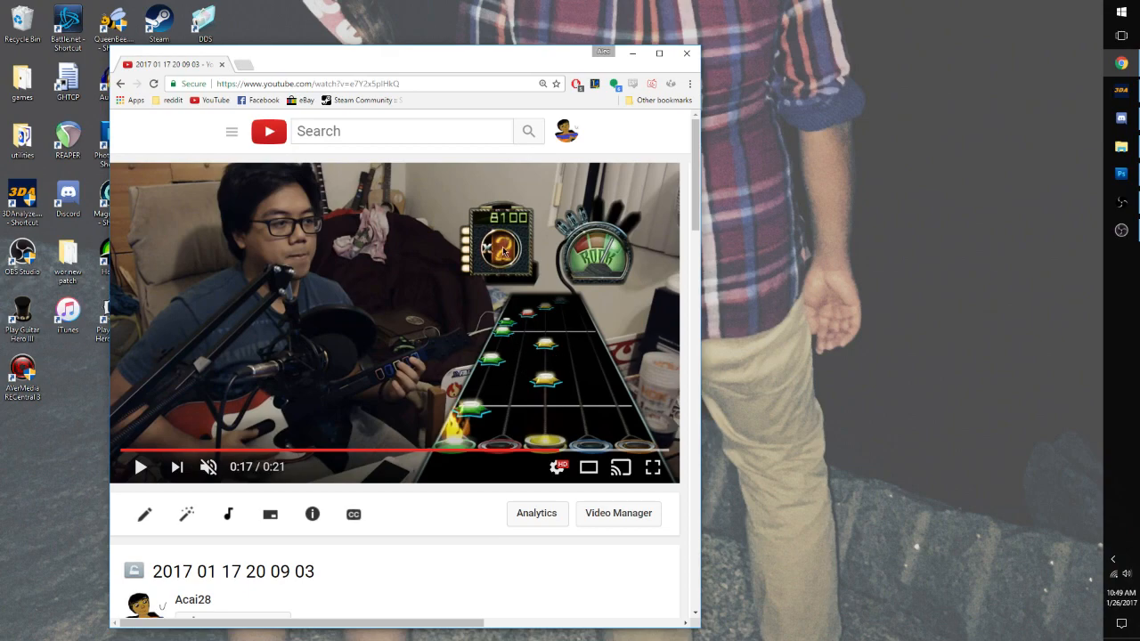
{"action": "mouse_move", "coordinate": [546, 392]}
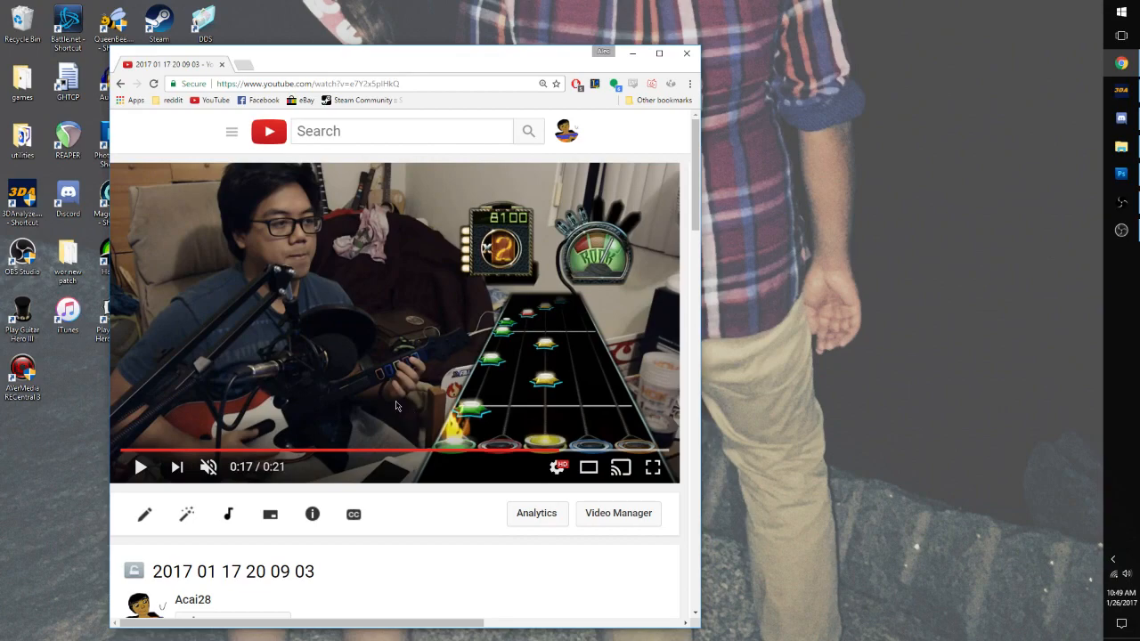
{"action": "mouse_move", "coordinate": [645, 350]}
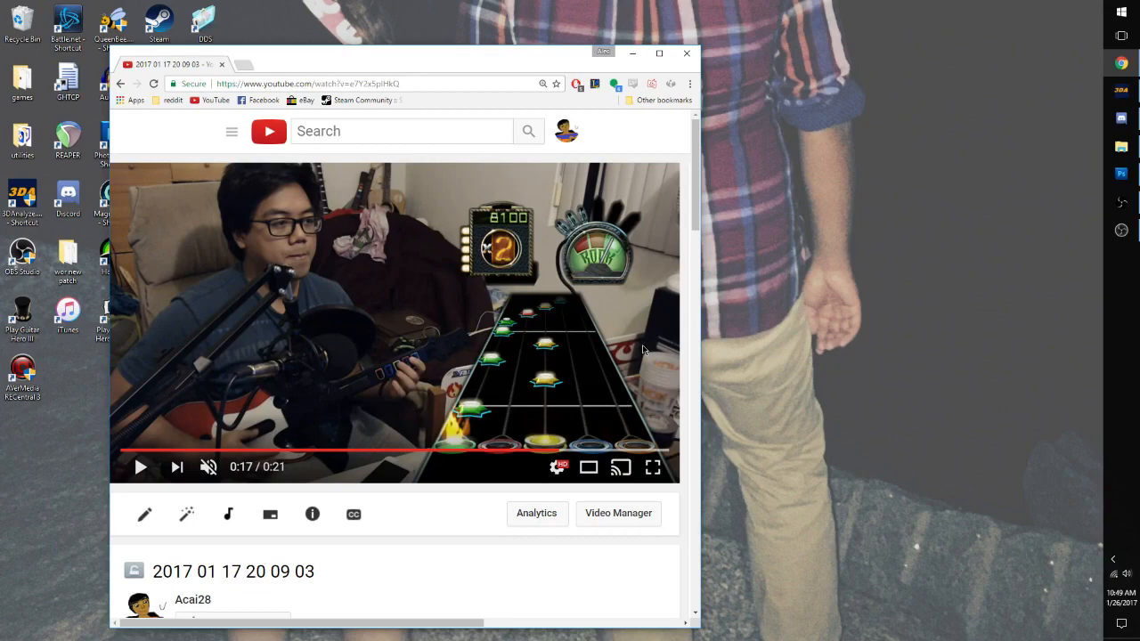
{"action": "mouse_move", "coordinate": [374, 248]}
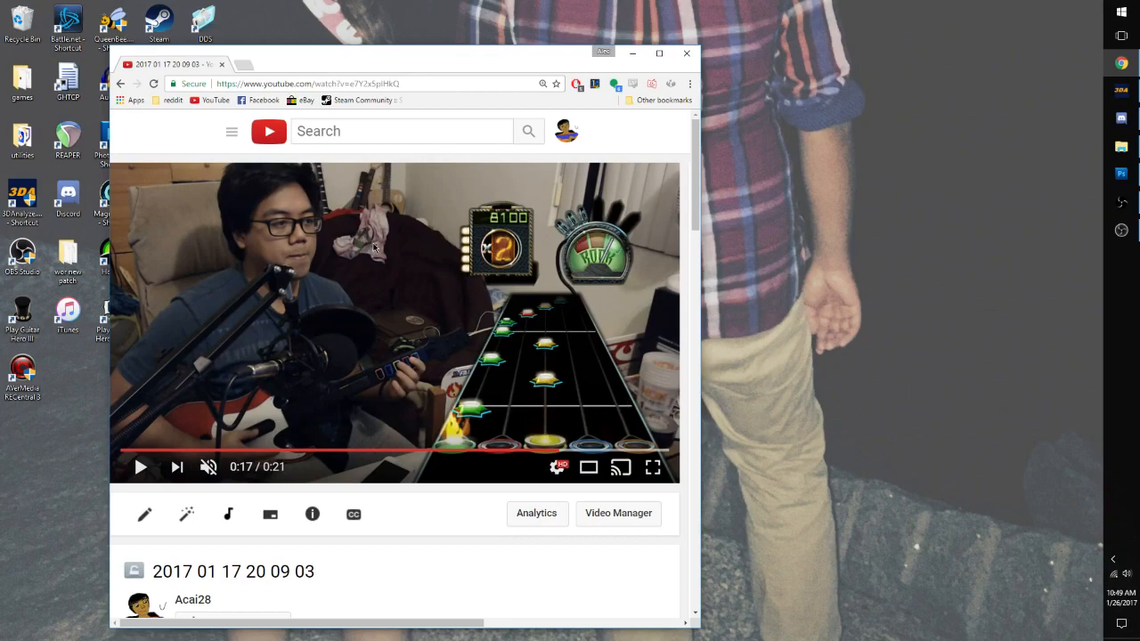
{"action": "mouse_move", "coordinate": [170, 173]}
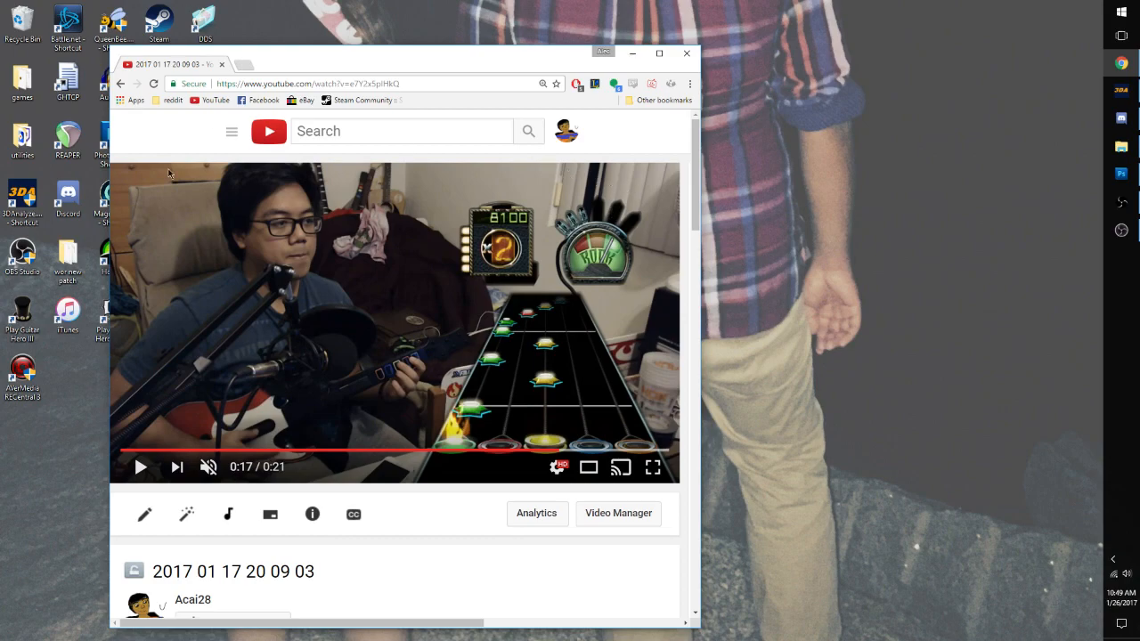
{"action": "mouse_move", "coordinate": [561, 221]}
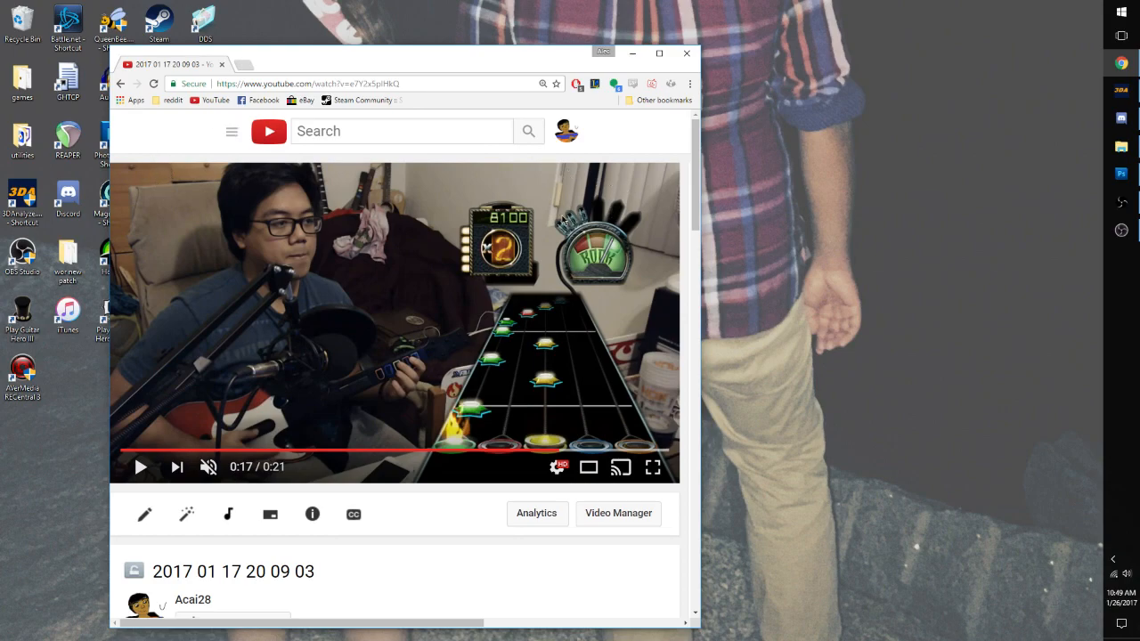
{"action": "mouse_move", "coordinate": [551, 264]}
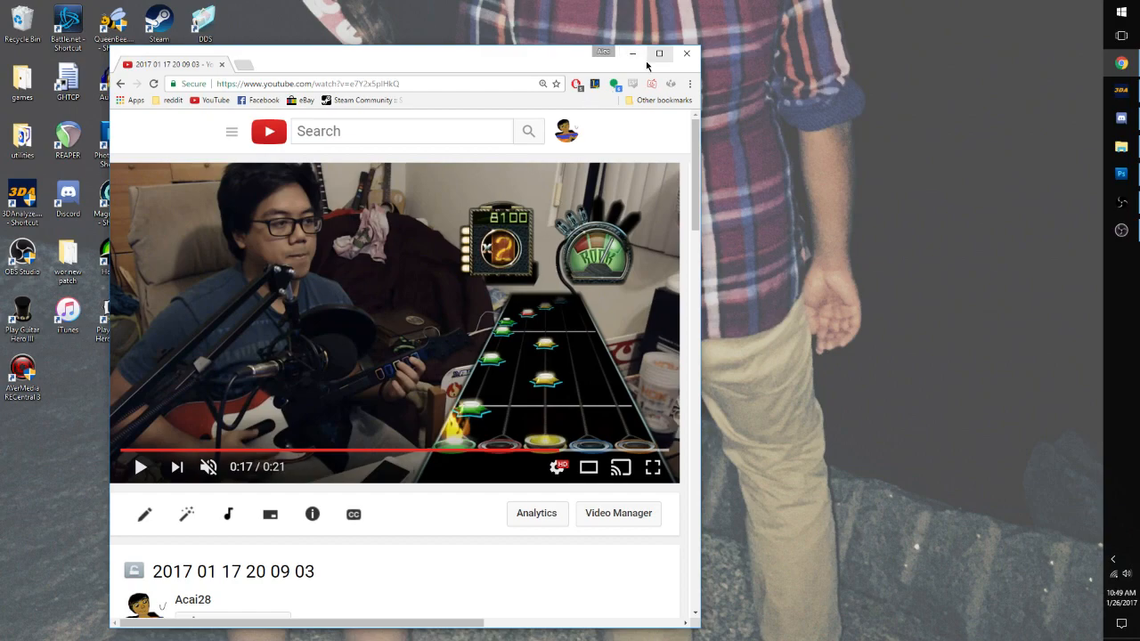
{"action": "mouse_move", "coordinate": [632, 53]}
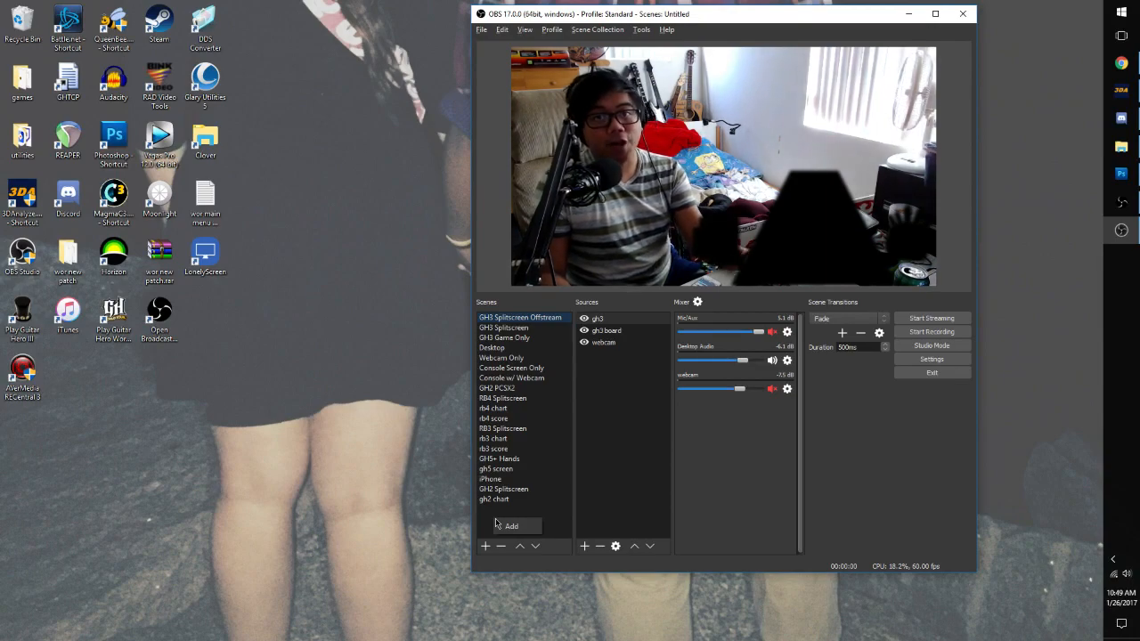
- Select the existing splitscreen scene to review its webcam and masked game board sources
{"action": "left_click", "coordinate": [511, 525]}
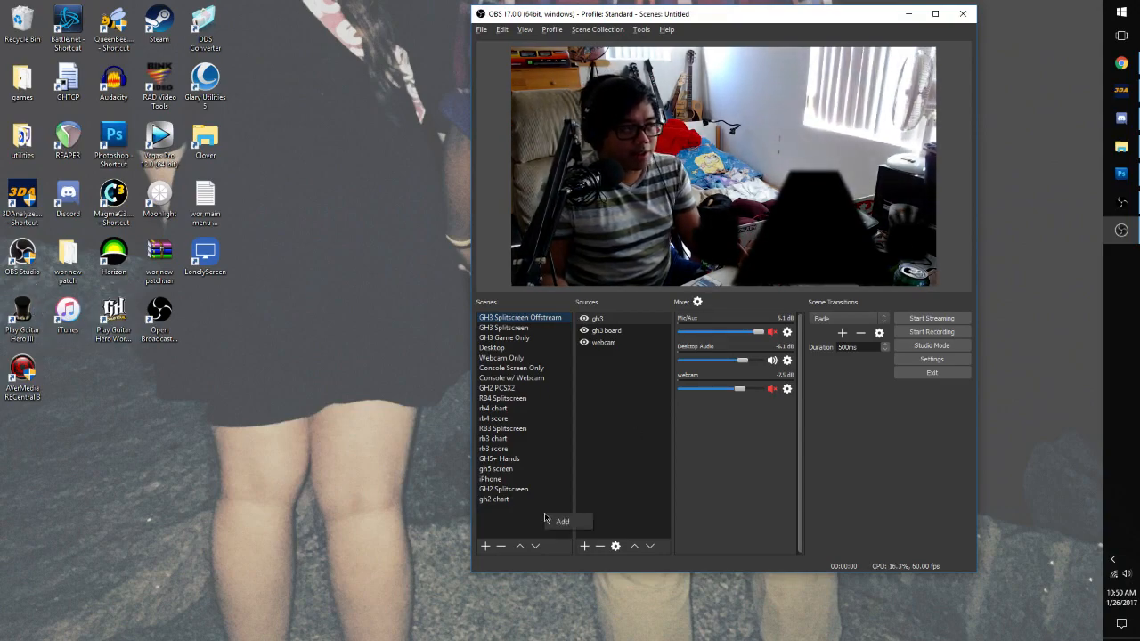
- Create scene 'hands' and add the existing webcam Video Capture Device source to it
{"action": "left_click", "coordinate": [485, 546]}
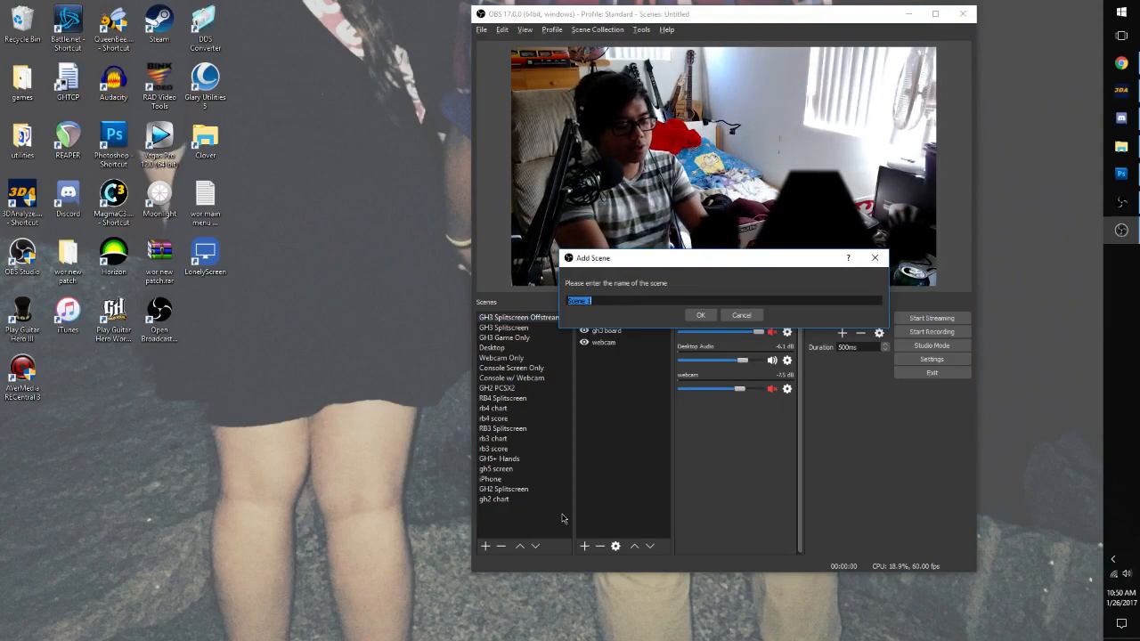
{"action": "left_click", "coordinate": [700, 313]}
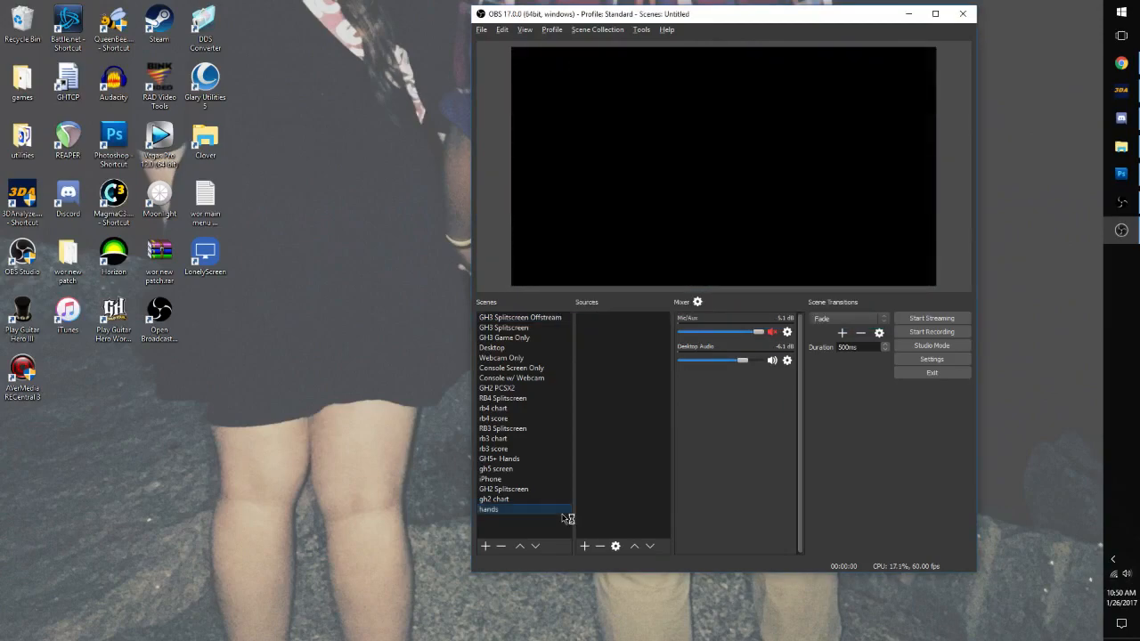
{"action": "left_click", "coordinate": [584, 545]}
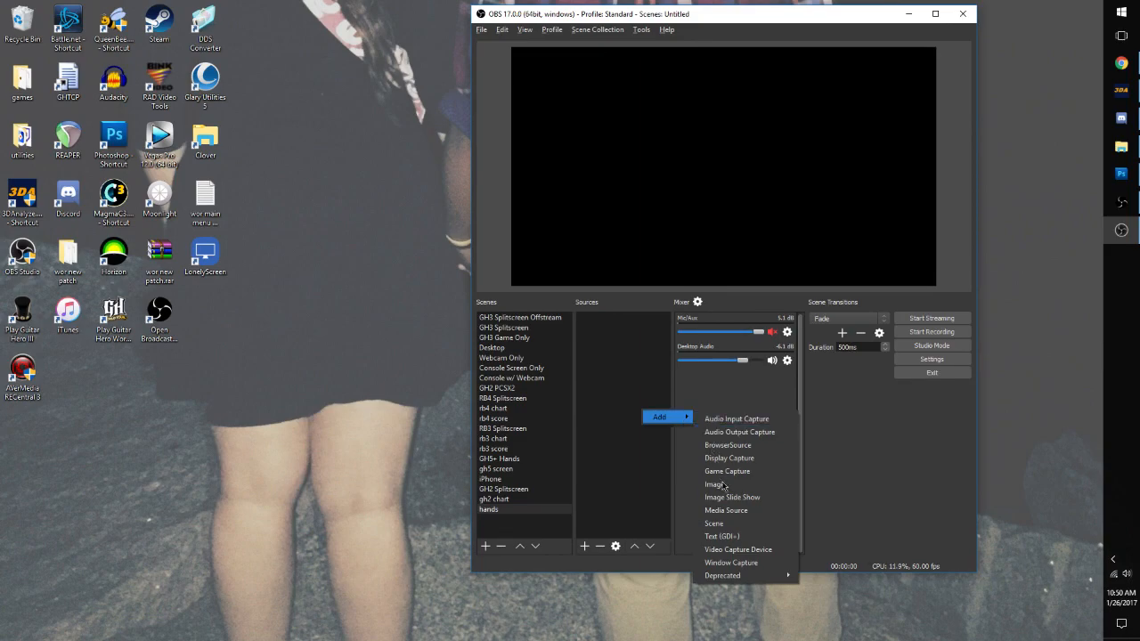
{"action": "left_click", "coordinate": [738, 549]}
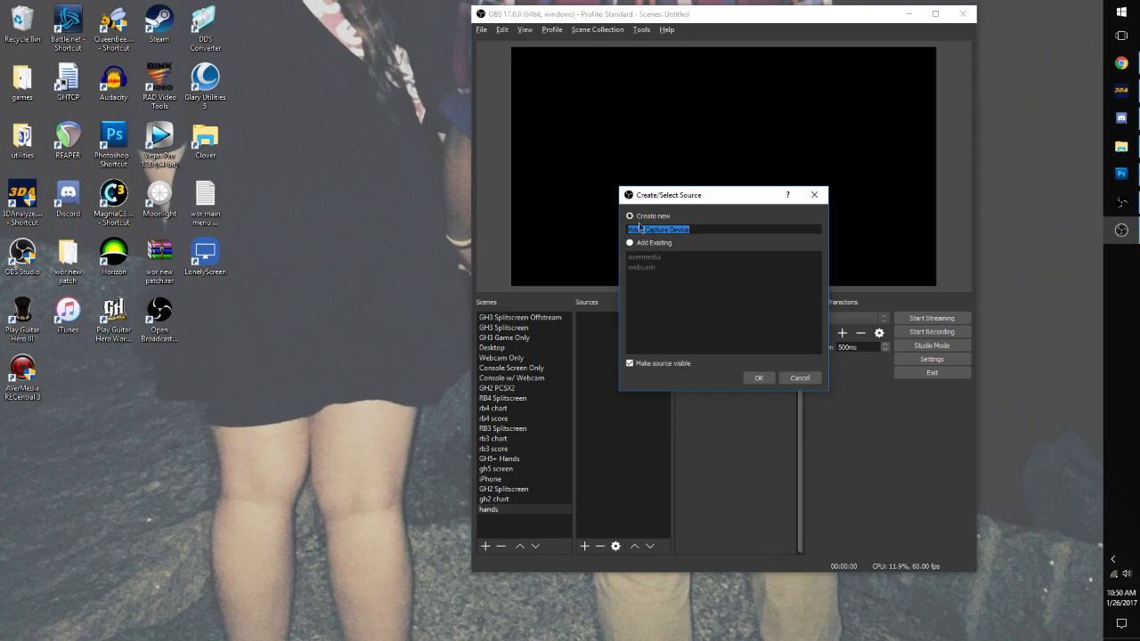
{"action": "left_click", "coordinate": [631, 242]}
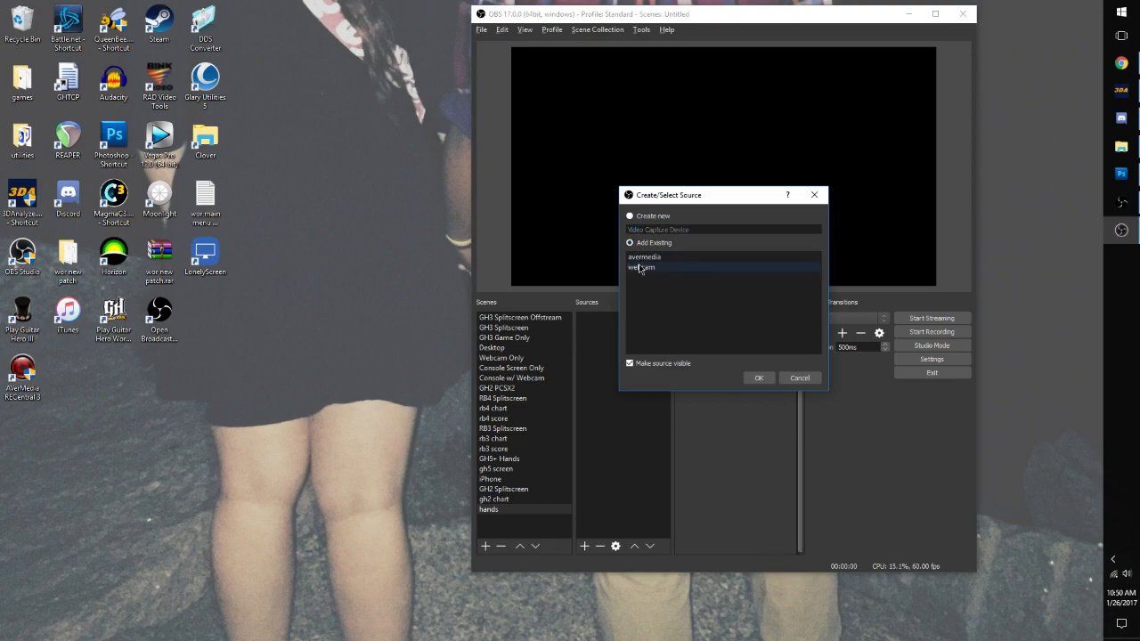
{"action": "left_click", "coordinate": [759, 378]}
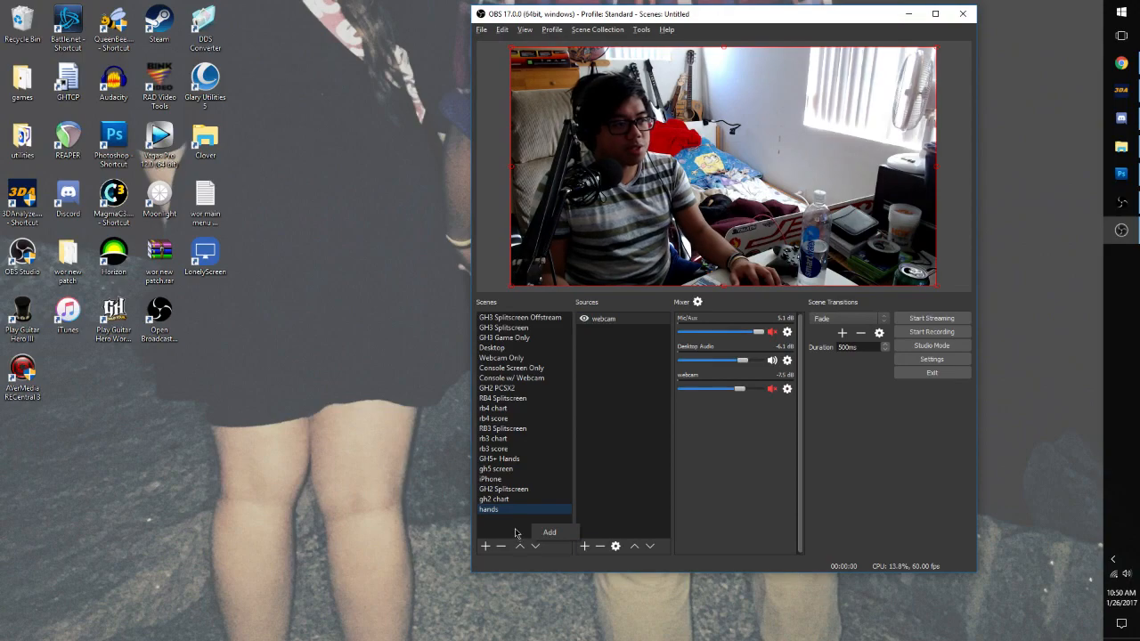
- Create scene 'chart' and add the existing avermedia game capture source to it
{"action": "left_click", "coordinate": [485, 545]}
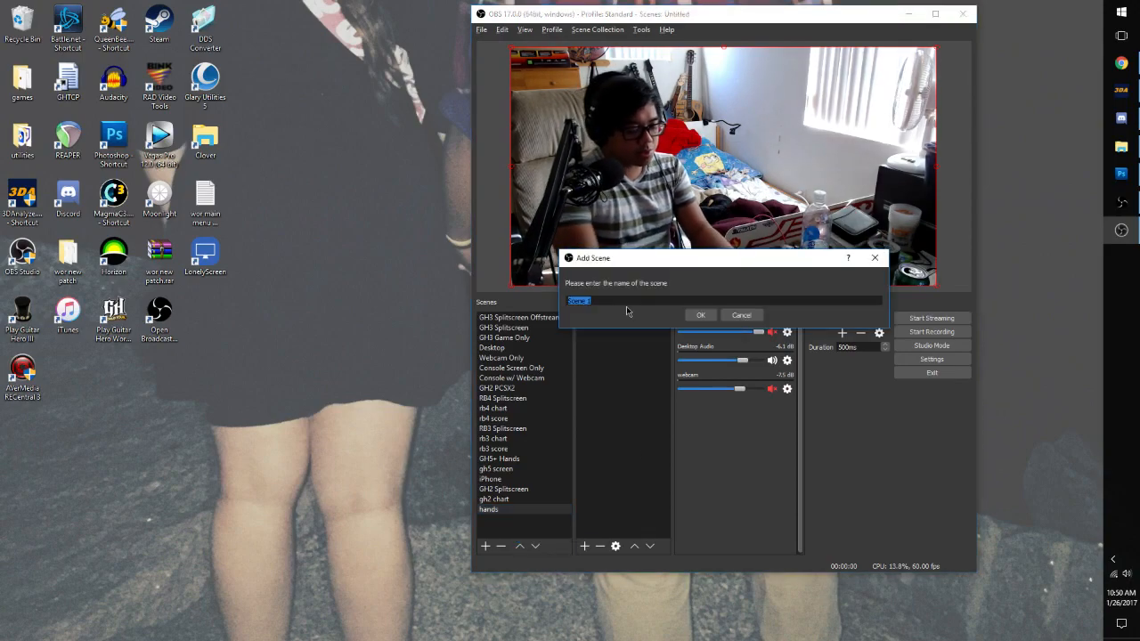
{"action": "left_click", "coordinate": [702, 313]}
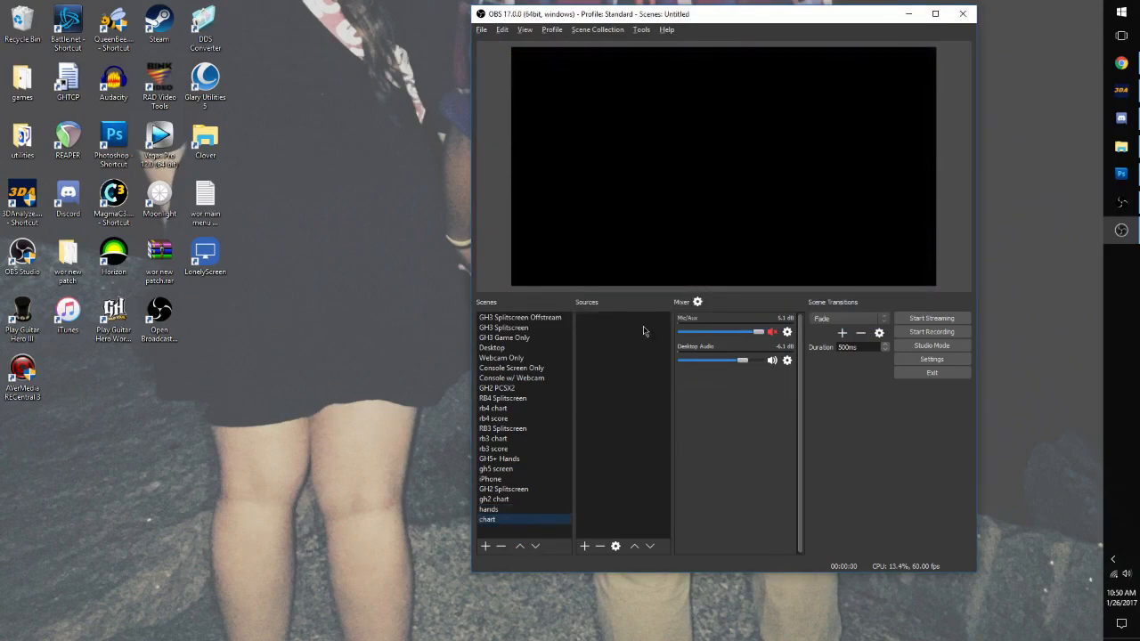
{"action": "left_click", "coordinate": [584, 545]}
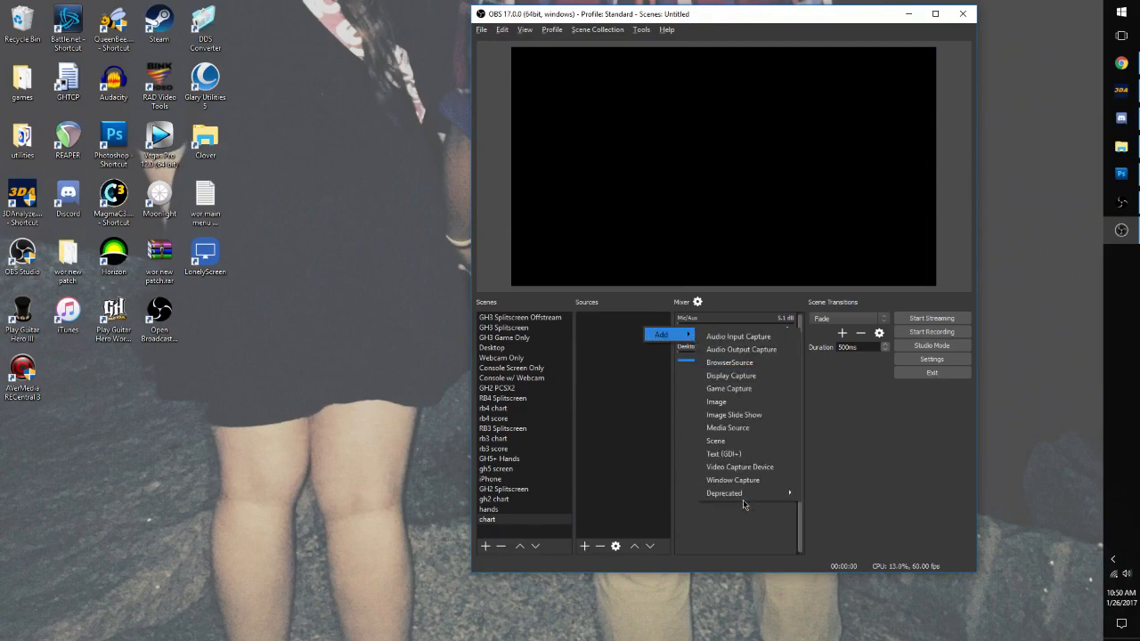
{"action": "mouse_move", "coordinate": [745, 389]}
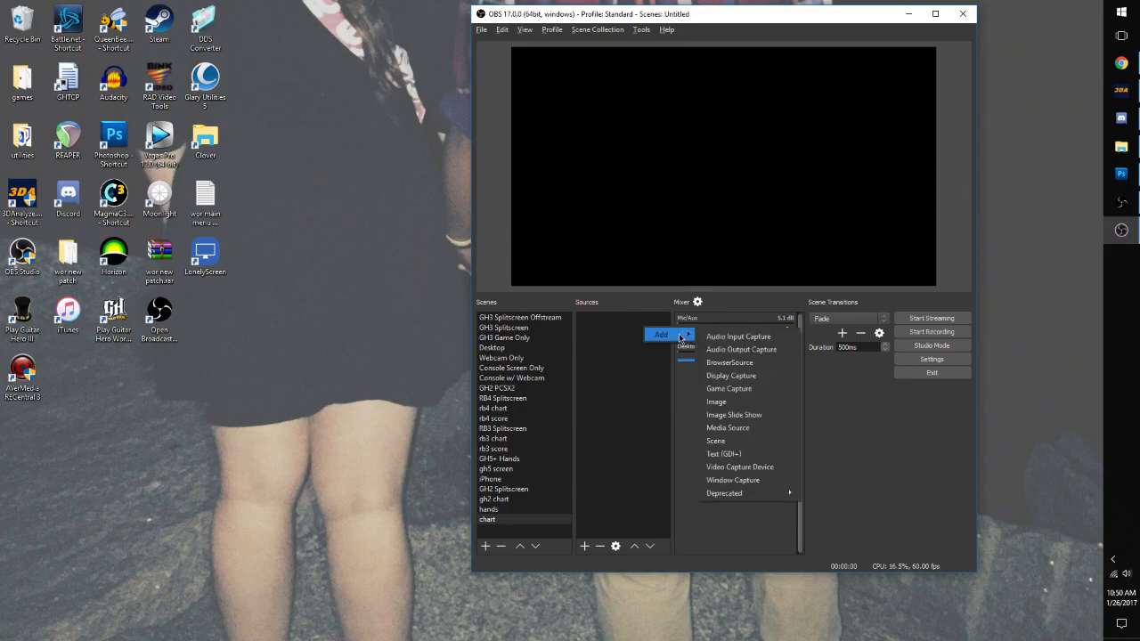
{"action": "mouse_move", "coordinate": [762, 413]}
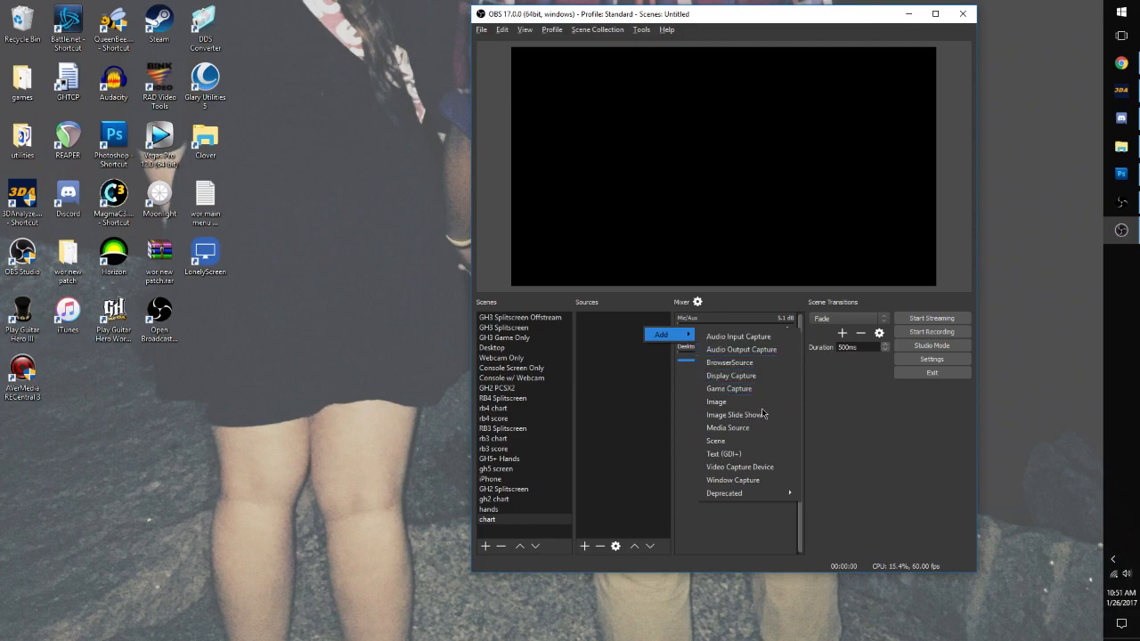
{"action": "mouse_move", "coordinate": [747, 401]}
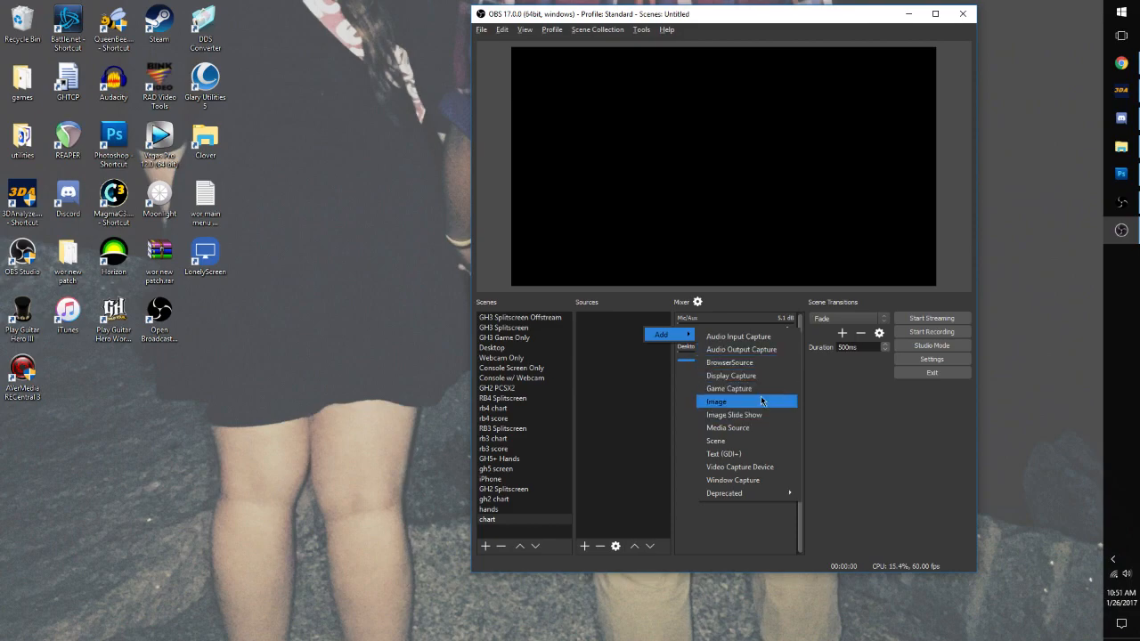
{"action": "mouse_move", "coordinate": [729, 388]}
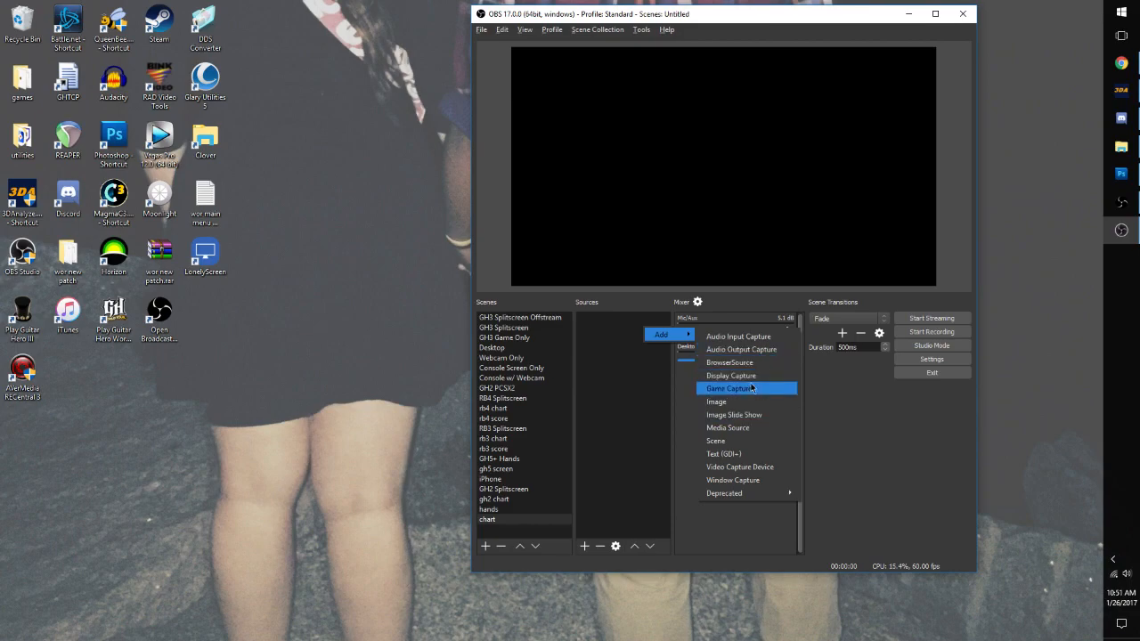
{"action": "mouse_move", "coordinate": [740, 467]}
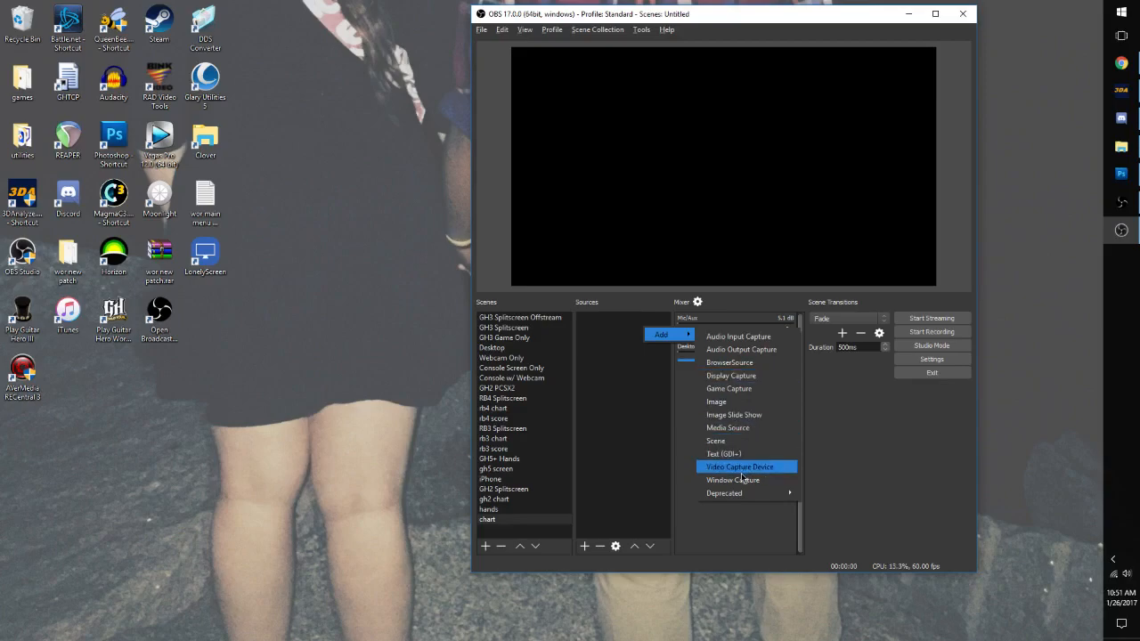
{"action": "left_click", "coordinate": [740, 467]}
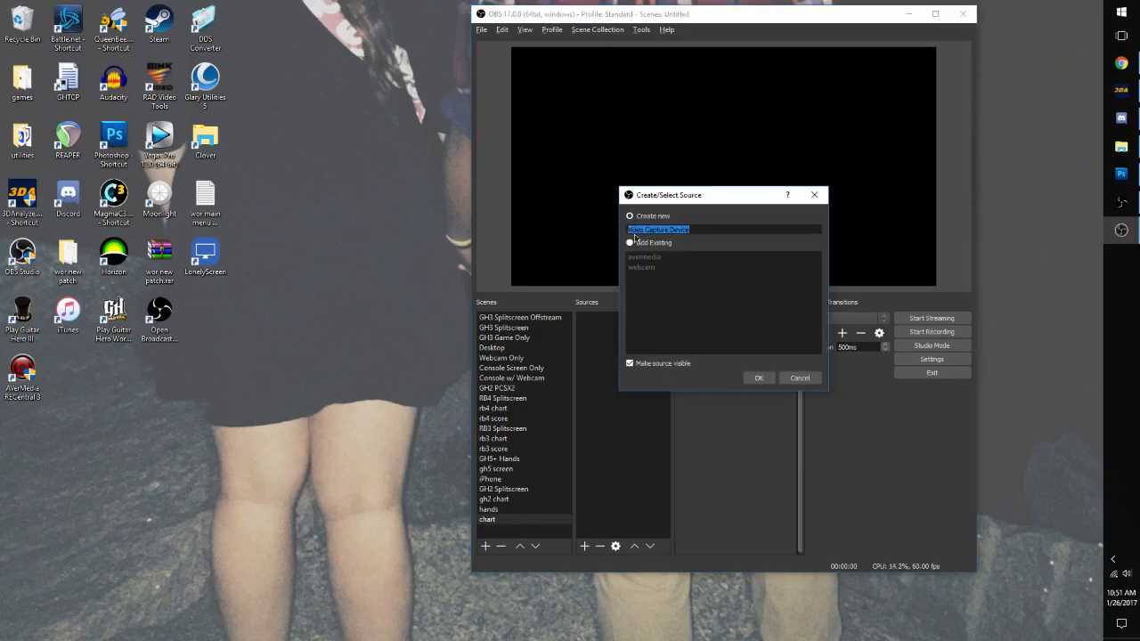
{"action": "left_click", "coordinate": [631, 242]}
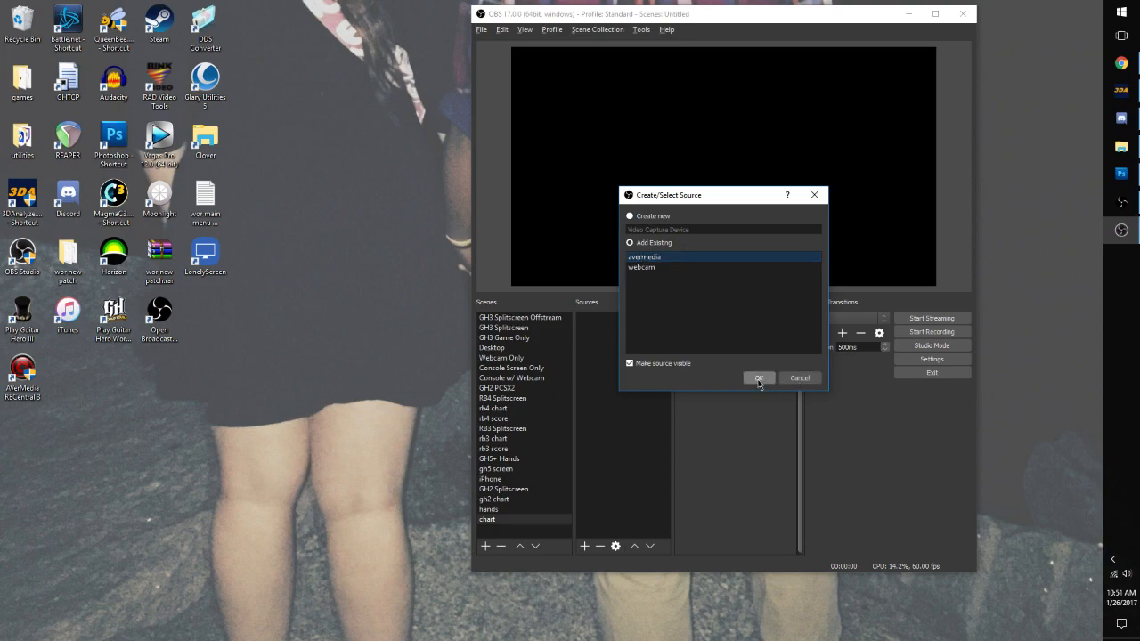
{"action": "left_click", "coordinate": [759, 378]}
{"action": "type", "text": "score"}
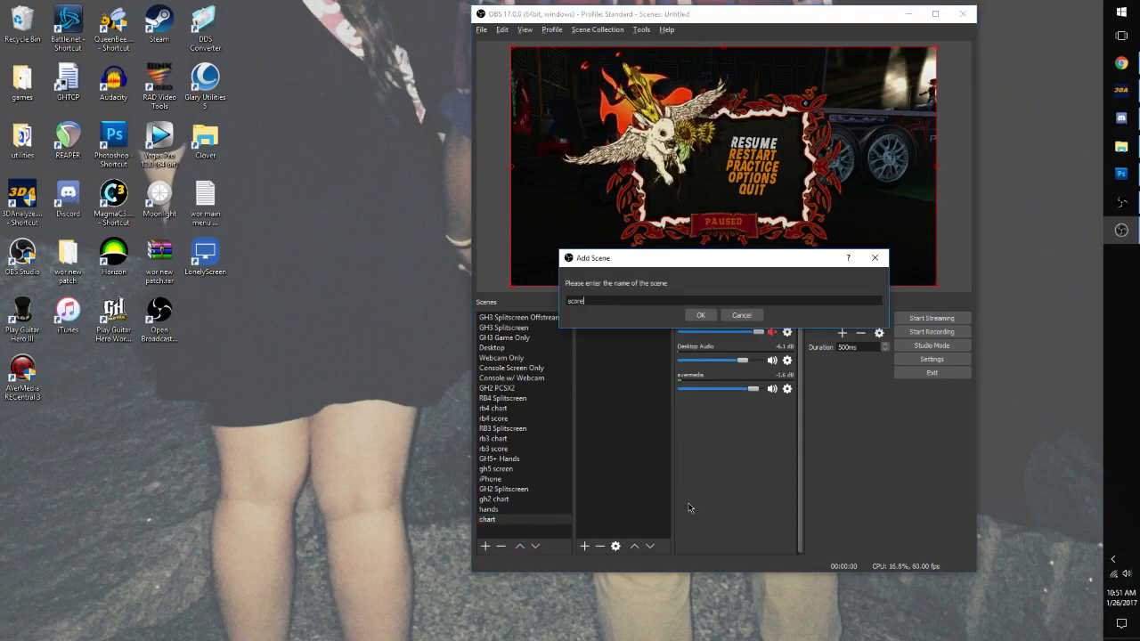
- Create scene 'score' with the existing avermedia capture, then begin another new scene
{"action": "left_click", "coordinate": [701, 313]}
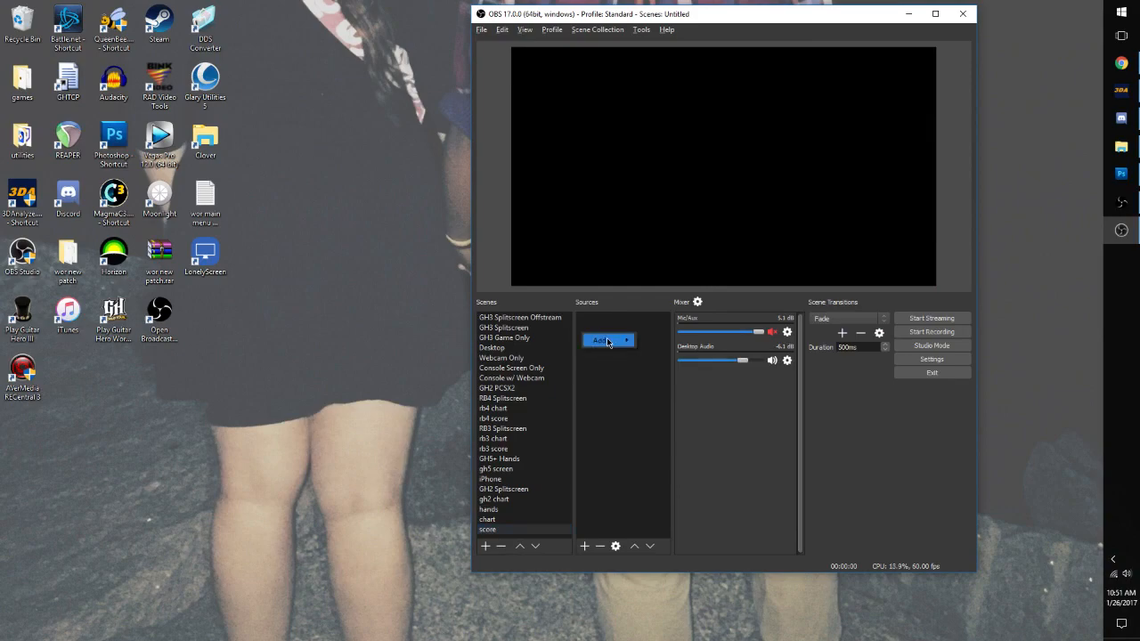
{"action": "left_click", "coordinate": [599, 340]}
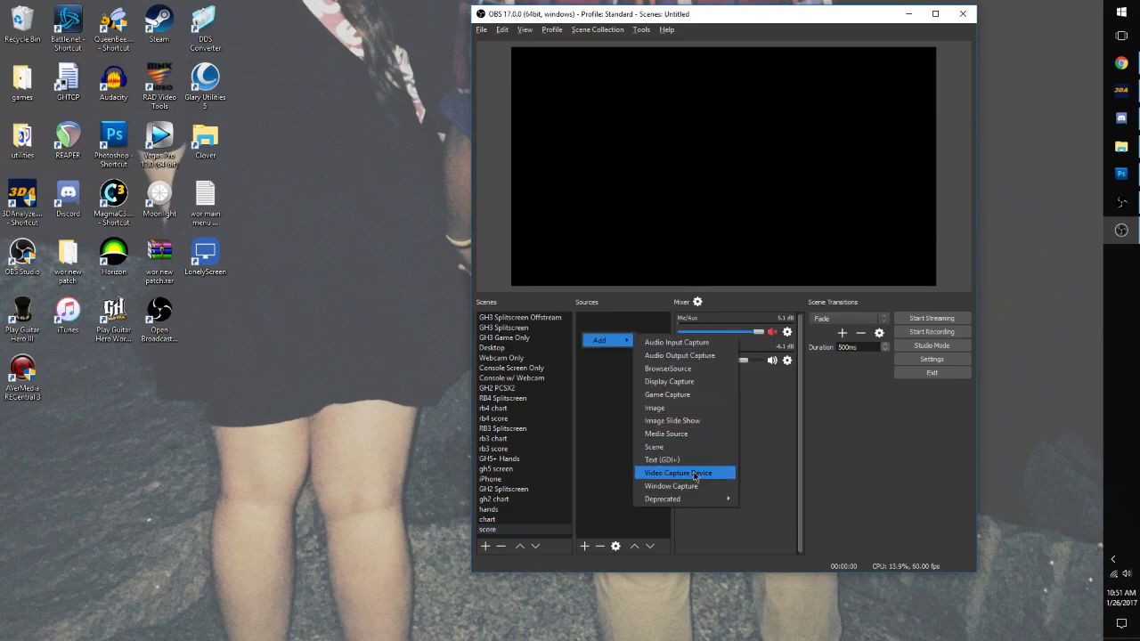
{"action": "left_click", "coordinate": [677, 474]}
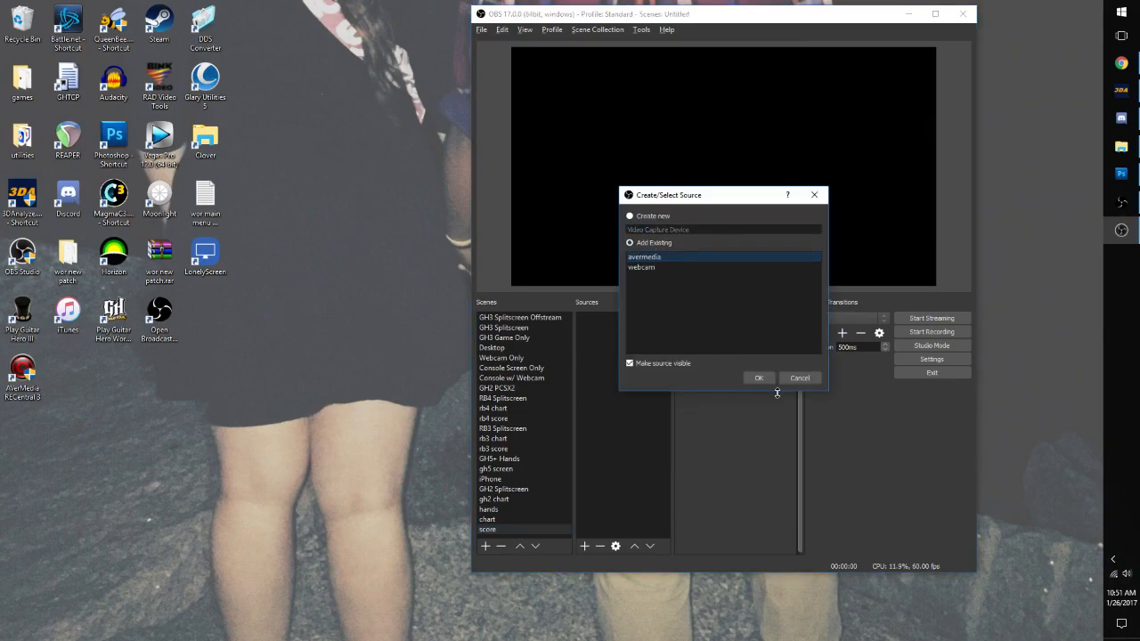
{"action": "left_click", "coordinate": [759, 377]}
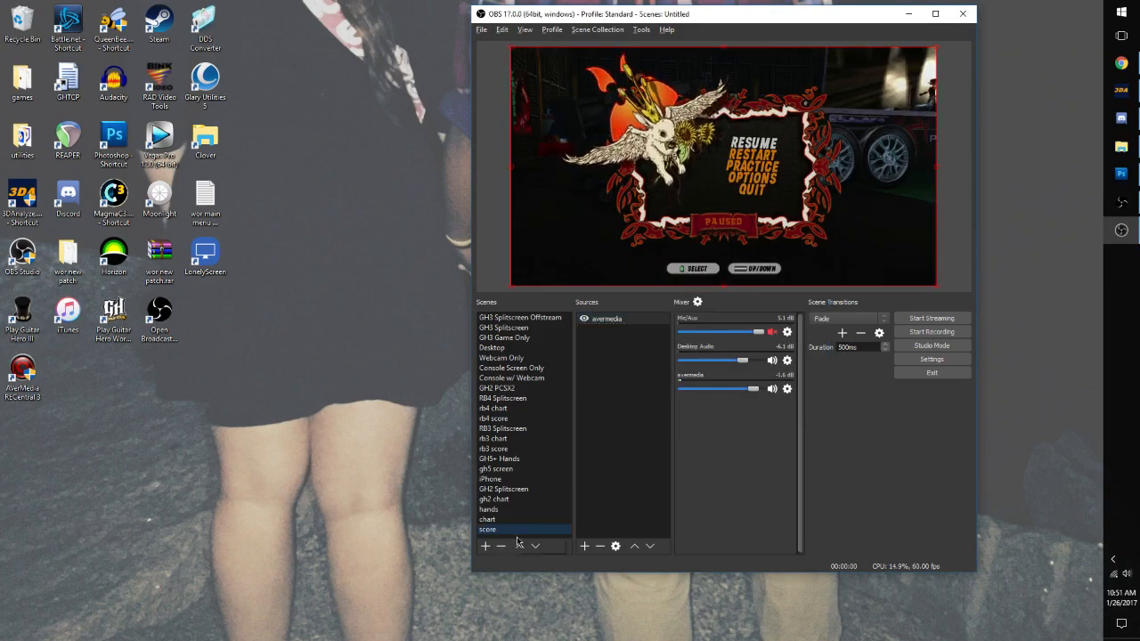
{"action": "left_click", "coordinate": [485, 545]}
{"action": "type", "text": "roc"}
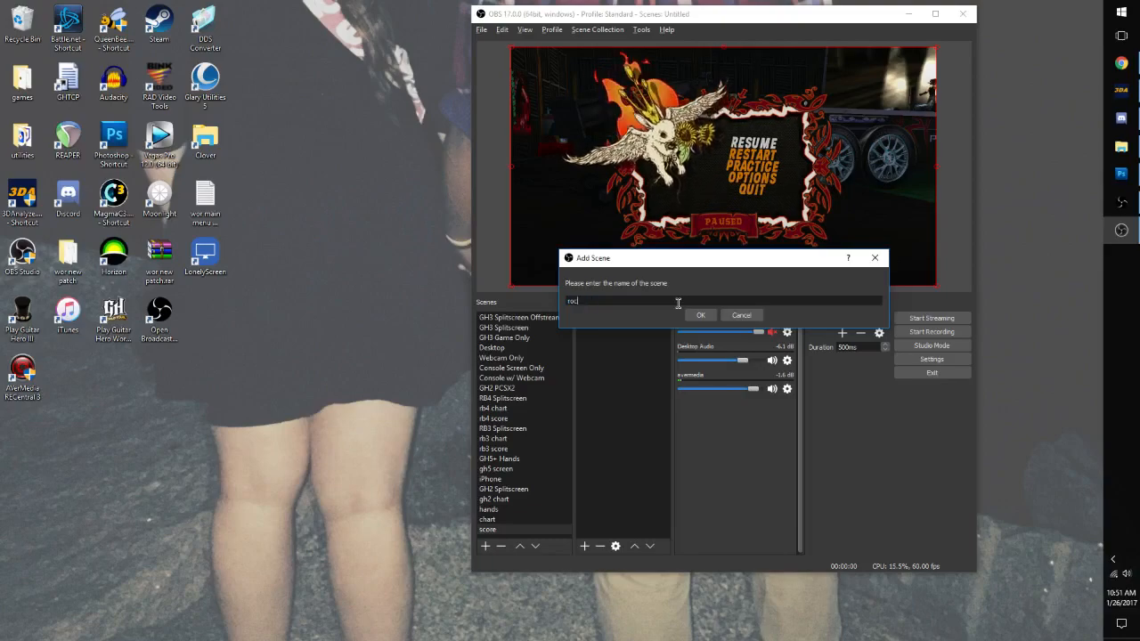
- Create scene 'rock meter' with the existing avermedia capture source
{"action": "left_click", "coordinate": [702, 316]}
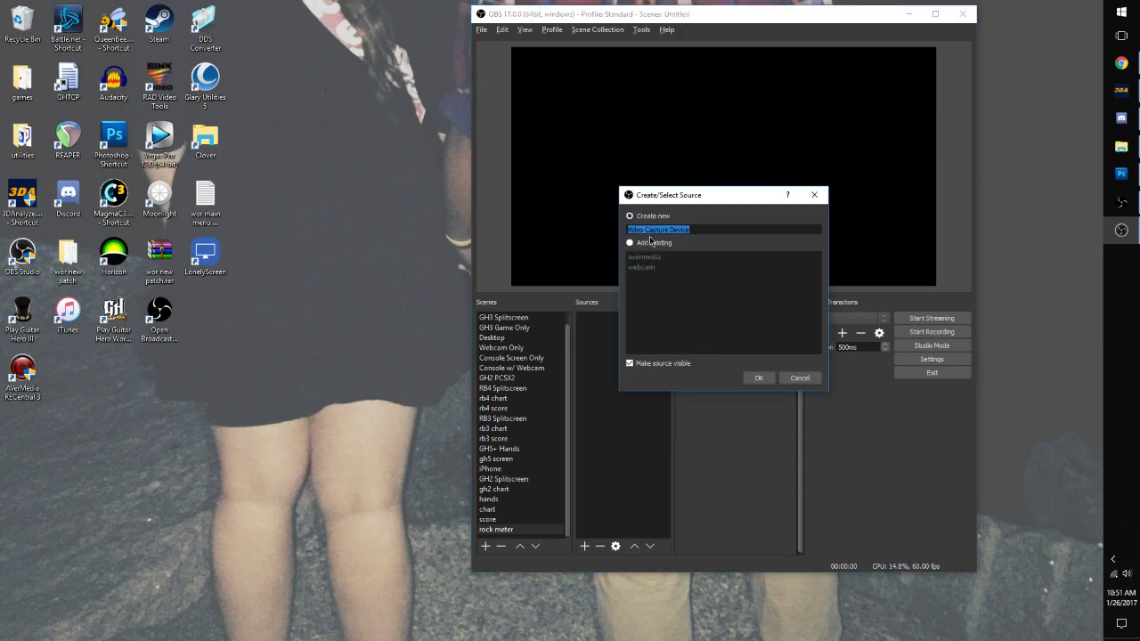
{"action": "left_click", "coordinate": [630, 242]}
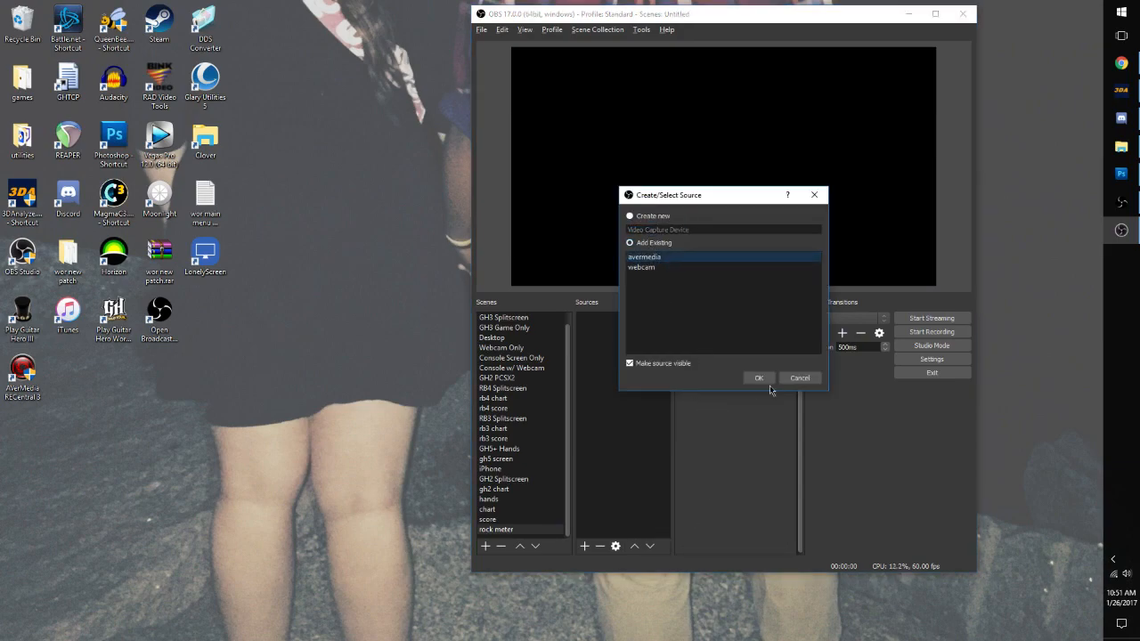
{"action": "left_click", "coordinate": [759, 378]}
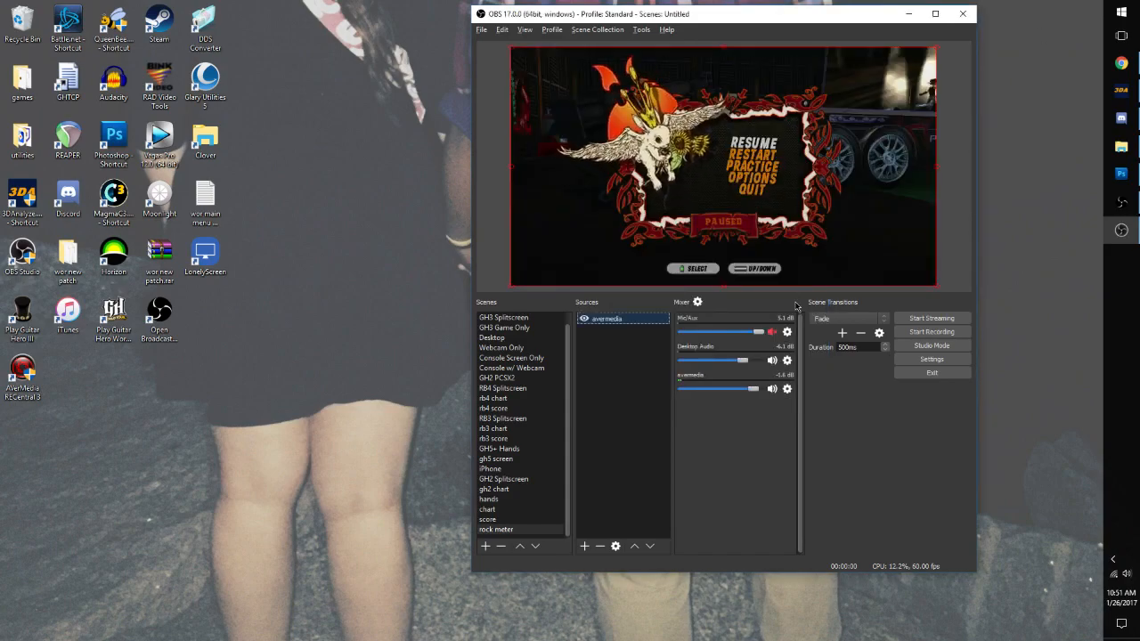
- Flip between the score and chart scenes to compare their previews
{"action": "left_click", "coordinate": [488, 521]}
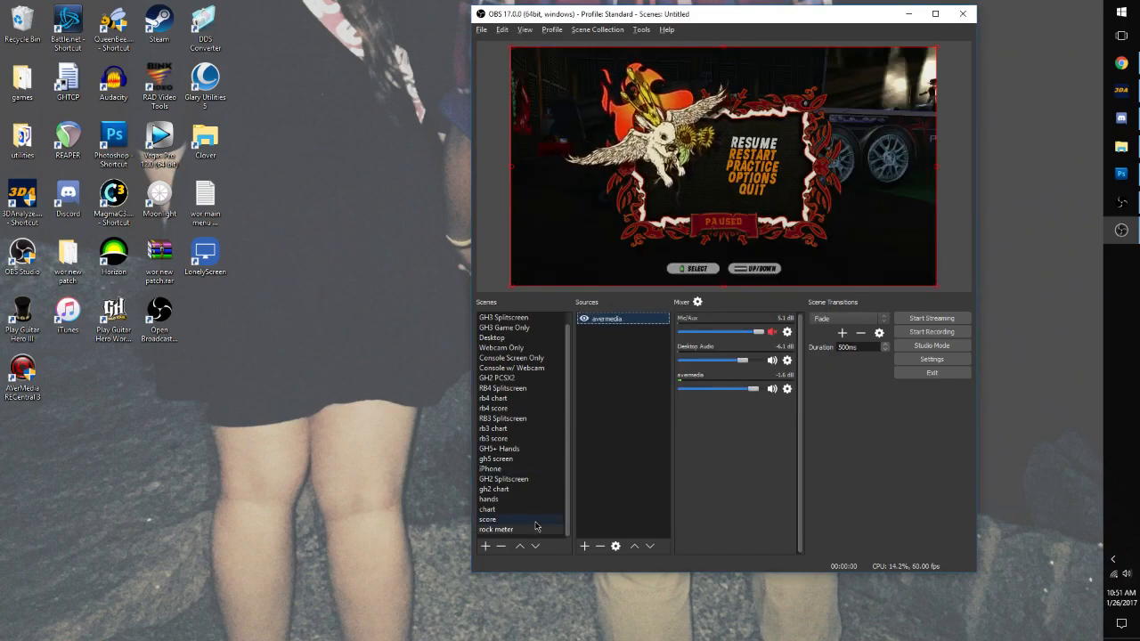
{"action": "left_click", "coordinate": [488, 520]}
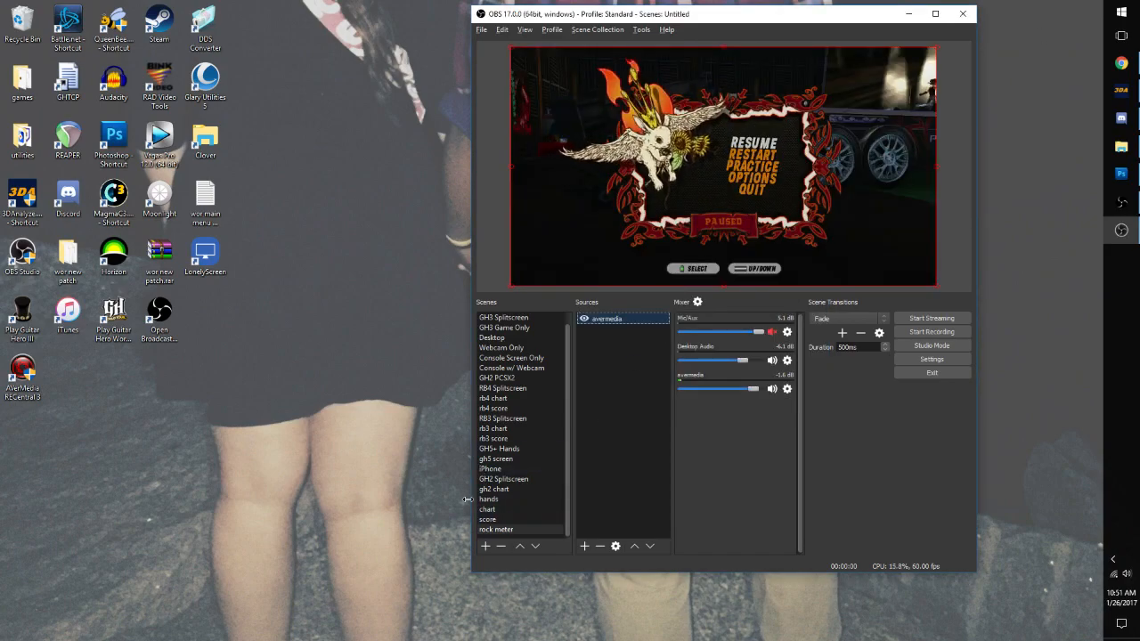
{"action": "left_click", "coordinate": [488, 499]}
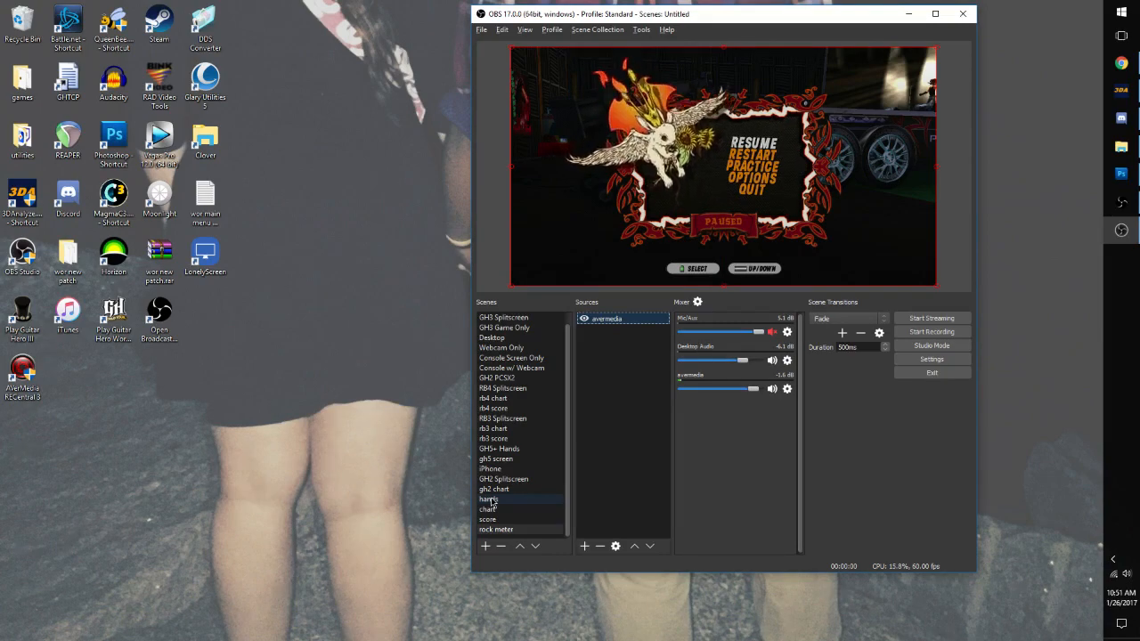
{"action": "left_click", "coordinate": [488, 510]}
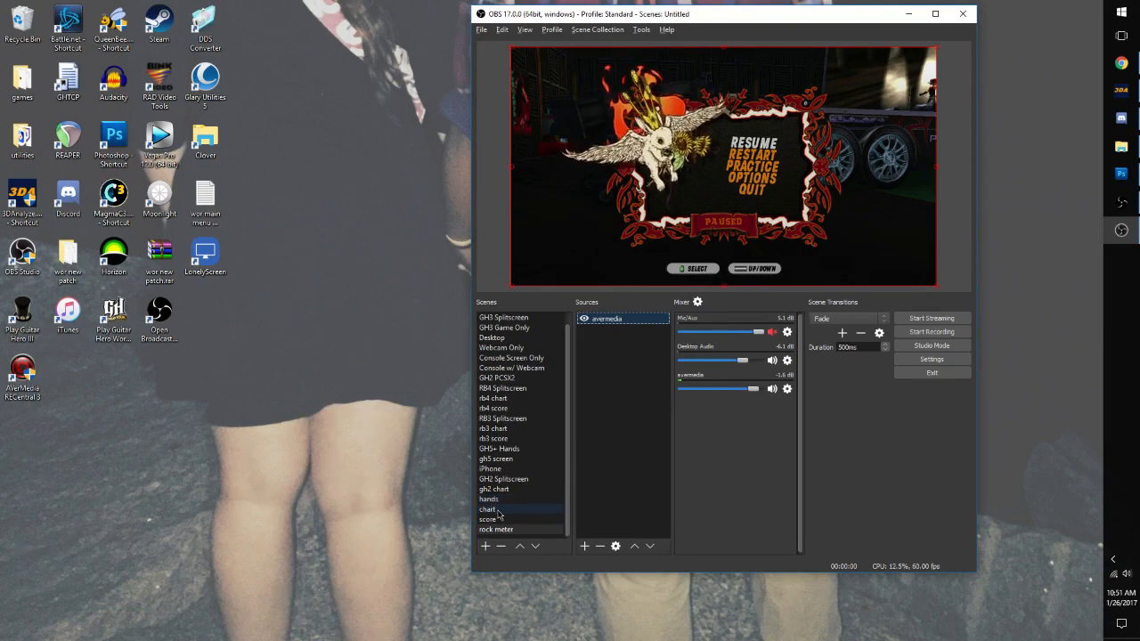
{"action": "left_click", "coordinate": [488, 509]}
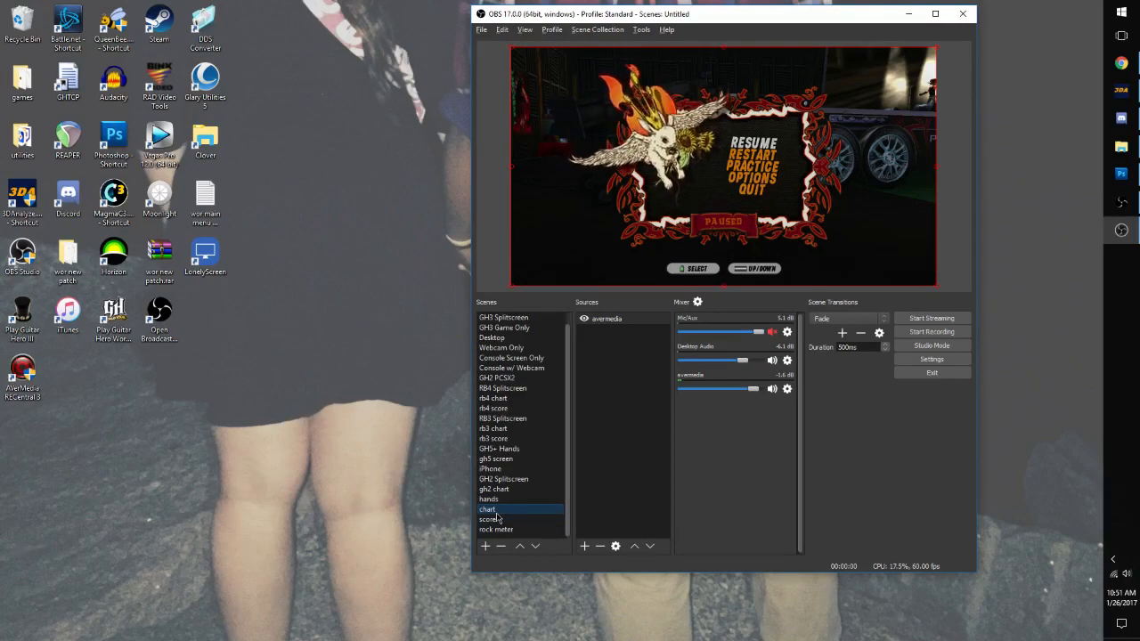
- Add an Image Mask/Blend filter to the chart scene with its default name
{"action": "right_click", "coordinate": [488, 509]}
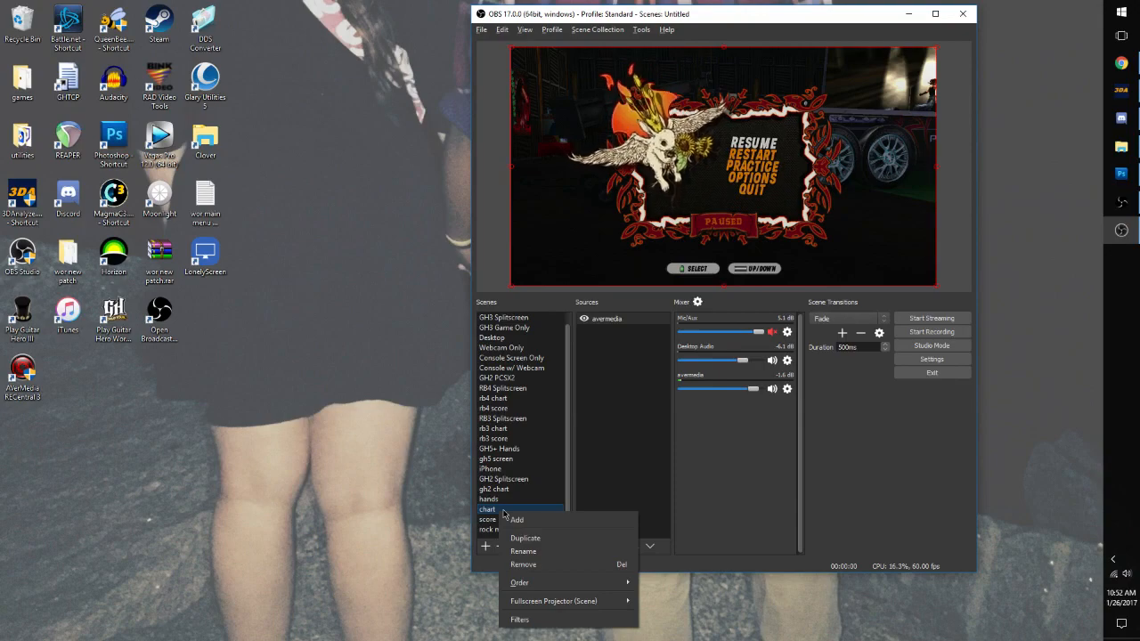
{"action": "mouse_move", "coordinate": [520, 620]}
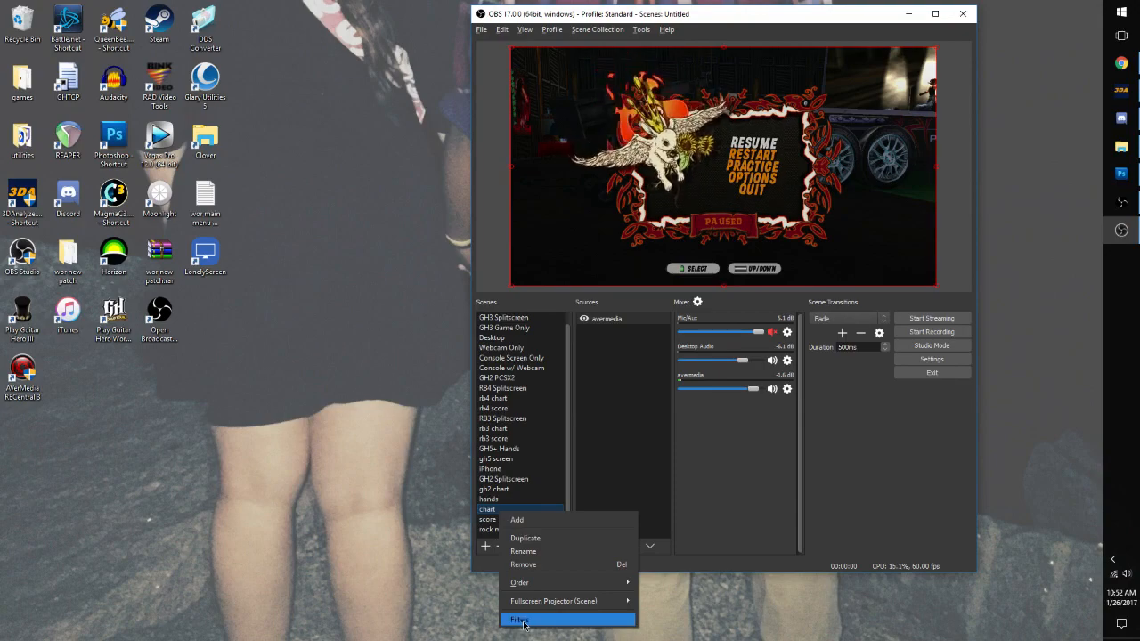
{"action": "left_click", "coordinate": [520, 620]}
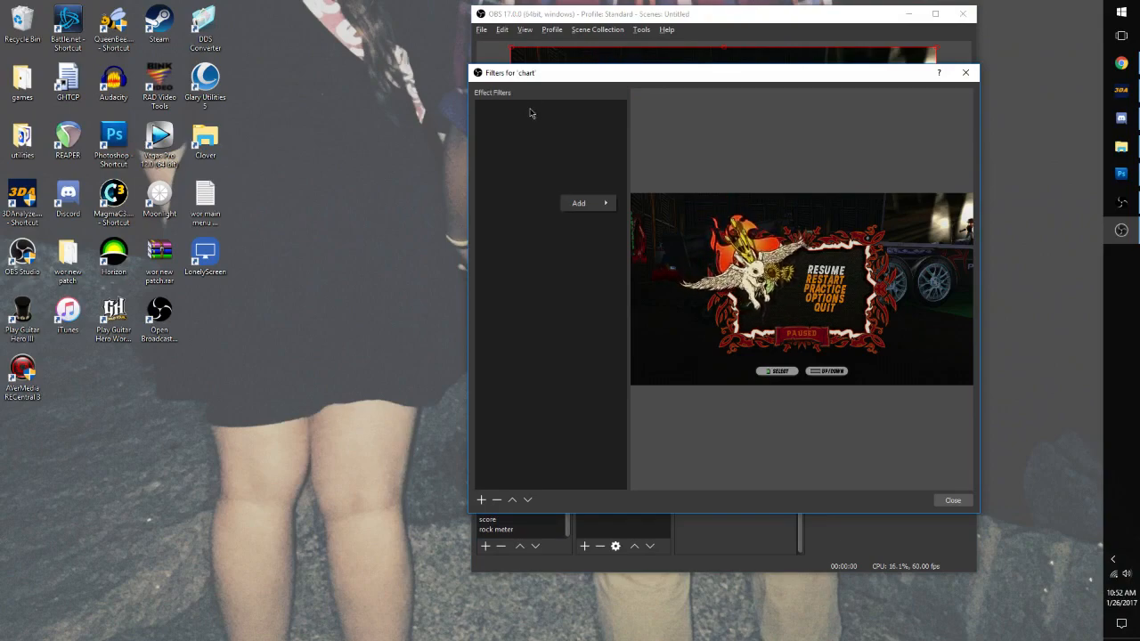
{"action": "left_click", "coordinate": [579, 203]}
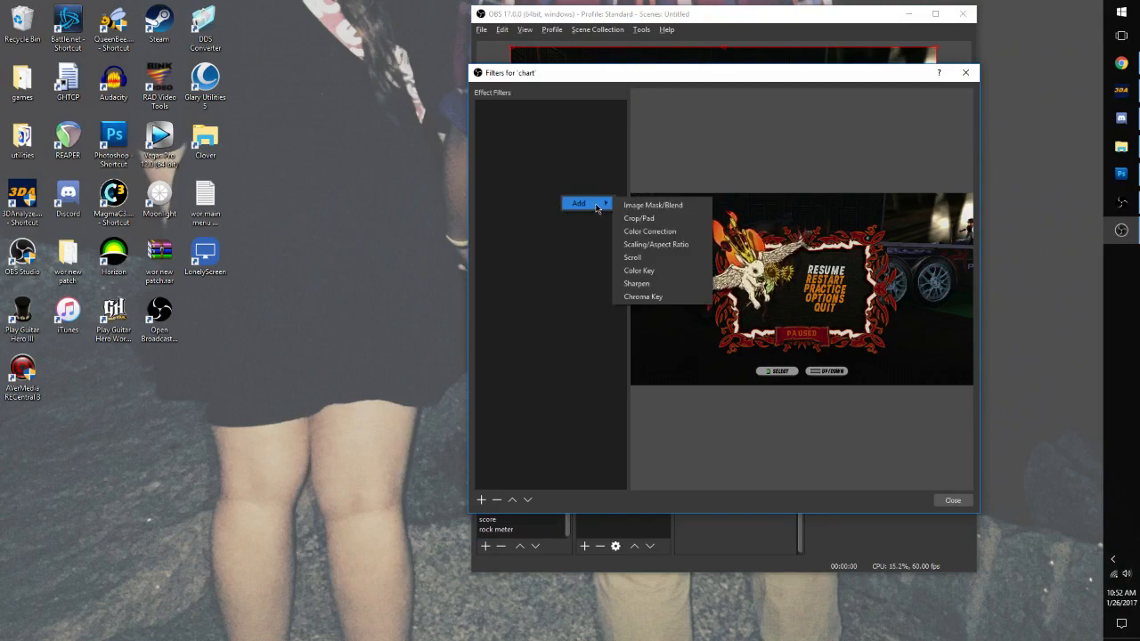
{"action": "mouse_move", "coordinate": [636, 283]}
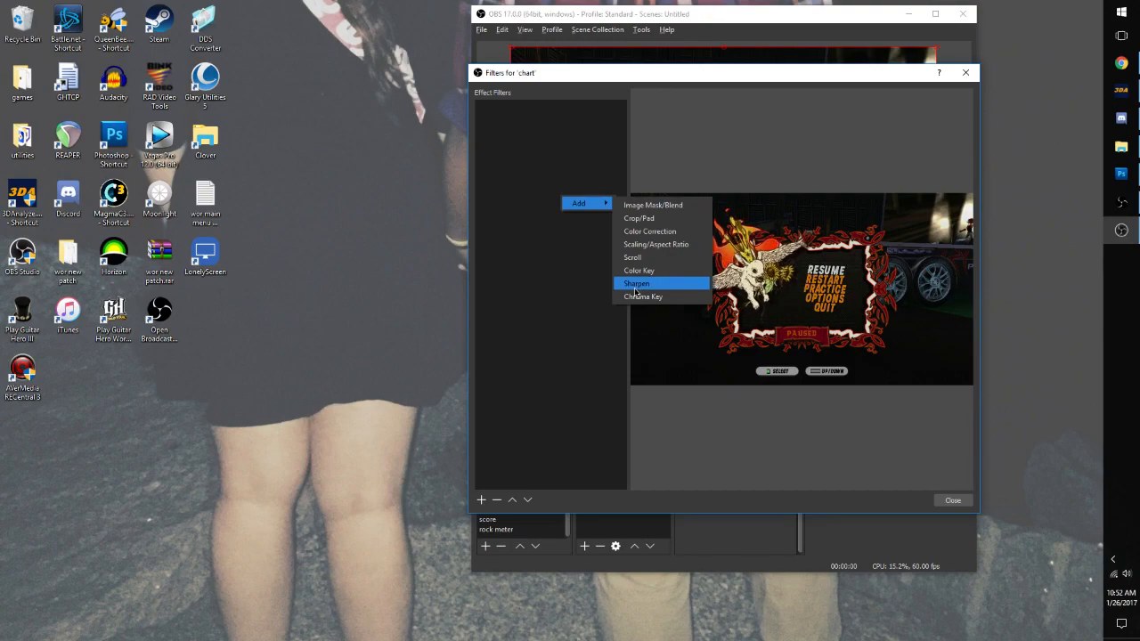
{"action": "mouse_move", "coordinate": [652, 205]}
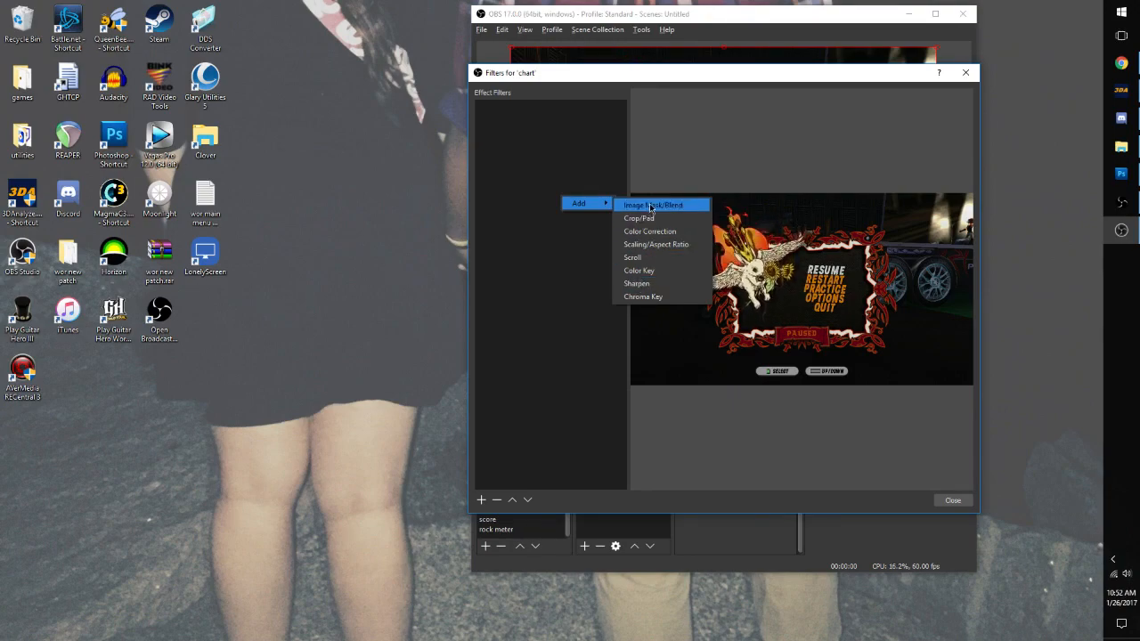
{"action": "left_click", "coordinate": [653, 205]}
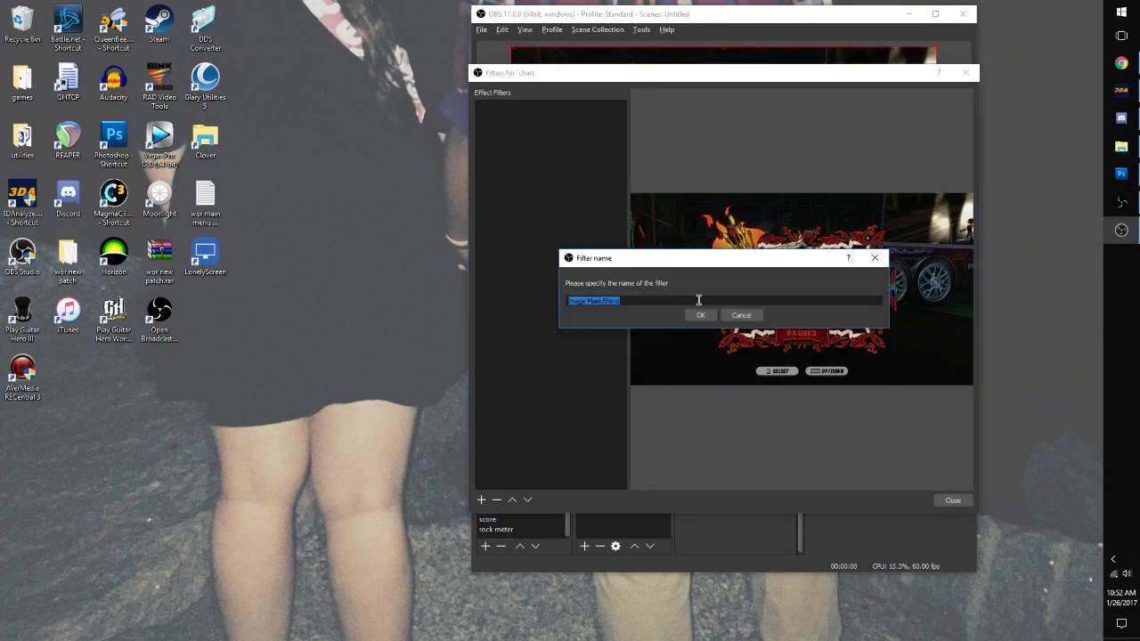
{"action": "left_click", "coordinate": [701, 314]}
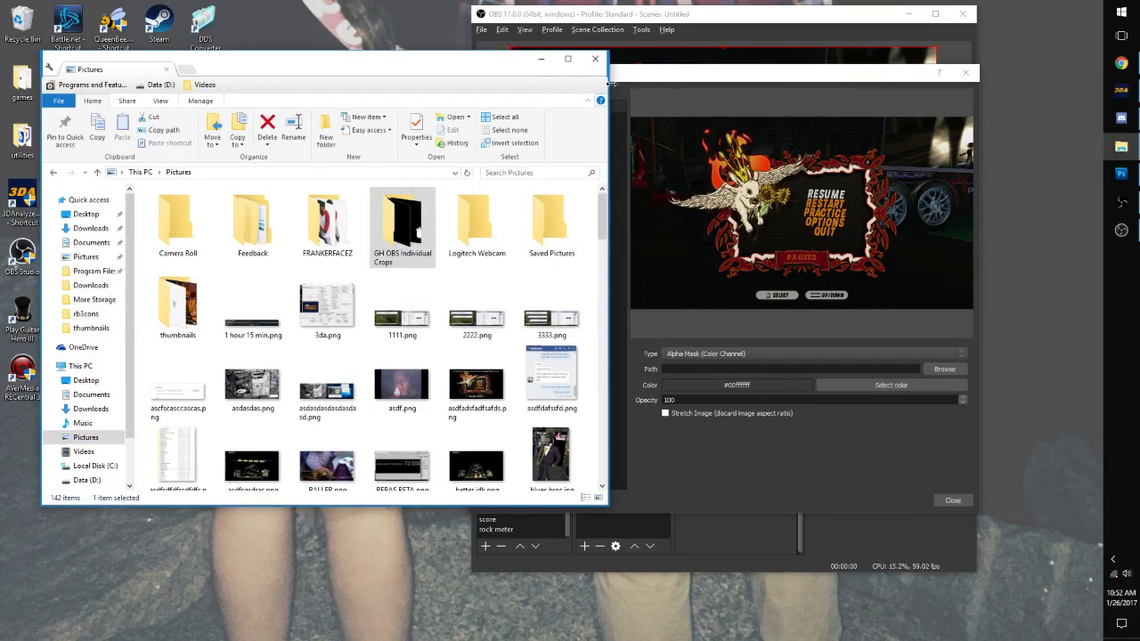
- In the GH OBS Individual Crops folder, preview gh3 board.png in Photos
{"action": "double_click", "coordinate": [403, 214]}
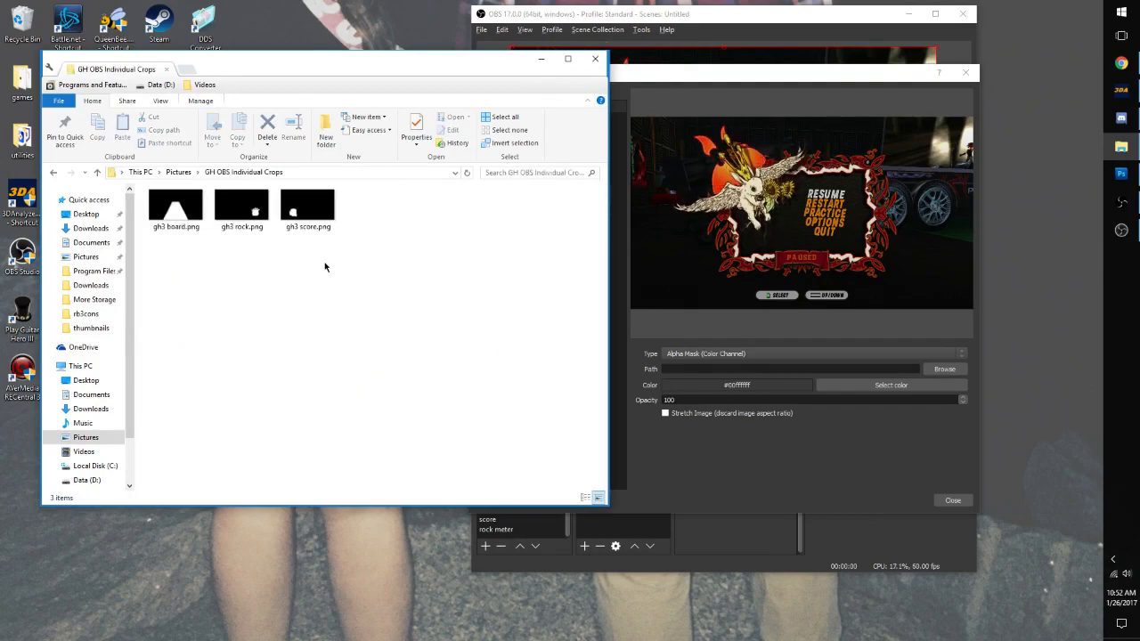
{"action": "left_click", "coordinate": [174, 210]}
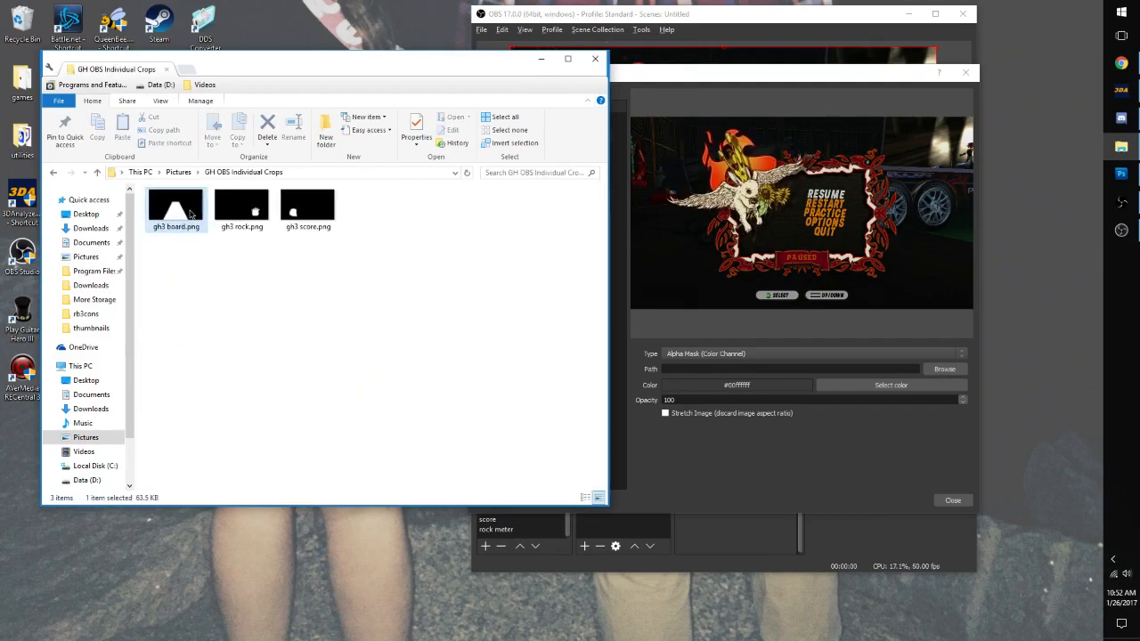
{"action": "double_click", "coordinate": [175, 206]}
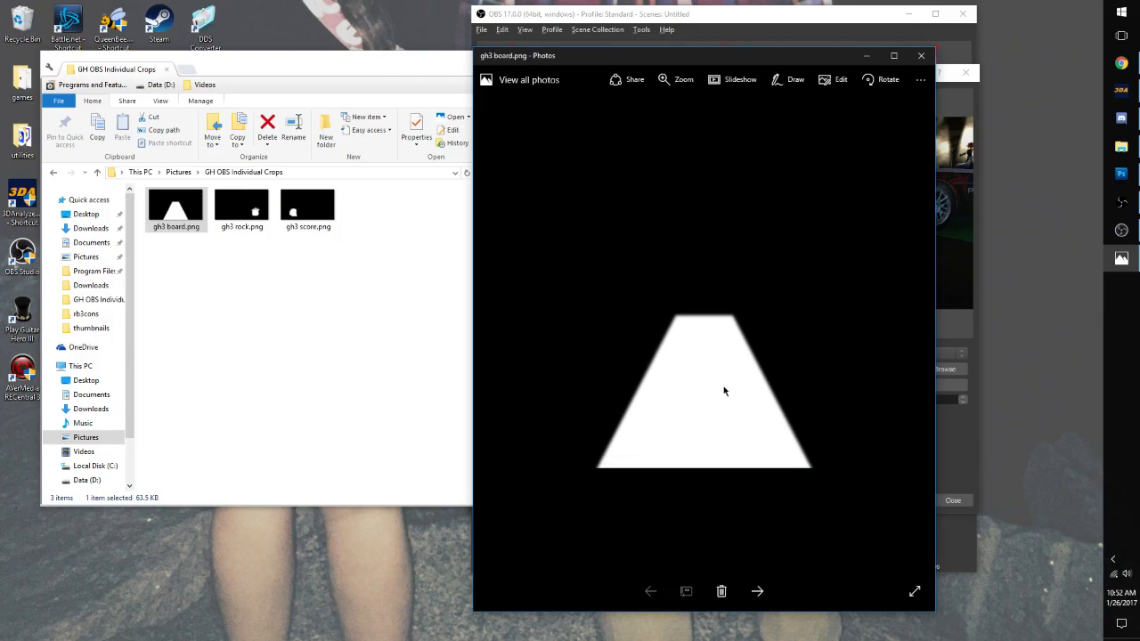
{"action": "mouse_move", "coordinate": [756, 396]}
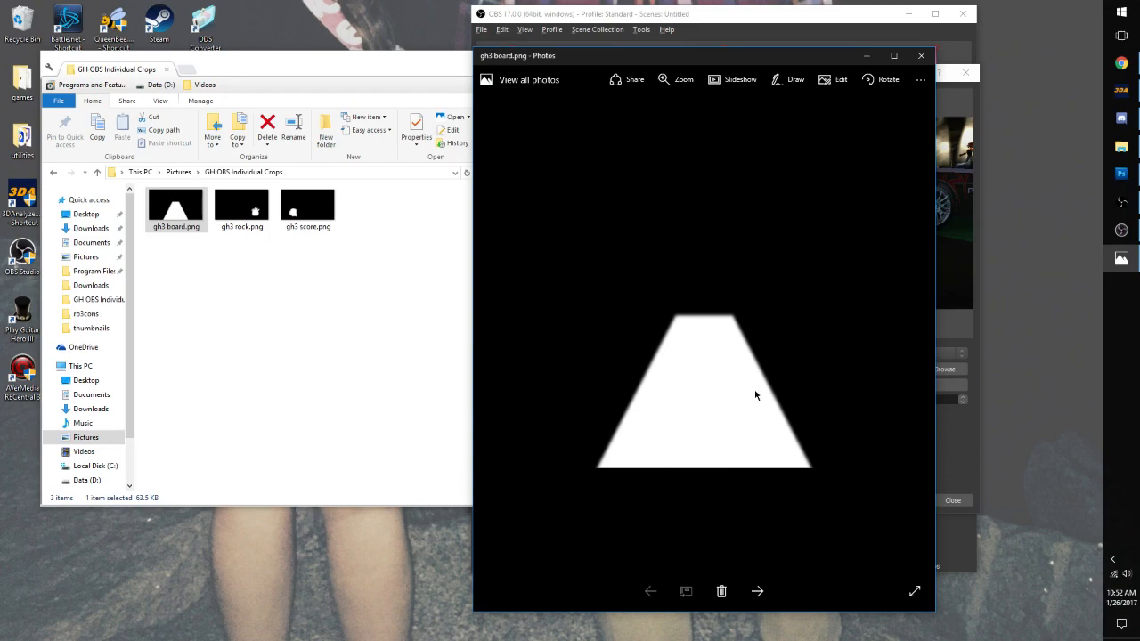
{"action": "mouse_move", "coordinate": [741, 287]}
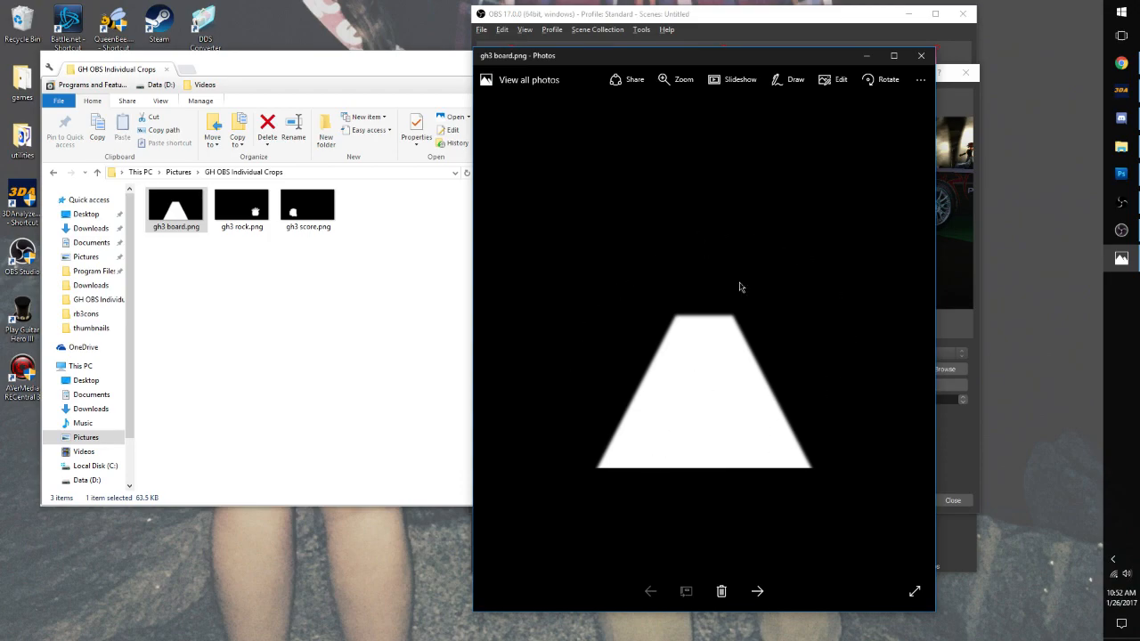
{"action": "mouse_move", "coordinate": [720, 403]}
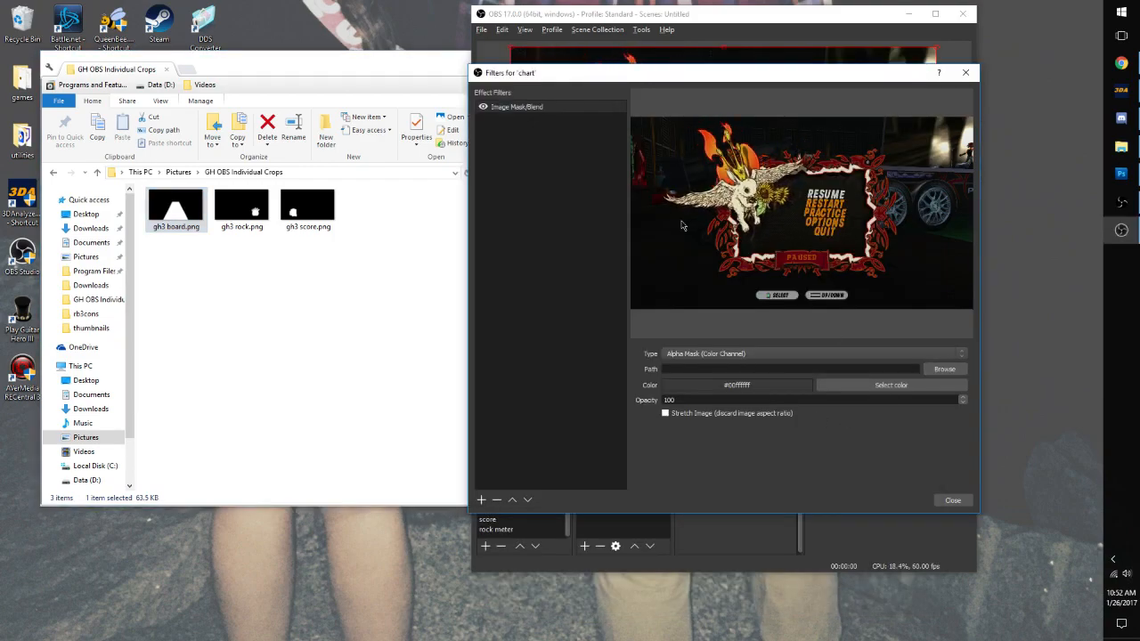
- Set the chart mask path to Pictures > GH OBS Individual Crops > gh3 board.png and close Filters
{"action": "left_click", "coordinate": [945, 369]}
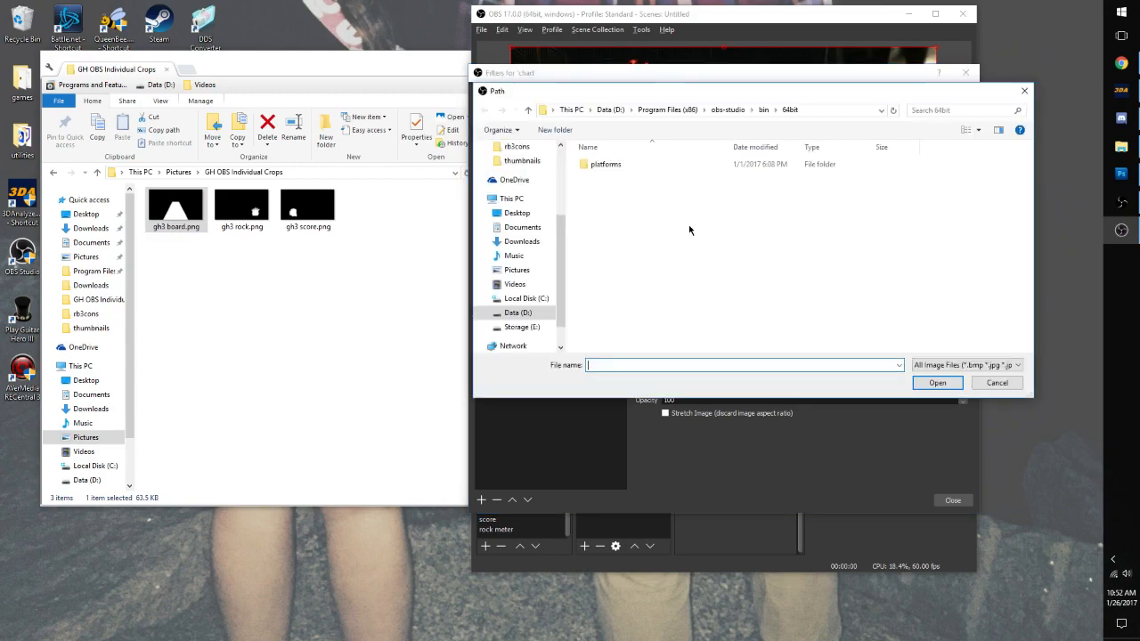
{"action": "left_click", "coordinate": [517, 271]}
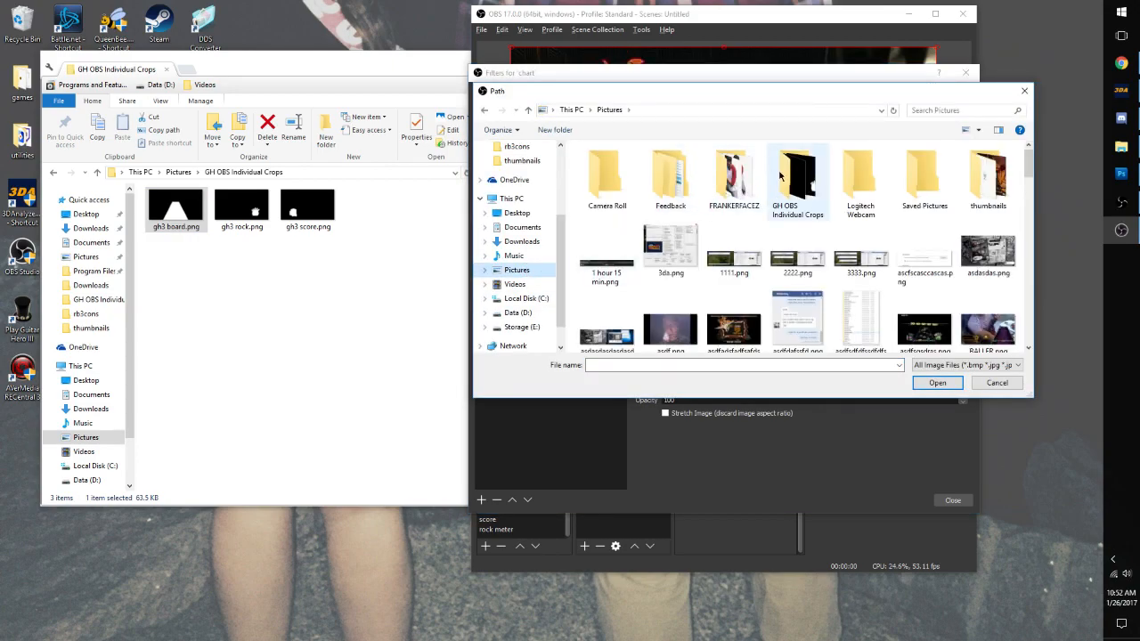
{"action": "double_click", "coordinate": [798, 175]}
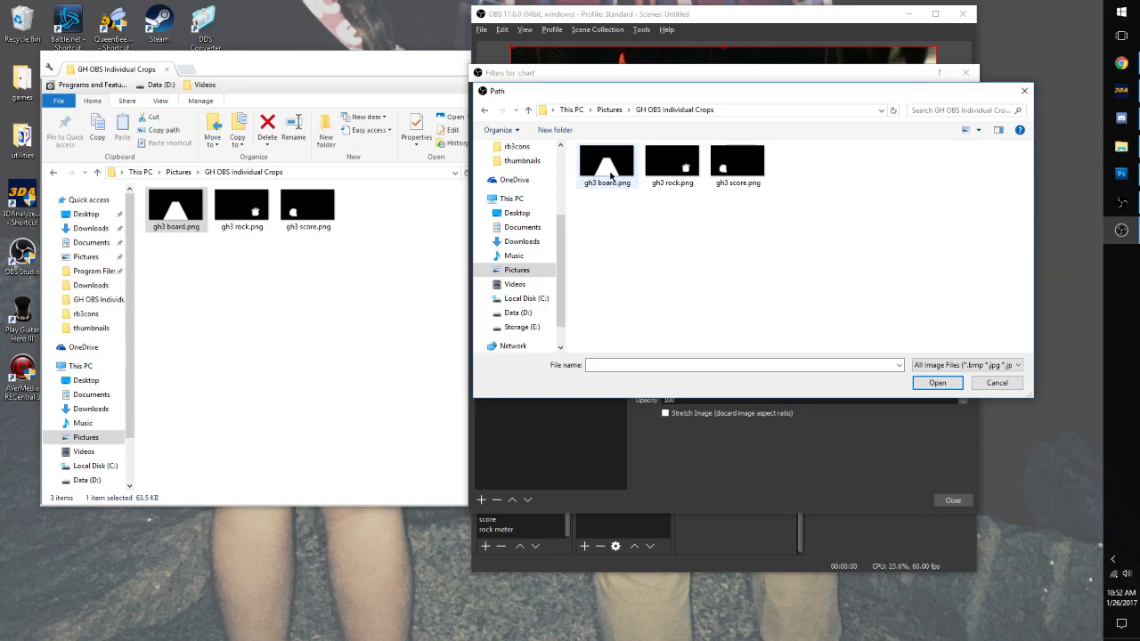
{"action": "left_click", "coordinate": [937, 381]}
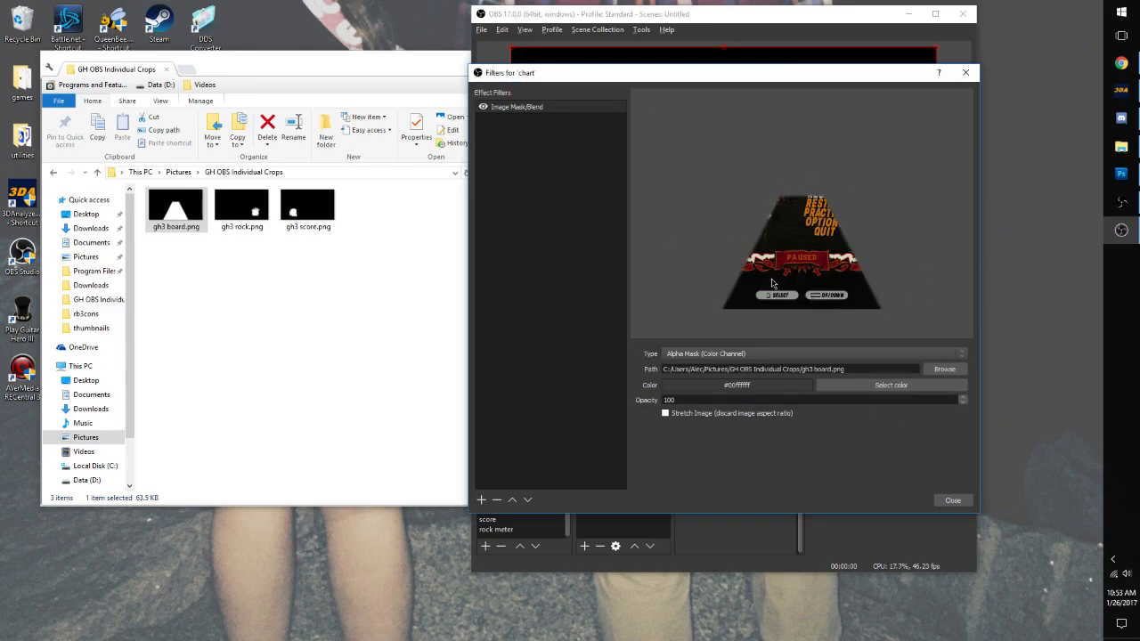
{"action": "left_click", "coordinate": [952, 499]}
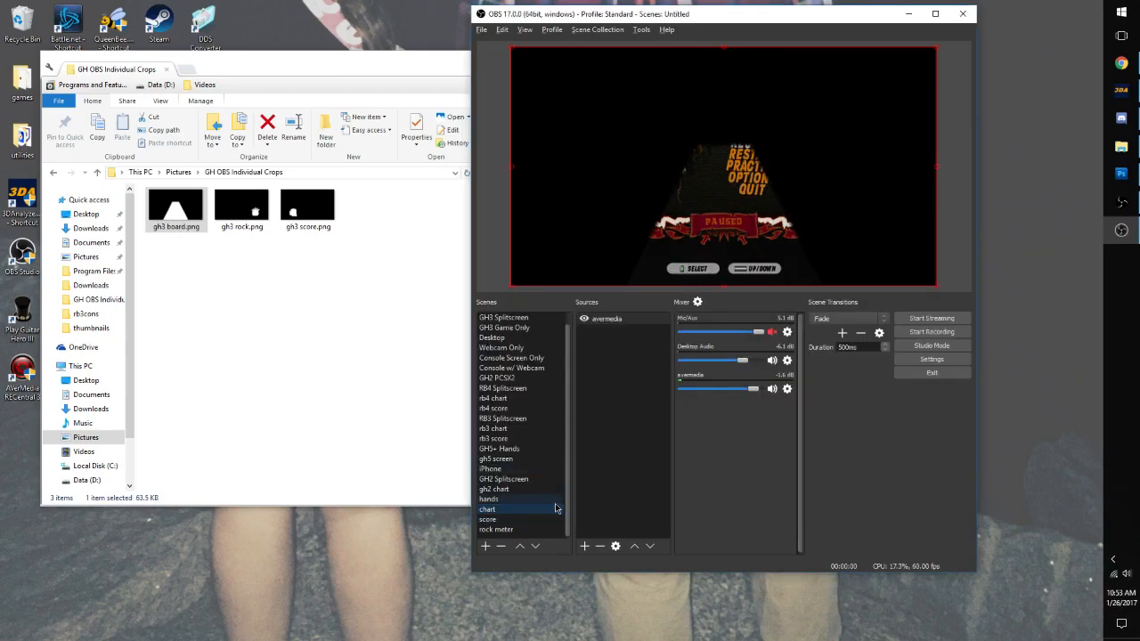
- Give the score scene an Image Mask/Blend filter using gh3 score.png
{"action": "left_click", "coordinate": [488, 520]}
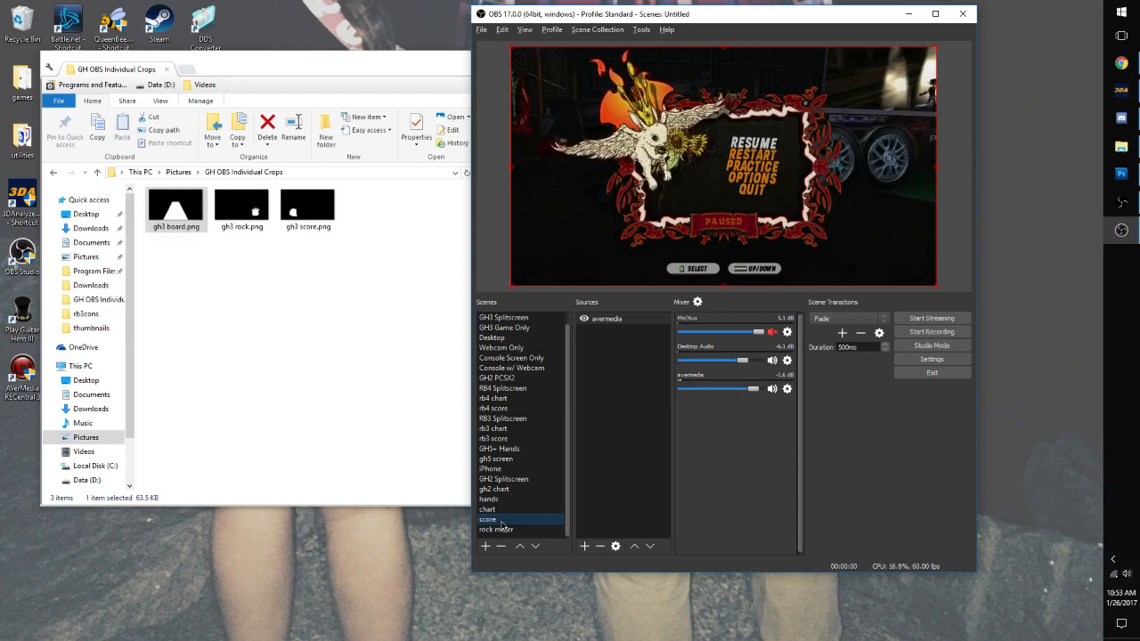
{"action": "right_click", "coordinate": [489, 520]}
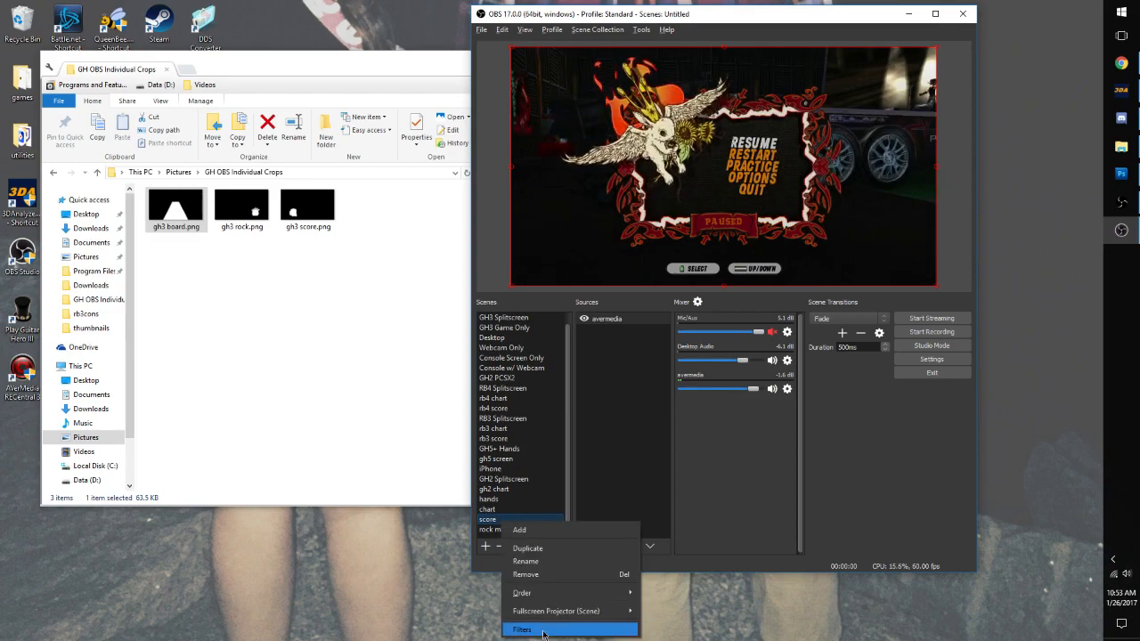
{"action": "left_click", "coordinate": [522, 631]}
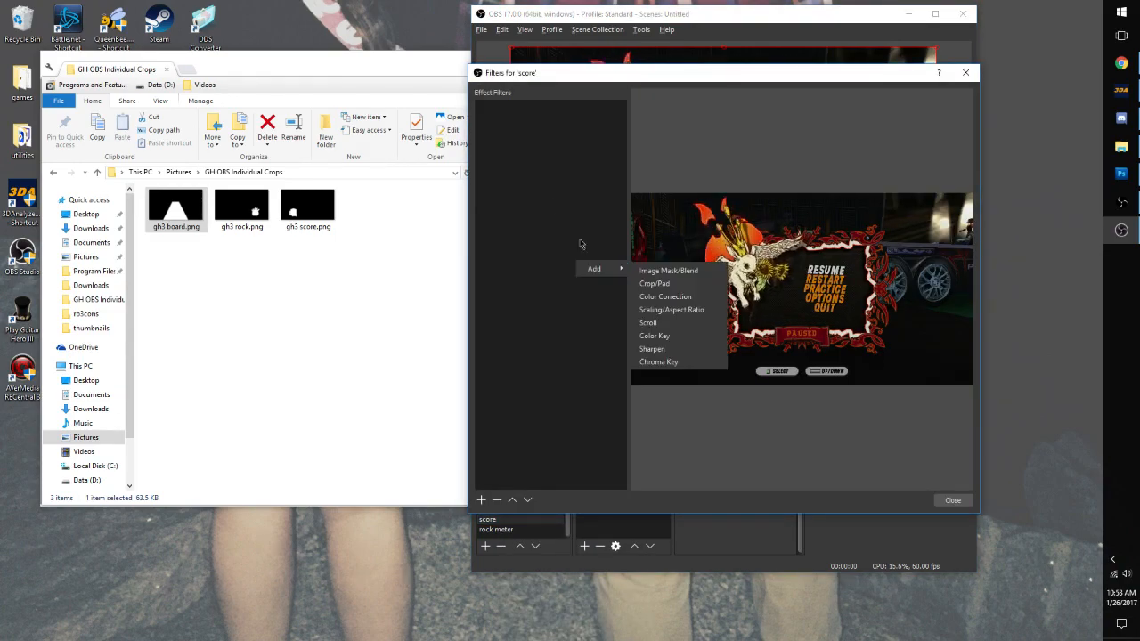
{"action": "mouse_move", "coordinate": [668, 271]}
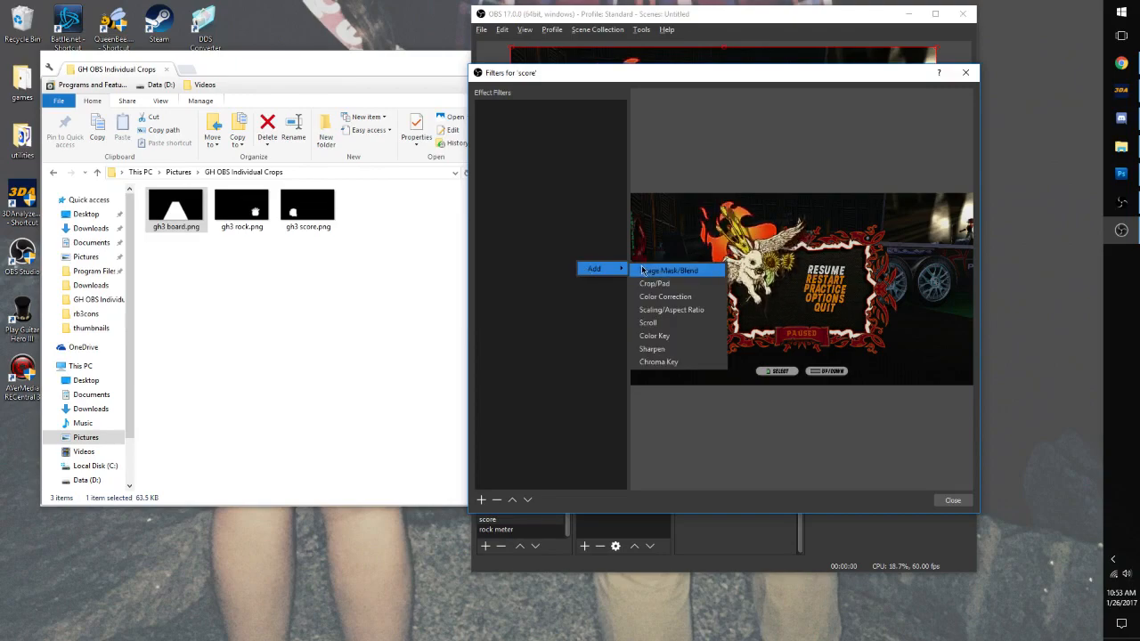
{"action": "left_click", "coordinate": [666, 271]}
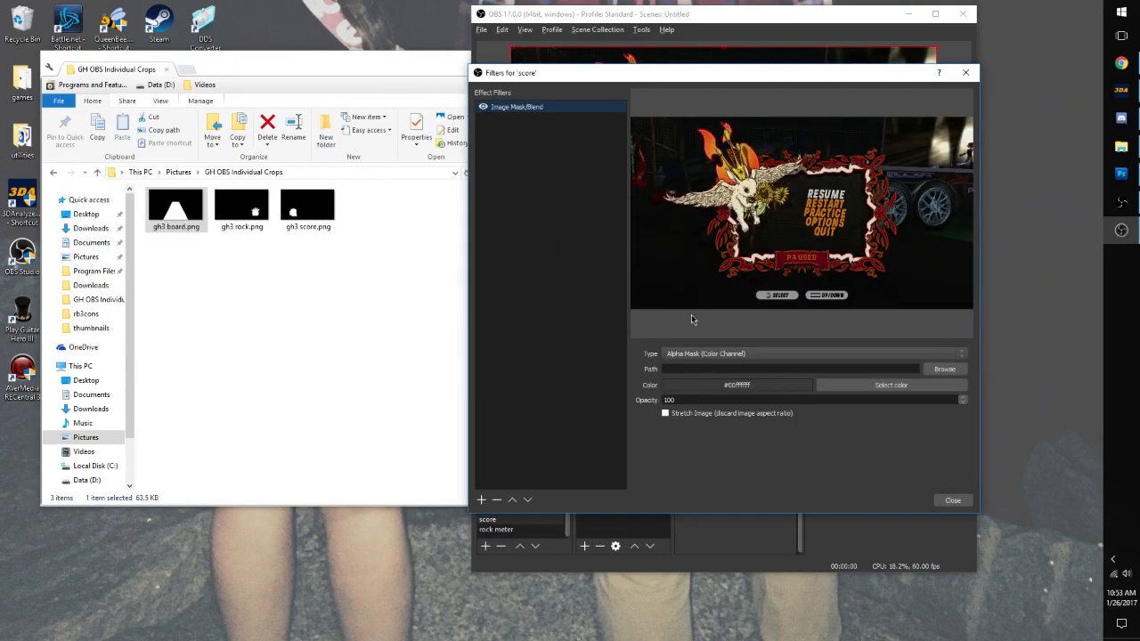
{"action": "left_click", "coordinate": [944, 369]}
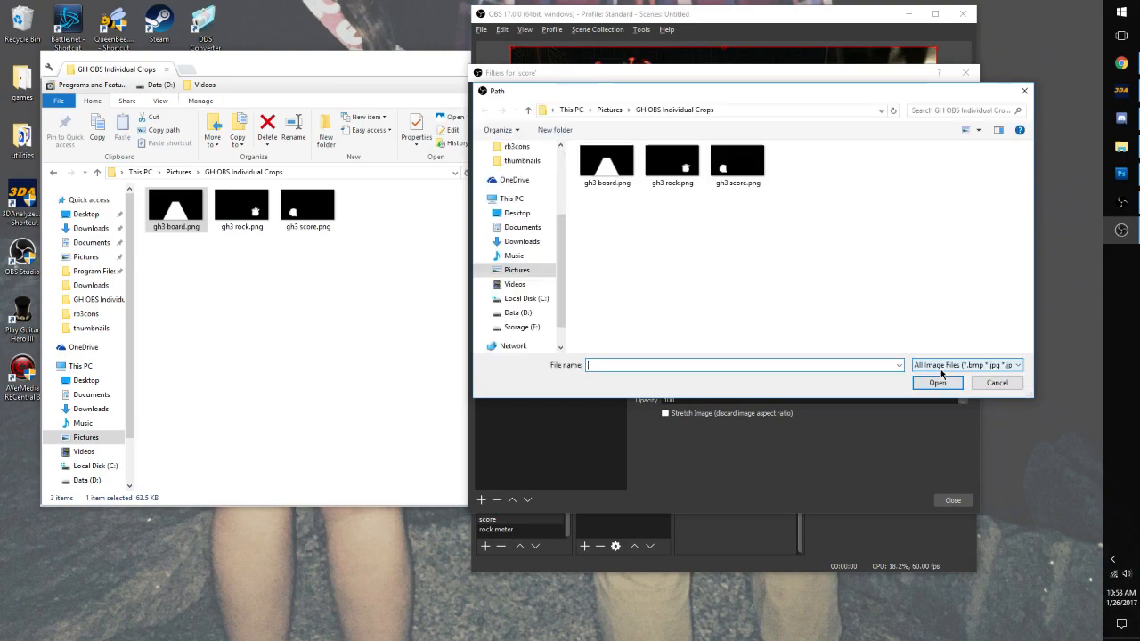
{"action": "left_click", "coordinate": [738, 164]}
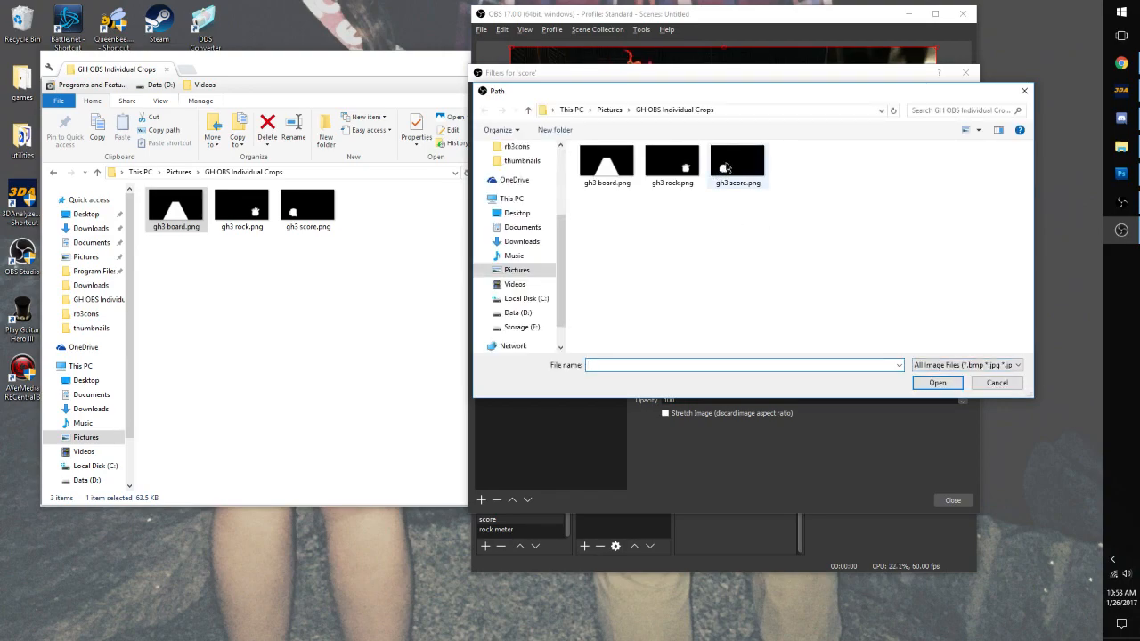
{"action": "left_click", "coordinate": [738, 164]}
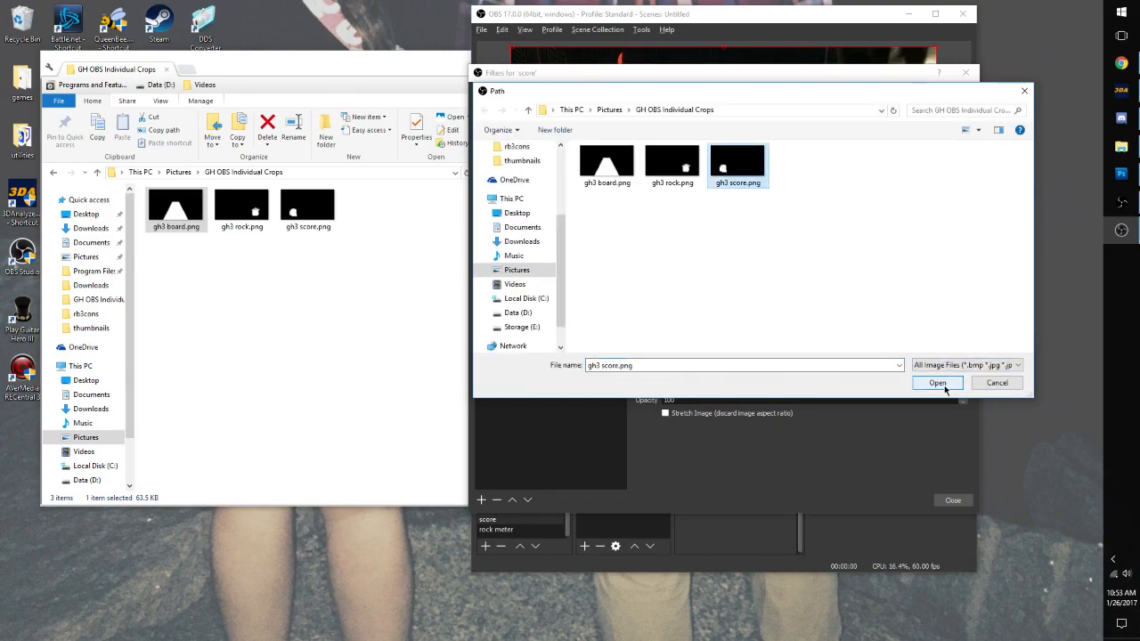
{"action": "left_click", "coordinate": [937, 382]}
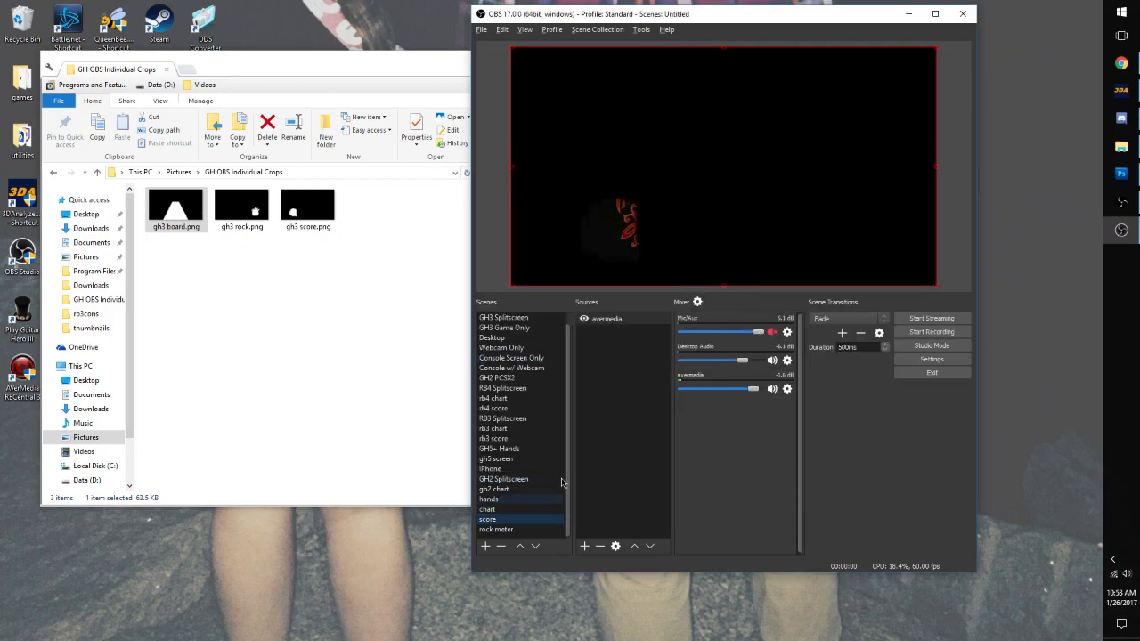
- Give the rock meter scene an Image Mask/Blend filter using gh3 rock.png and close Filters
{"action": "left_click", "coordinate": [495, 530]}
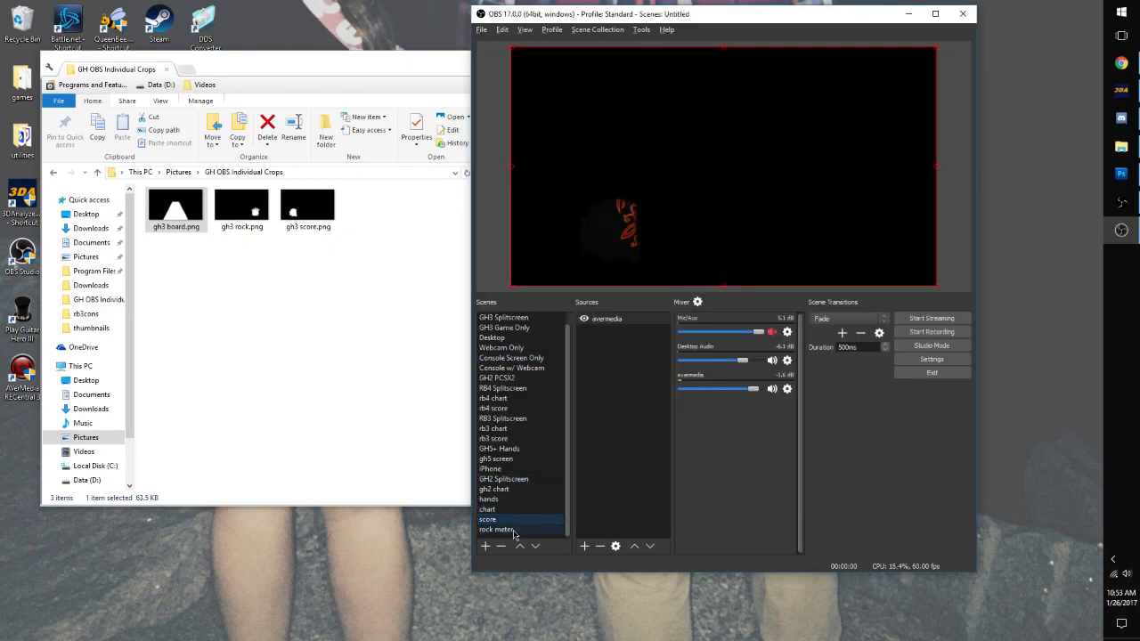
{"action": "right_click", "coordinate": [495, 529]}
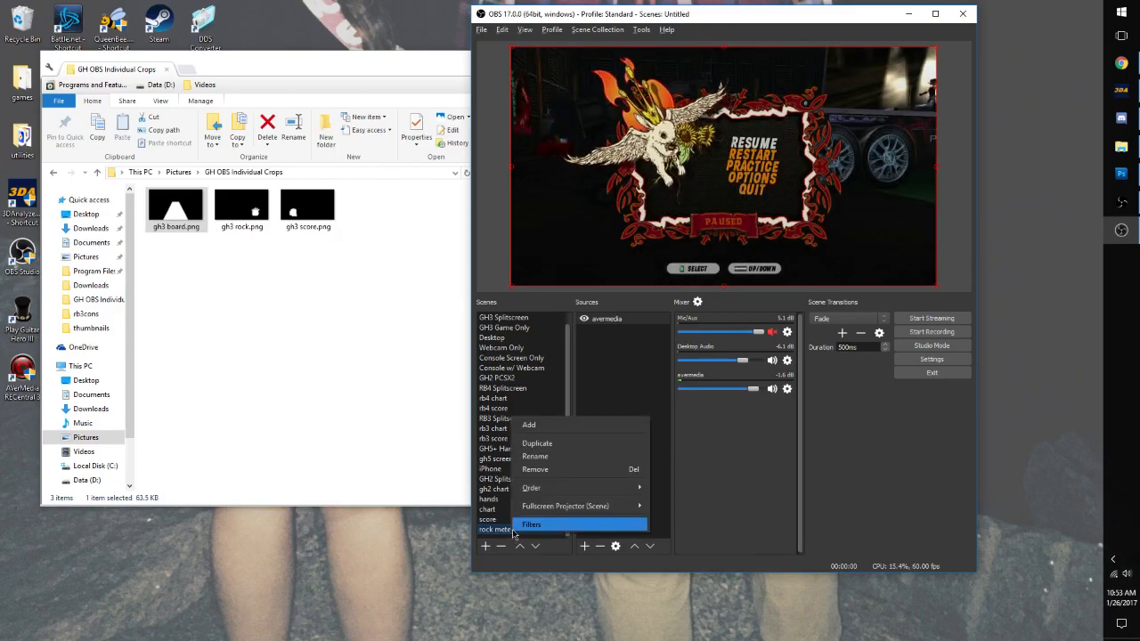
{"action": "left_click", "coordinate": [531, 523]}
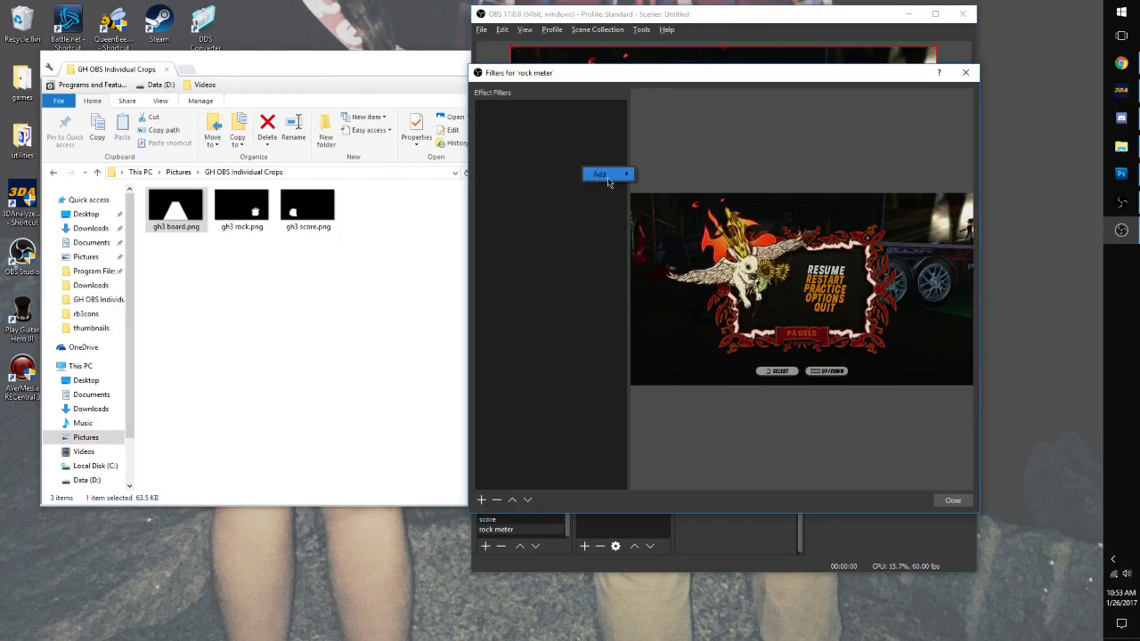
{"action": "left_click", "coordinate": [599, 174]}
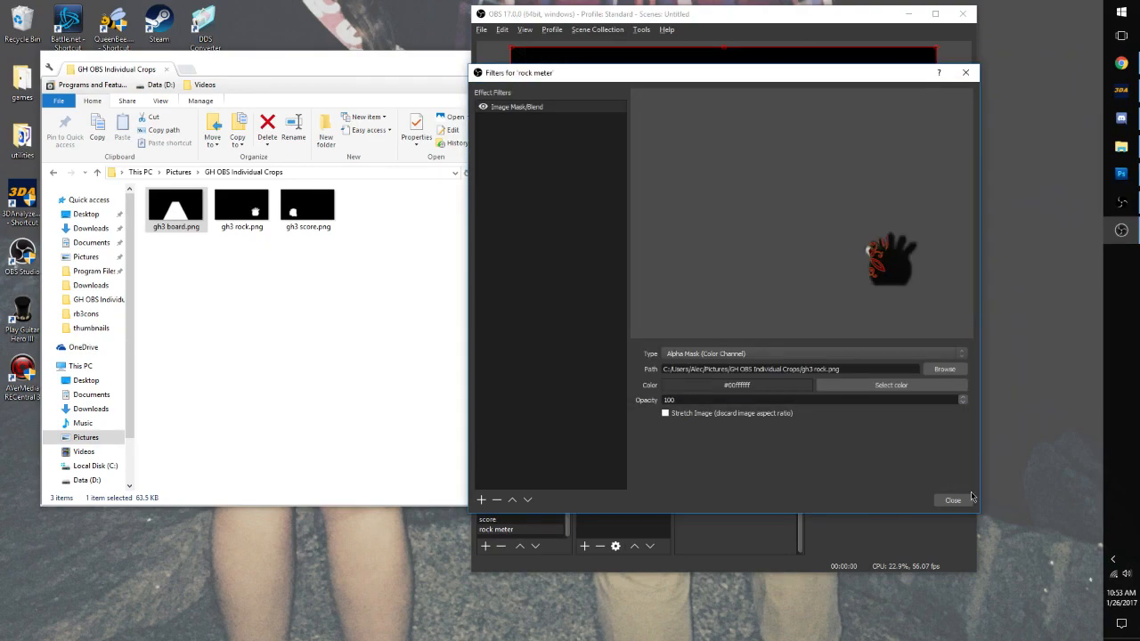
{"action": "left_click", "coordinate": [952, 499]}
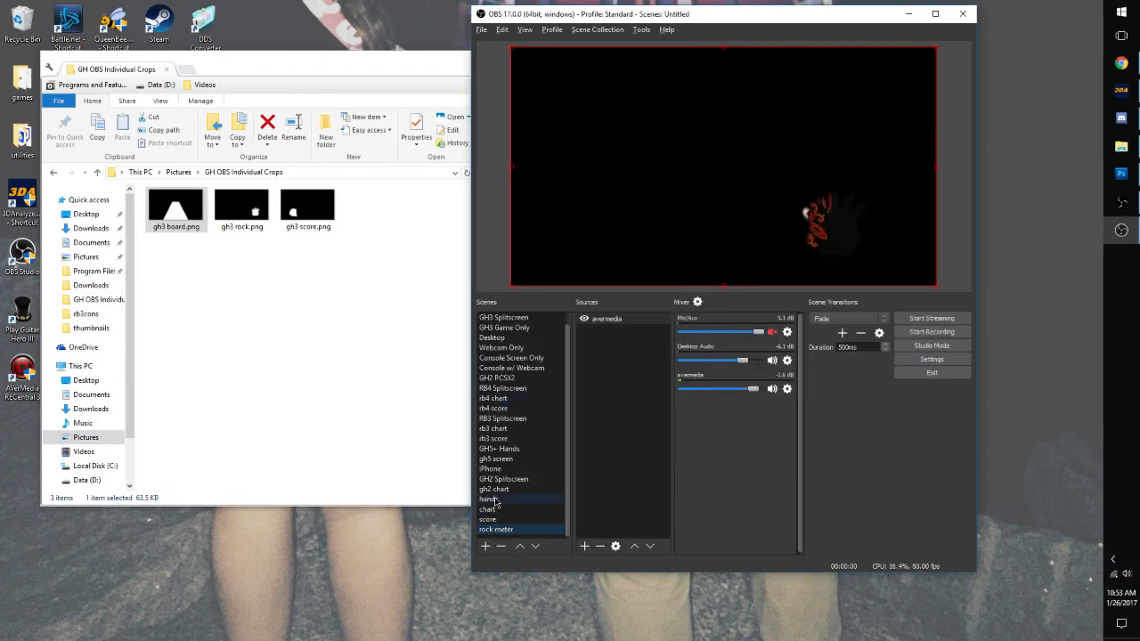
- Add the existing chart scene as a source in the hands scene
{"action": "left_click", "coordinate": [490, 499]}
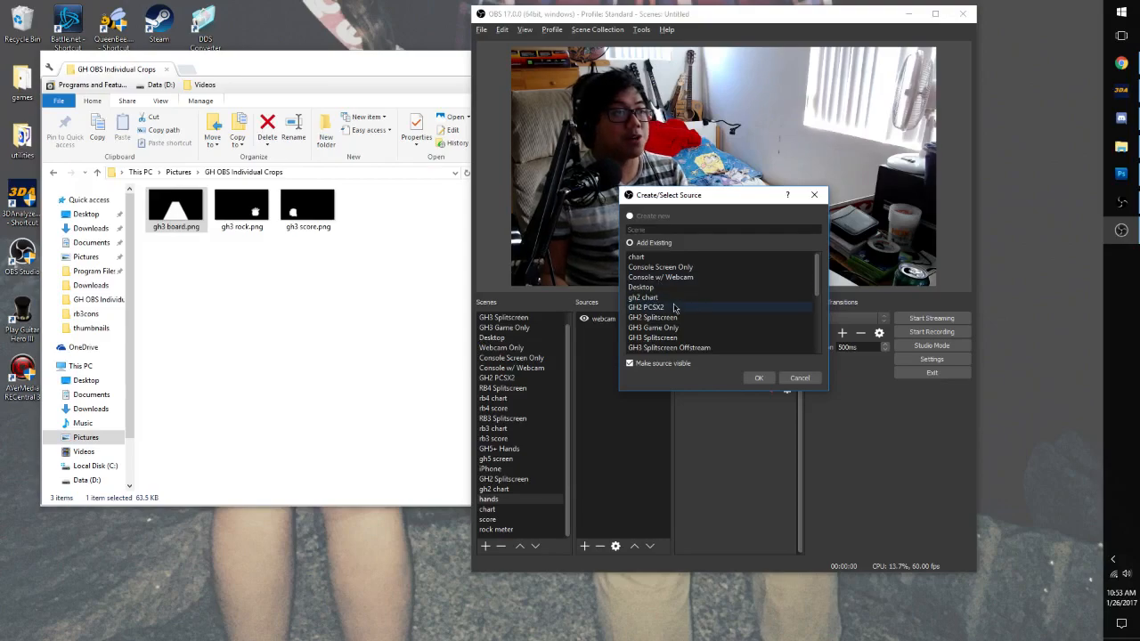
{"action": "scroll", "scroll_direction": "down", "scroll_amount": 3}
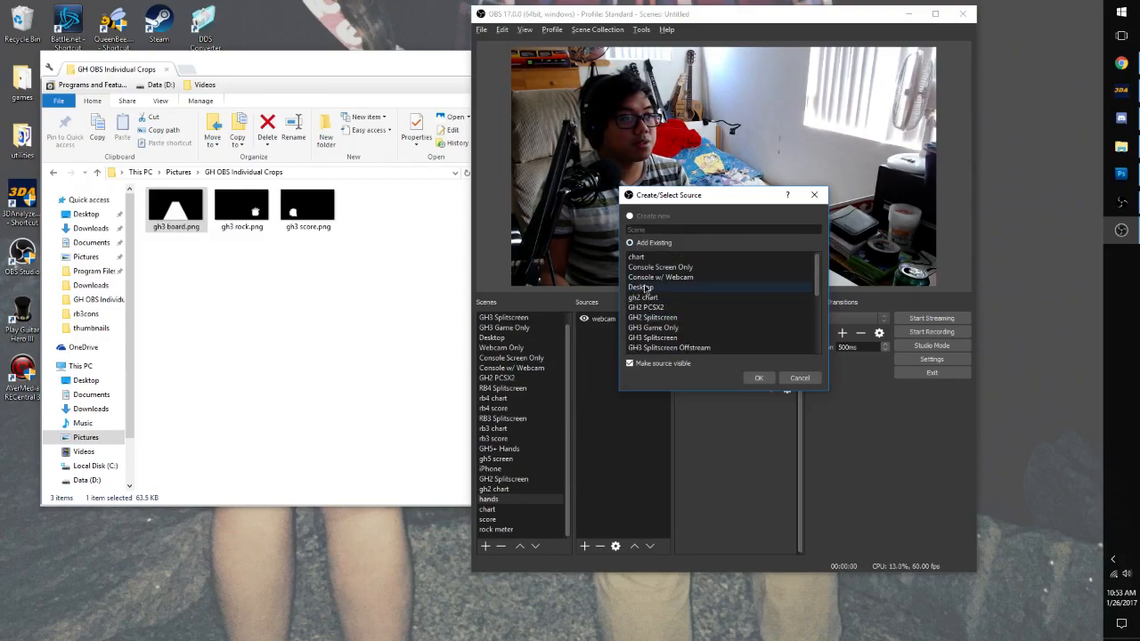
{"action": "left_click", "coordinate": [759, 378]}
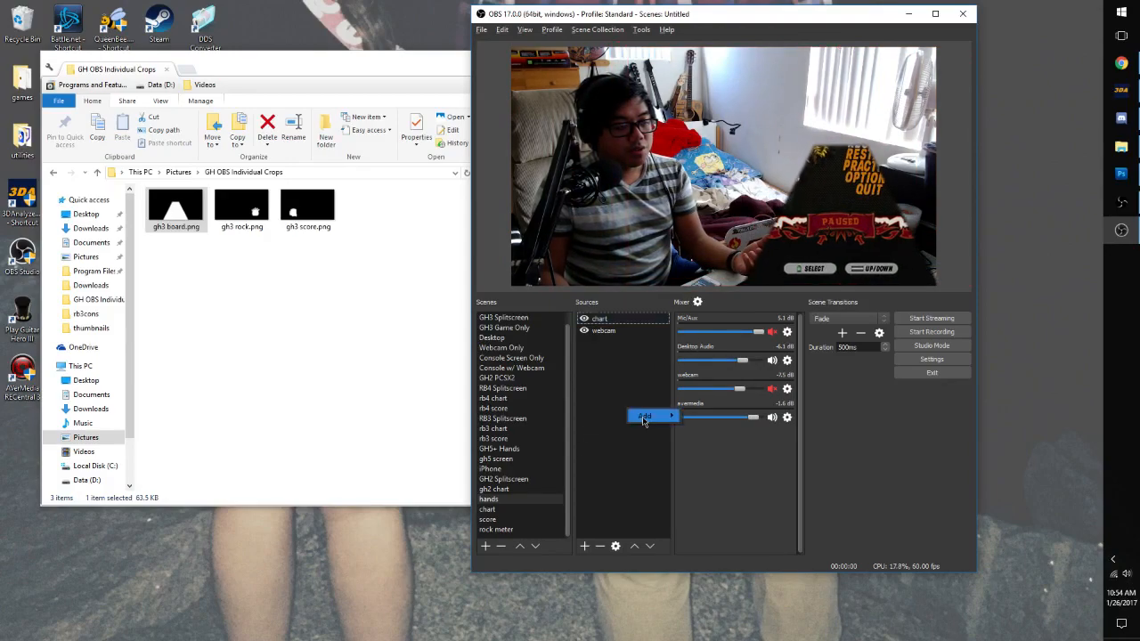
- Add the existing score scene to hands and begin adding the rock meter scene
{"action": "left_click", "coordinate": [645, 416]}
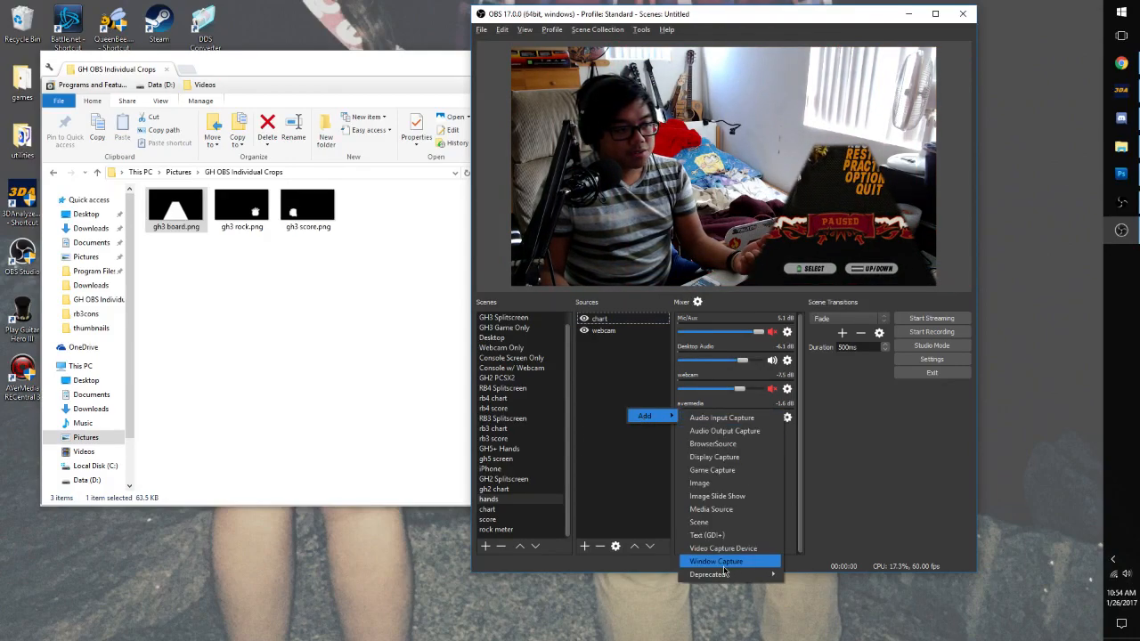
{"action": "left_click", "coordinate": [716, 561]}
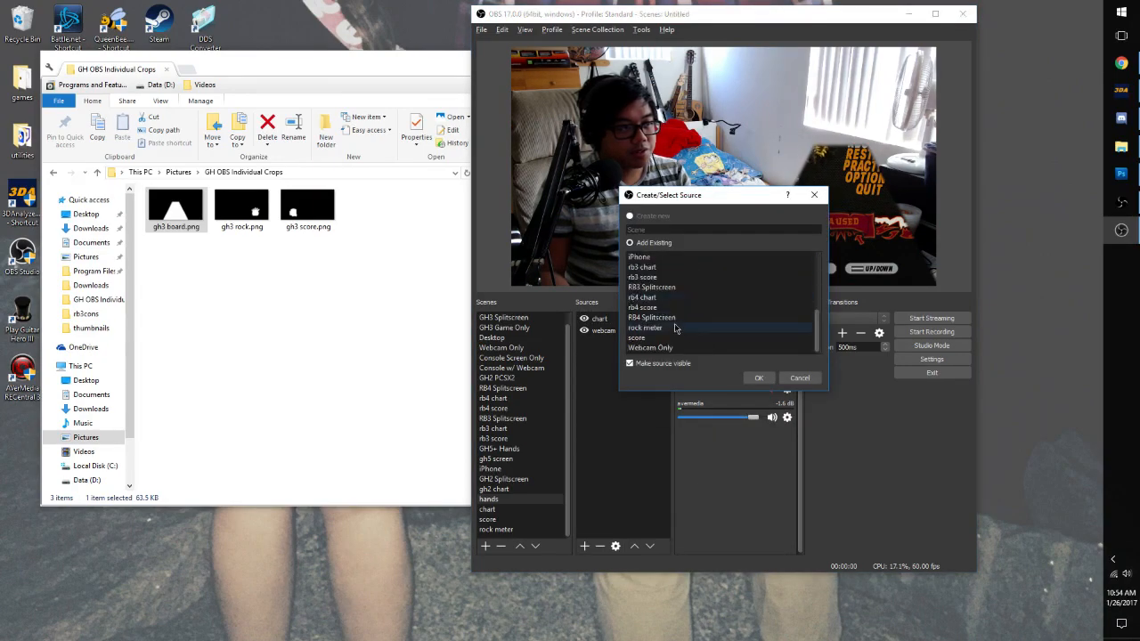
{"action": "left_click", "coordinate": [759, 378]}
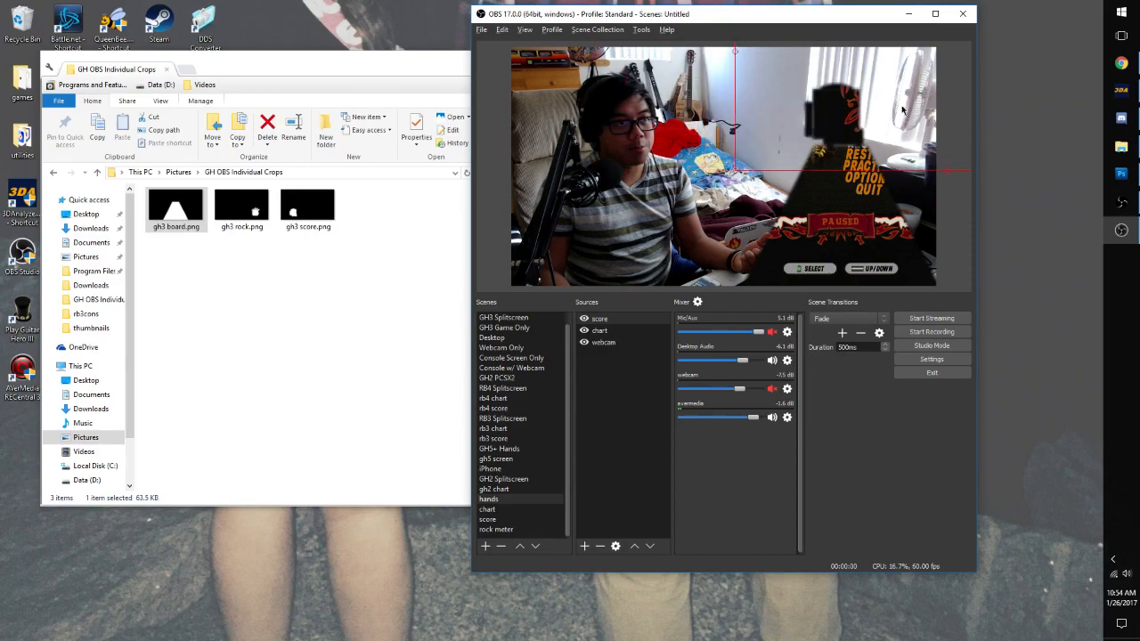
{"action": "left_click", "coordinate": [598, 317]}
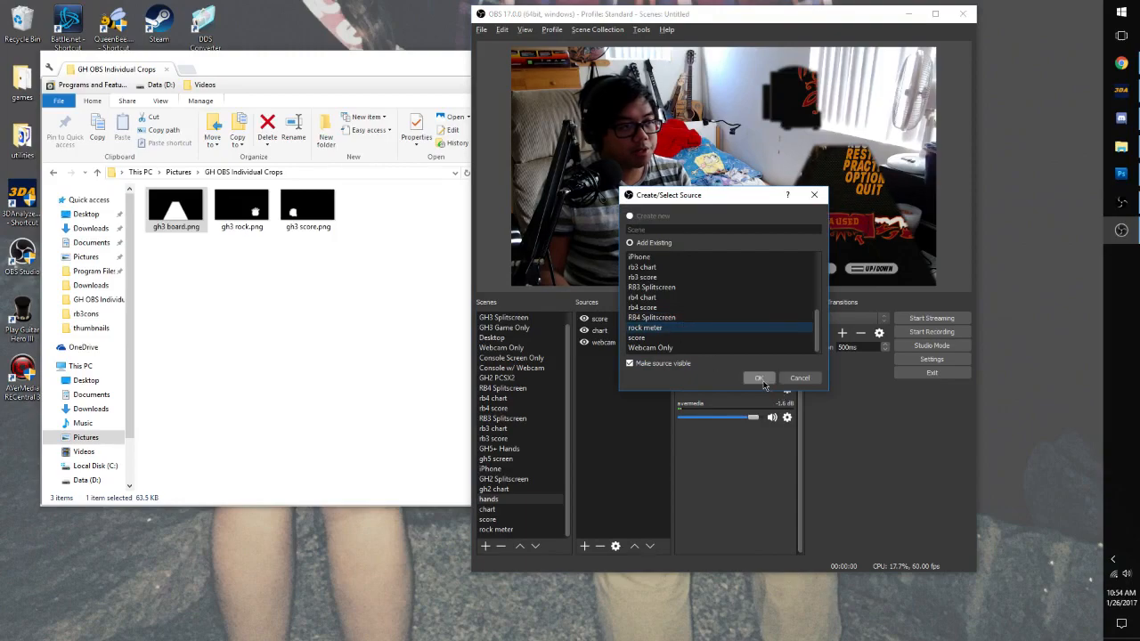
- Confirm adding rock meter to hands, arrange the overlays over the webcam, and dismiss Settings
{"action": "left_click", "coordinate": [759, 378]}
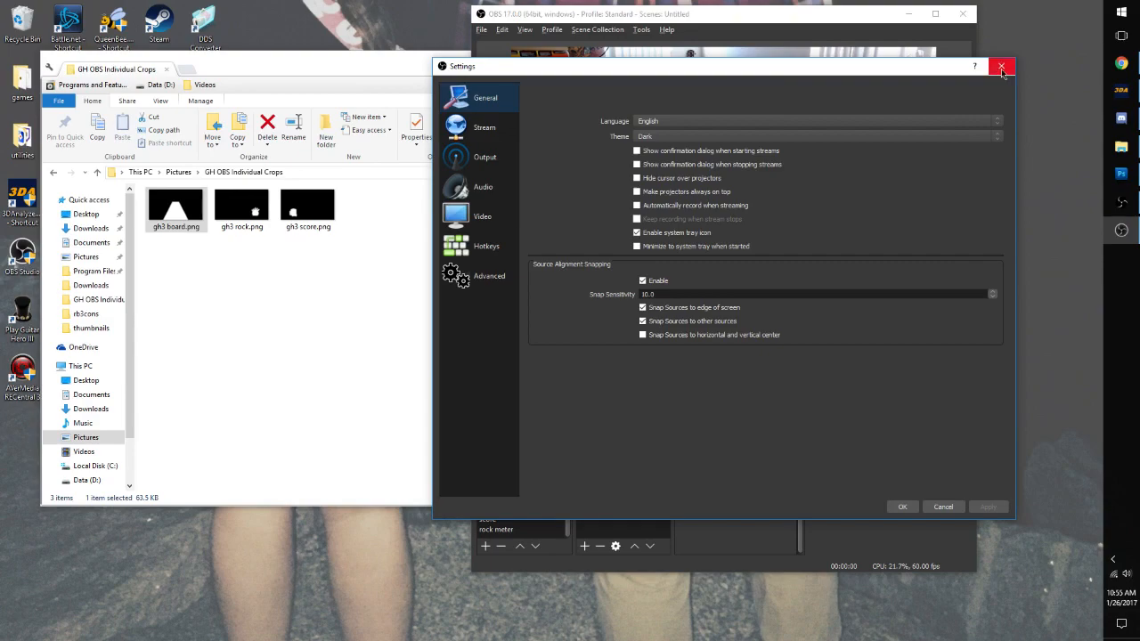
{"action": "left_click", "coordinate": [1001, 68]}
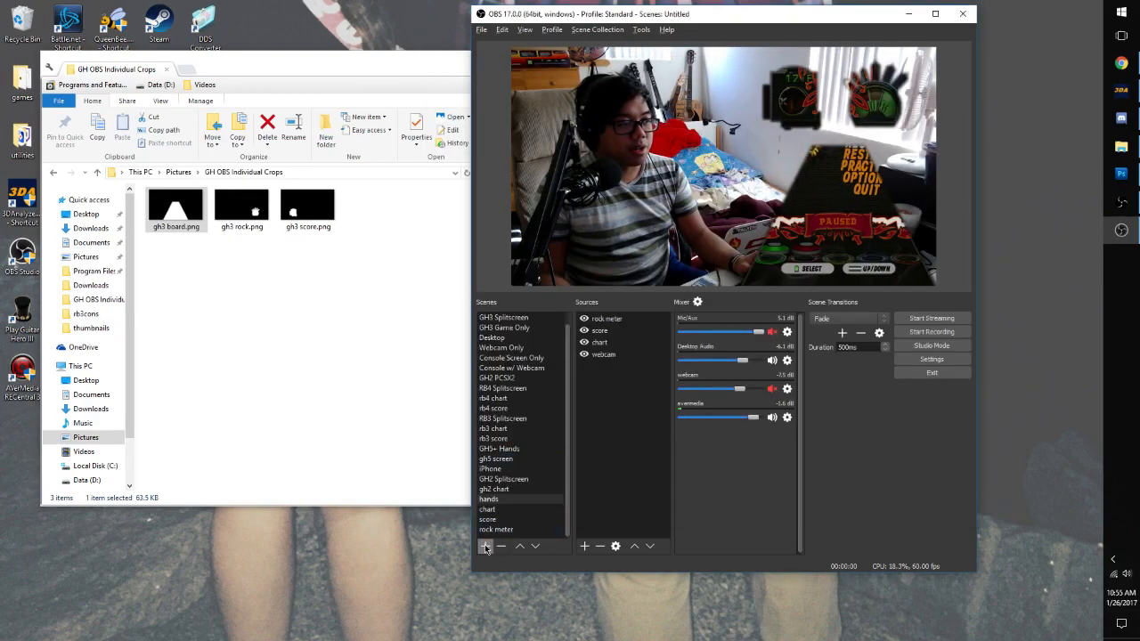
- Create Scene 1 with the existing avermedia video capture shown fullscreen
{"action": "left_click", "coordinate": [487, 545]}
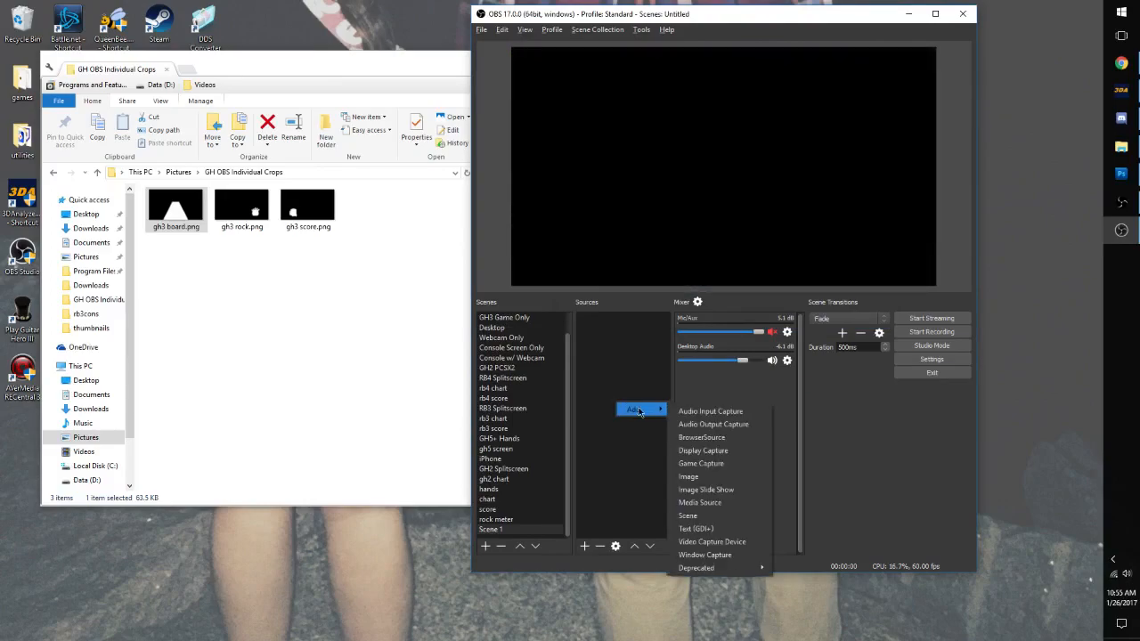
{"action": "mouse_move", "coordinate": [706, 555]}
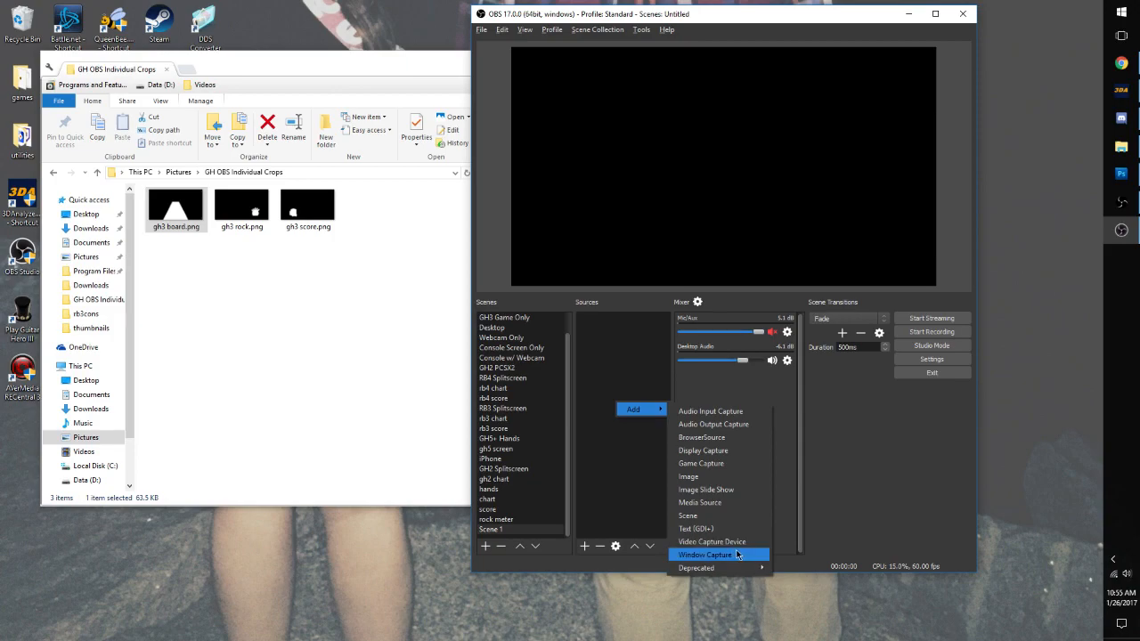
{"action": "left_click", "coordinate": [712, 542]}
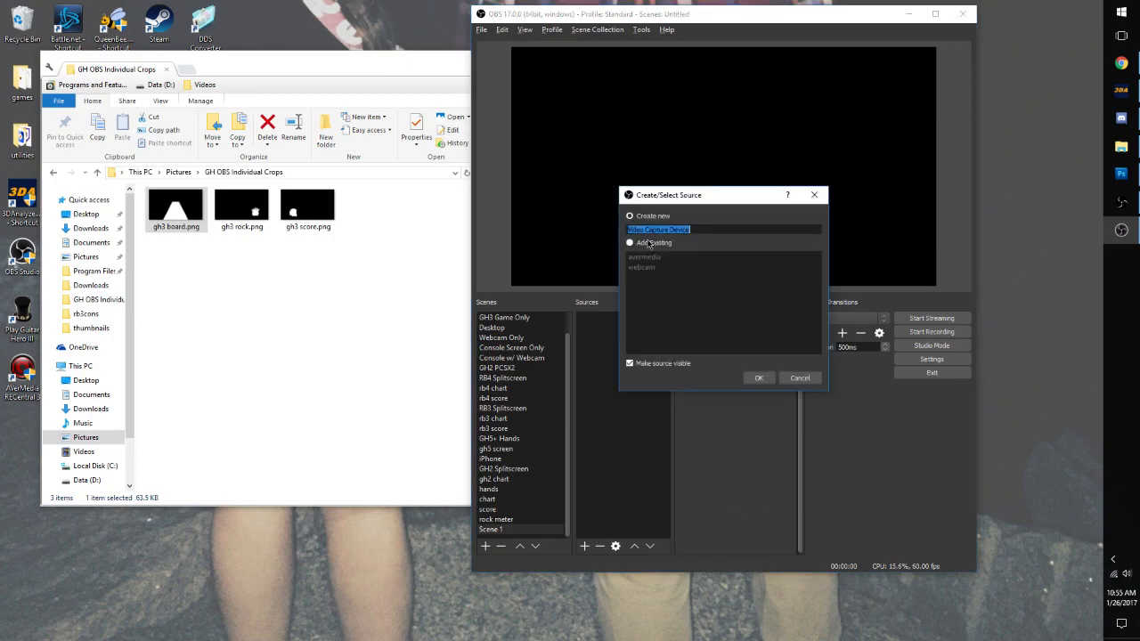
{"action": "left_click", "coordinate": [759, 377]}
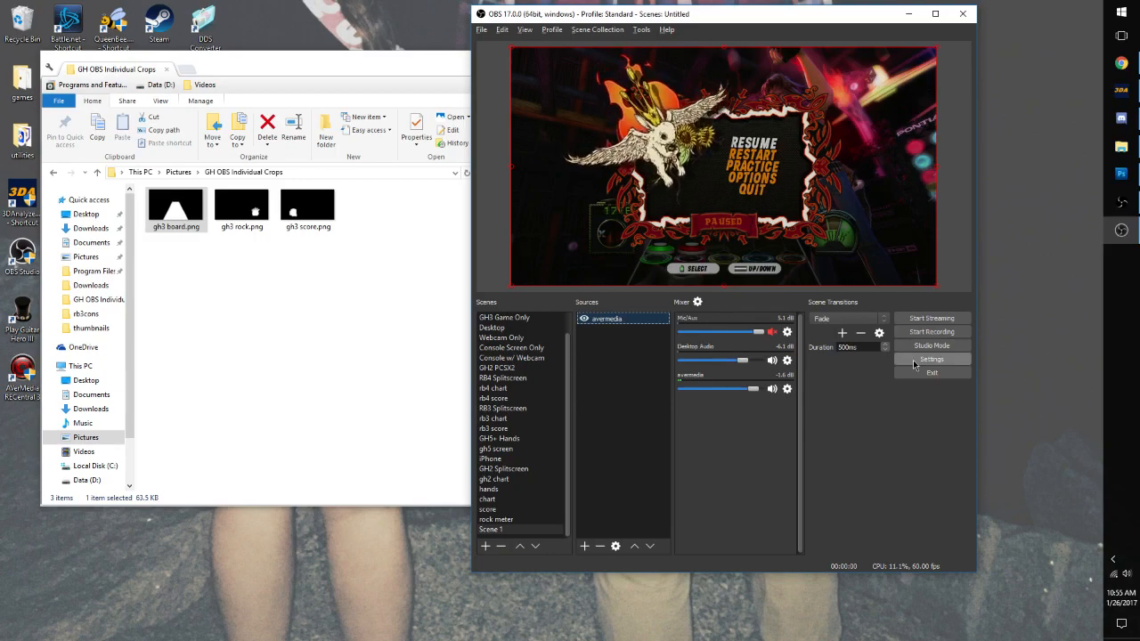
{"action": "left_click", "coordinate": [931, 359]}
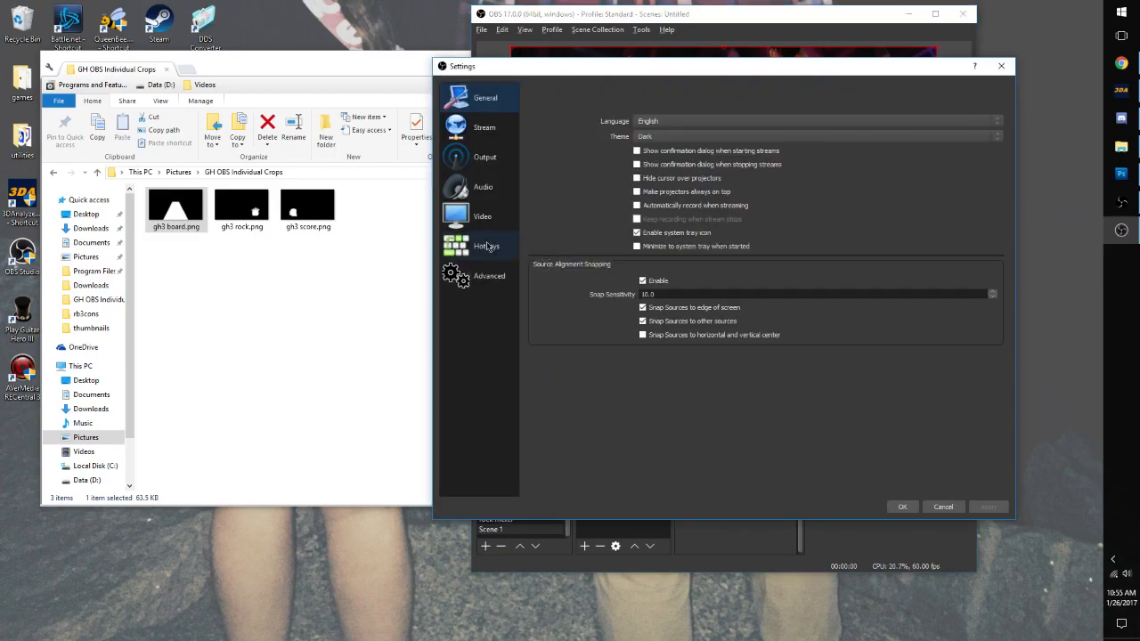
{"action": "left_click", "coordinate": [486, 246]}
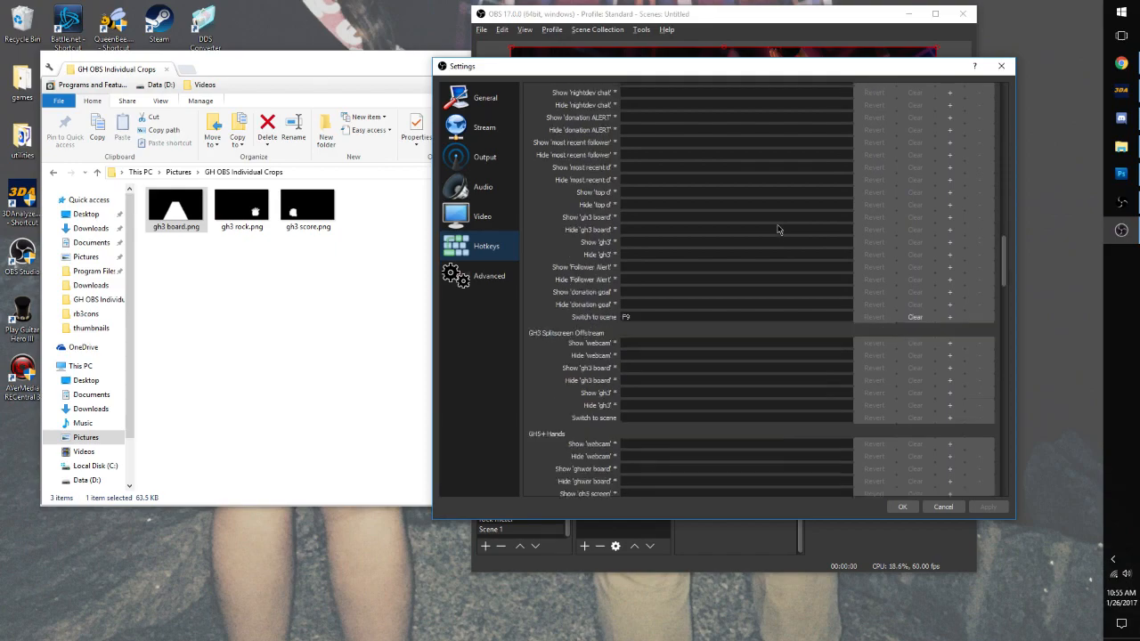
{"action": "scroll", "scroll_direction": "down", "scroll_amount": 3}
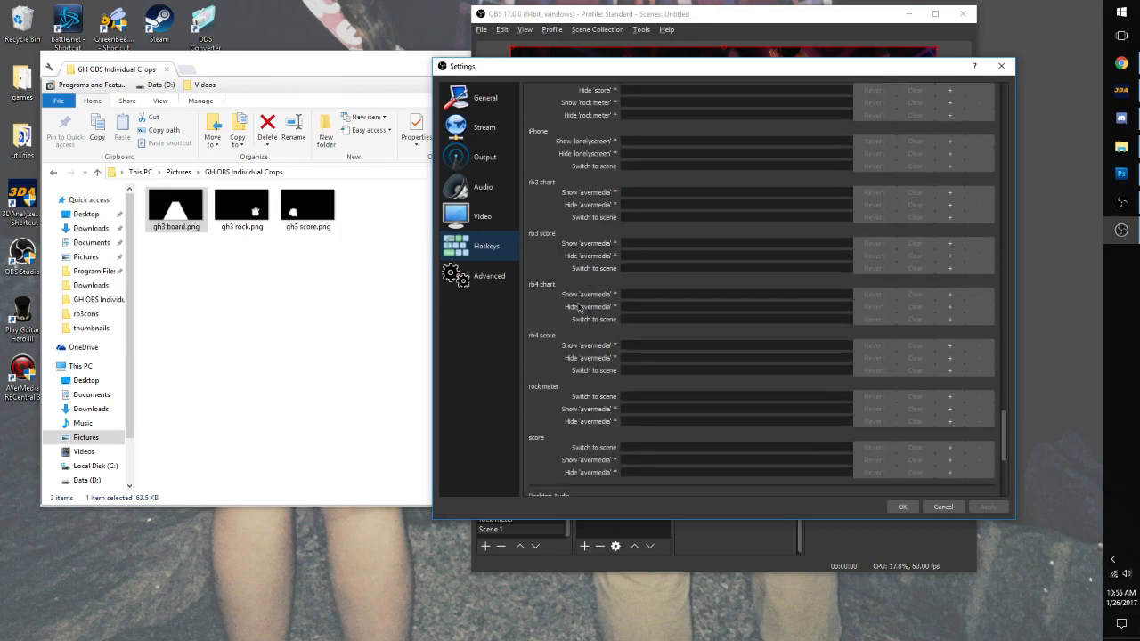
{"action": "scroll", "scroll_direction": "down", "scroll_amount": 3}
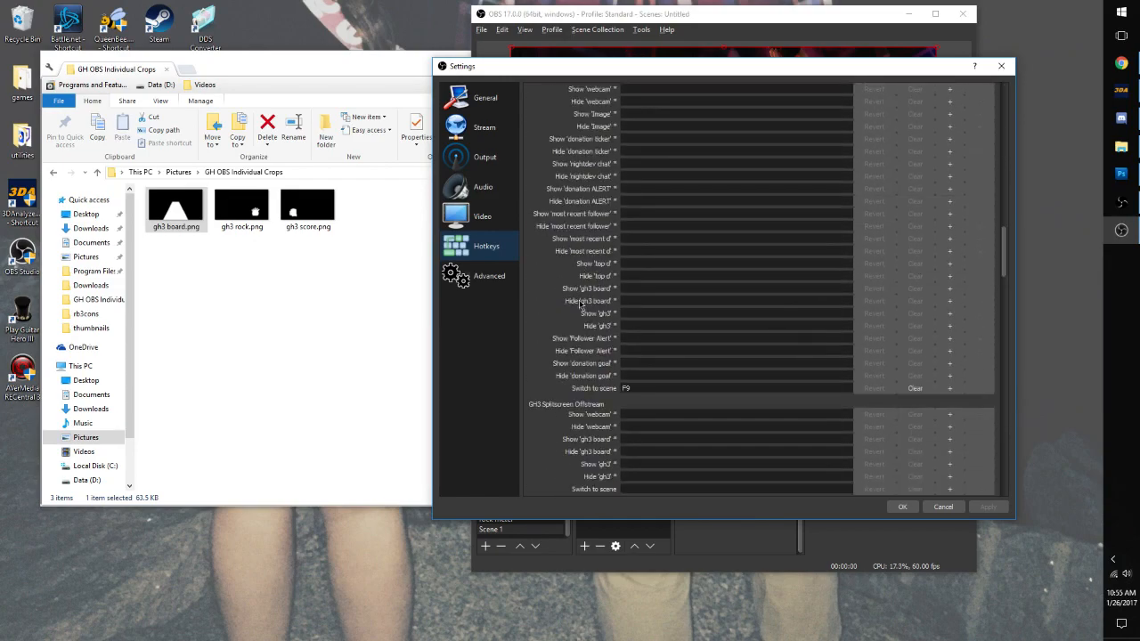
{"action": "scroll", "scroll_direction": "down", "scroll_amount": 3}
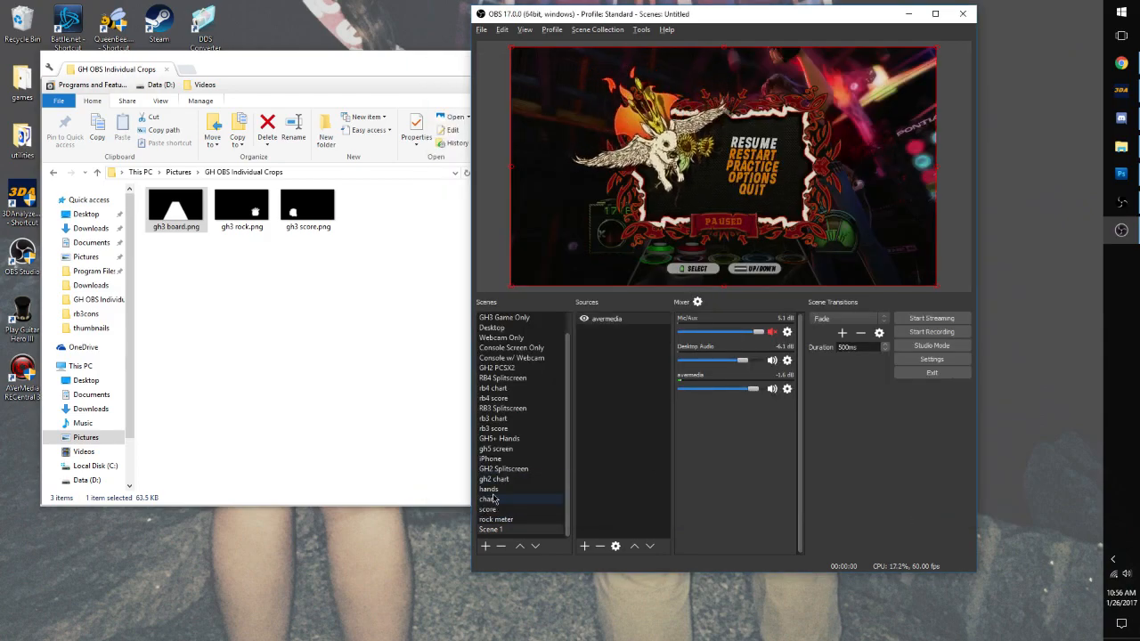
- Switch between the hands scene and fullscreen Scene 1 to test the fade, ending on hands
{"action": "right_click", "coordinate": [488, 488]}
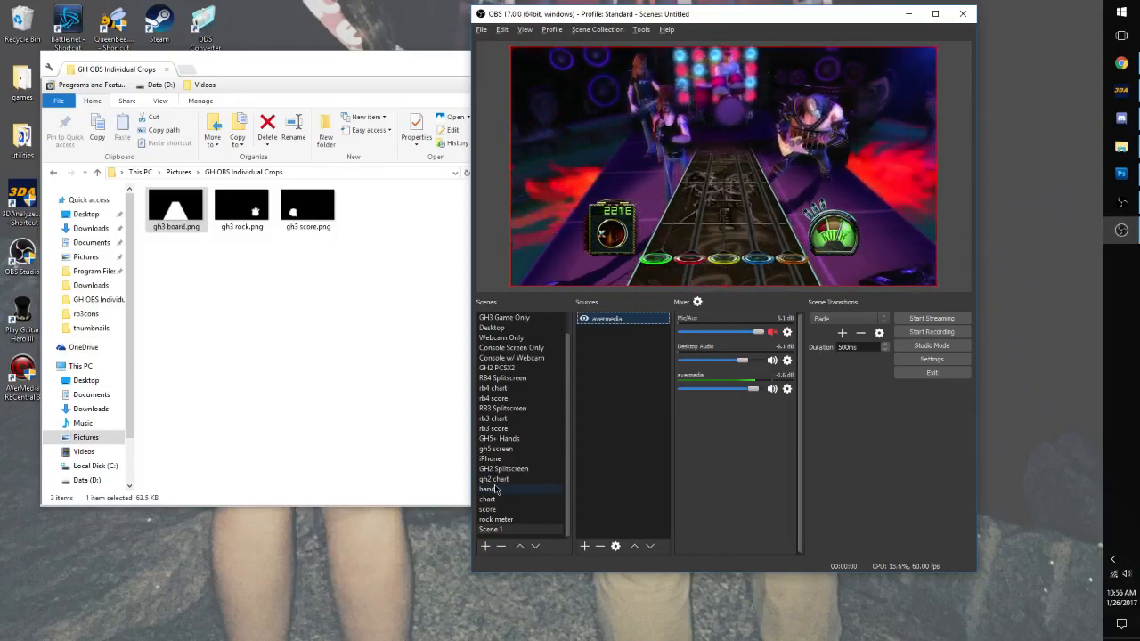
{"action": "left_click", "coordinate": [488, 488]}
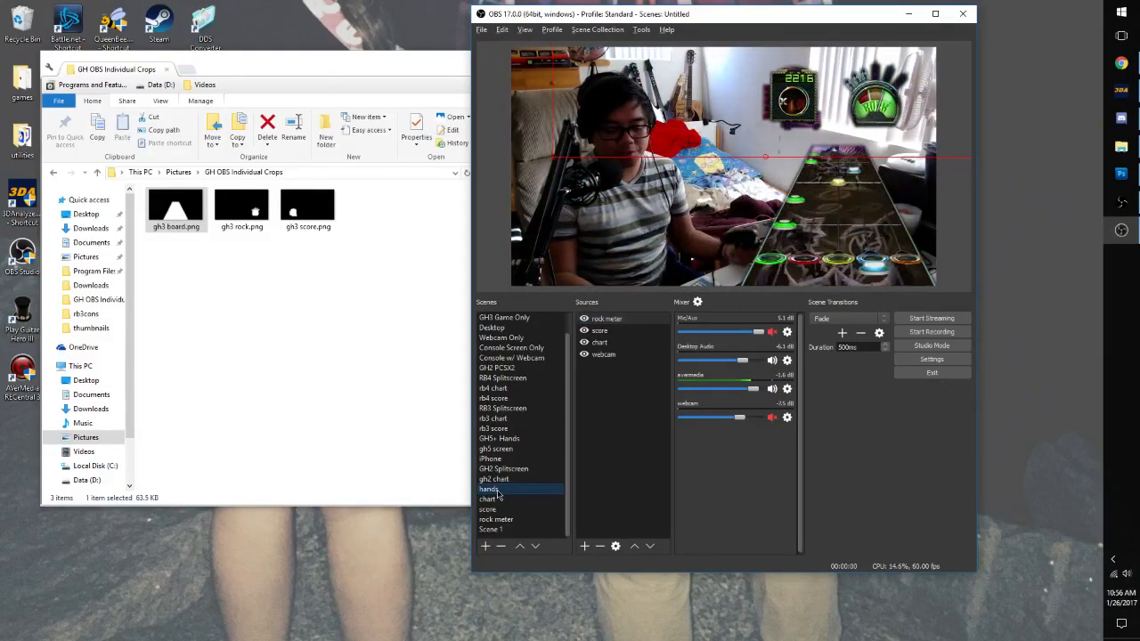
{"action": "left_click", "coordinate": [492, 529]}
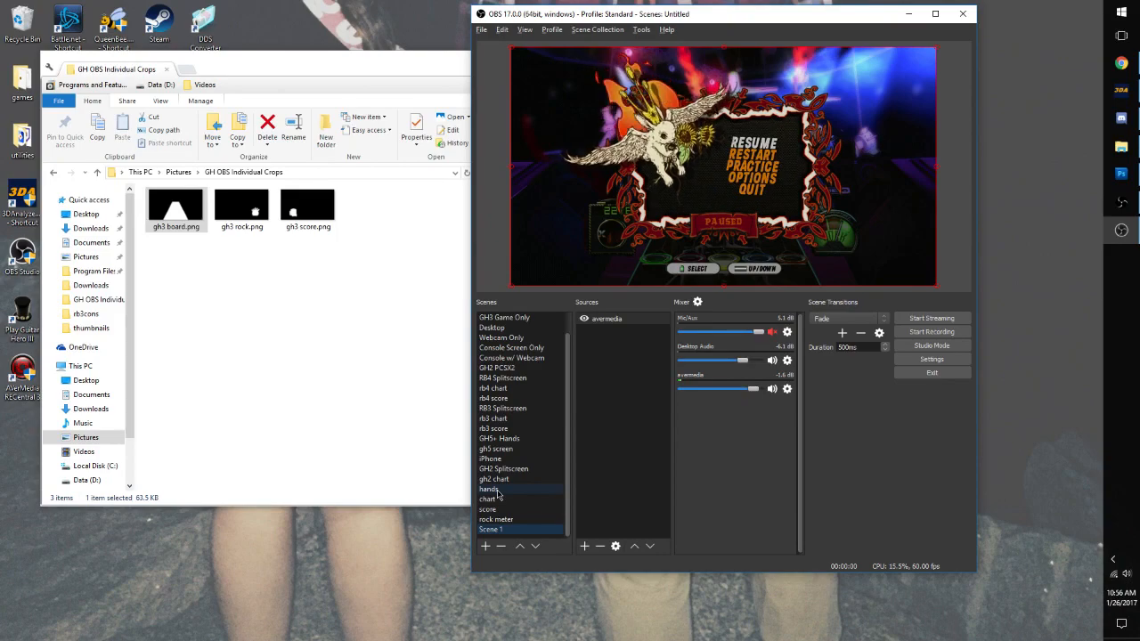
{"action": "left_click", "coordinate": [488, 488]}
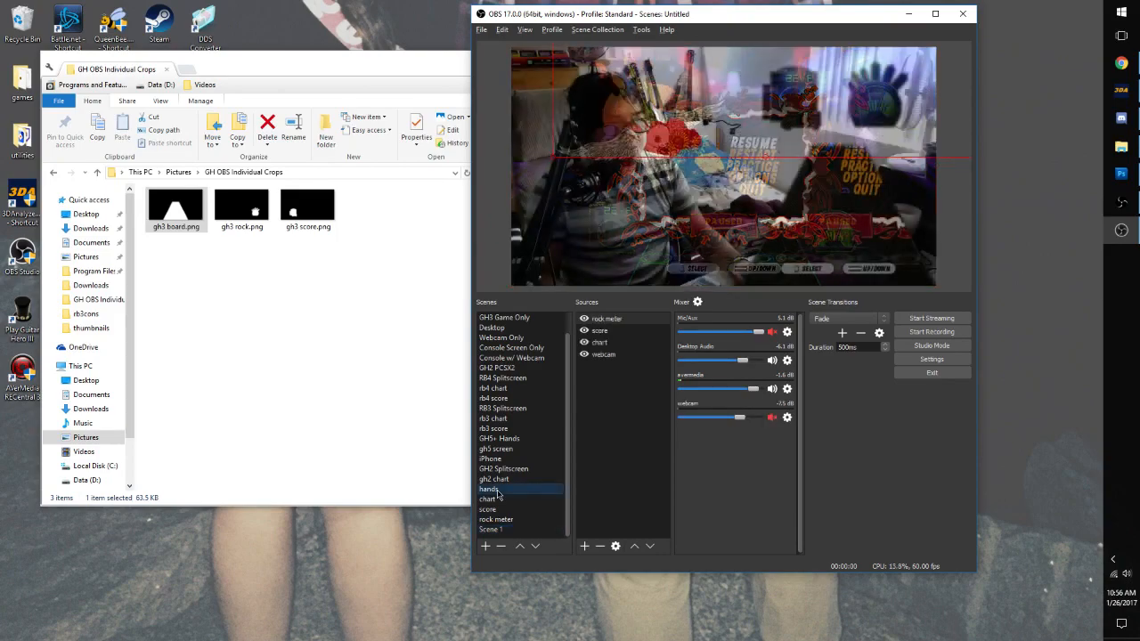